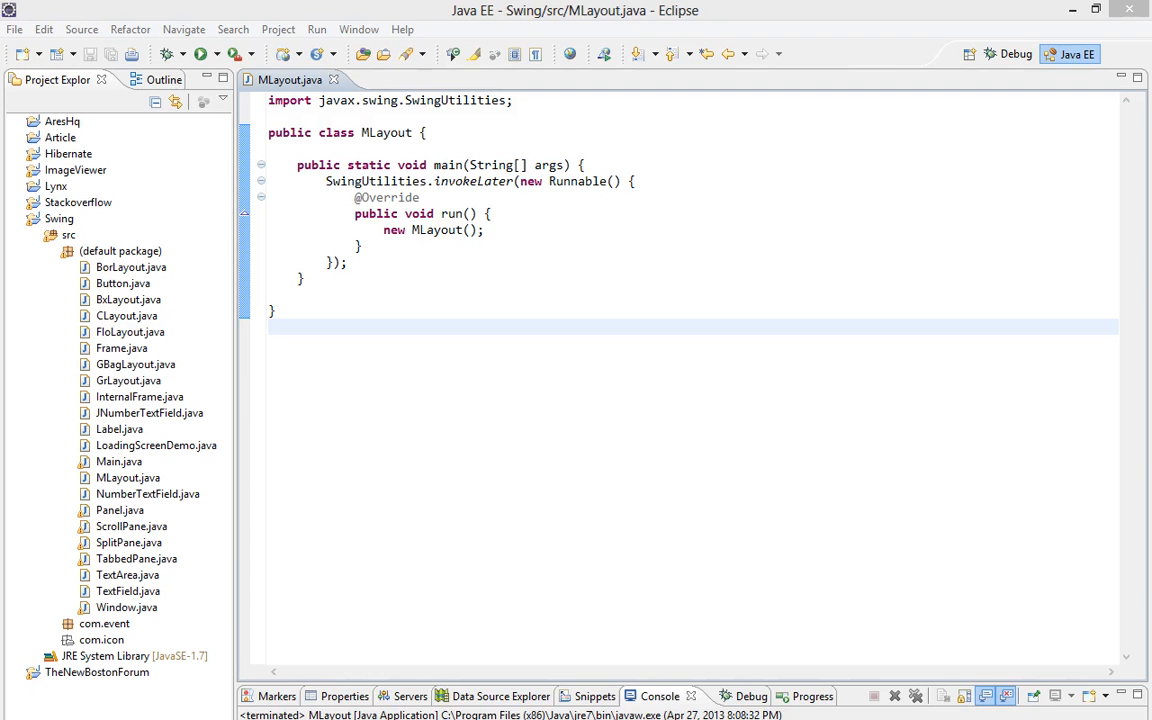
mouse_move(600, 544)
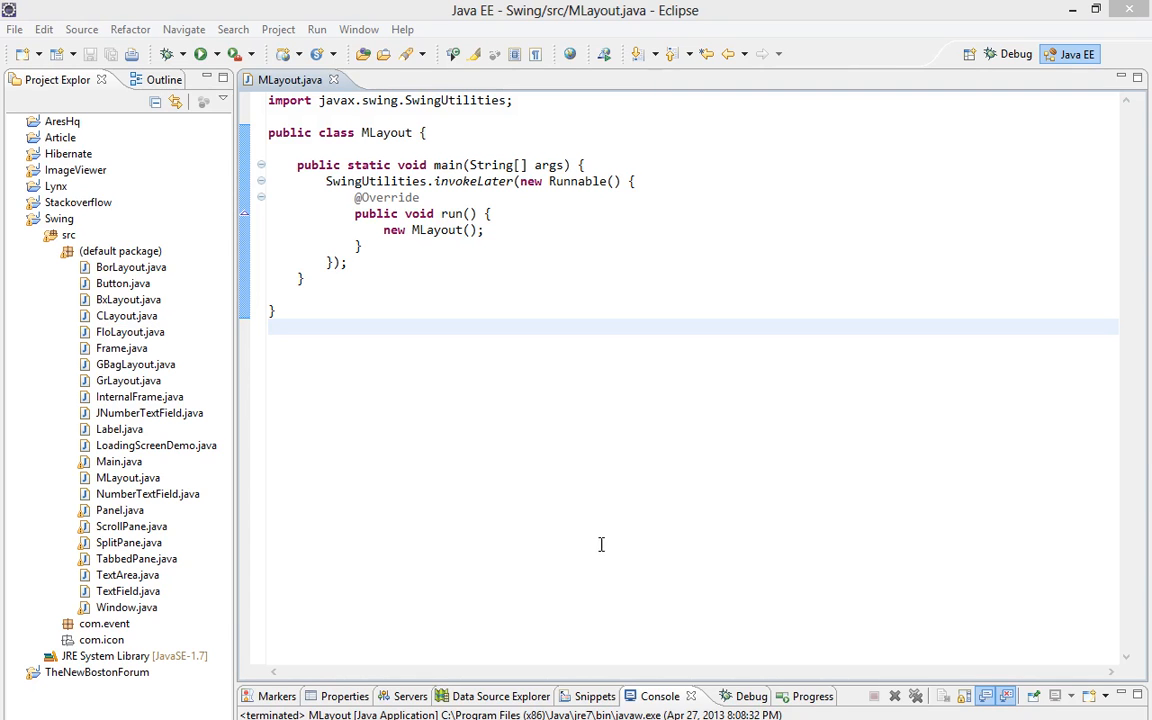
Step: From the Swing project's Properties, start adding an external JAR to the Java Build Path
left_click(392, 302)
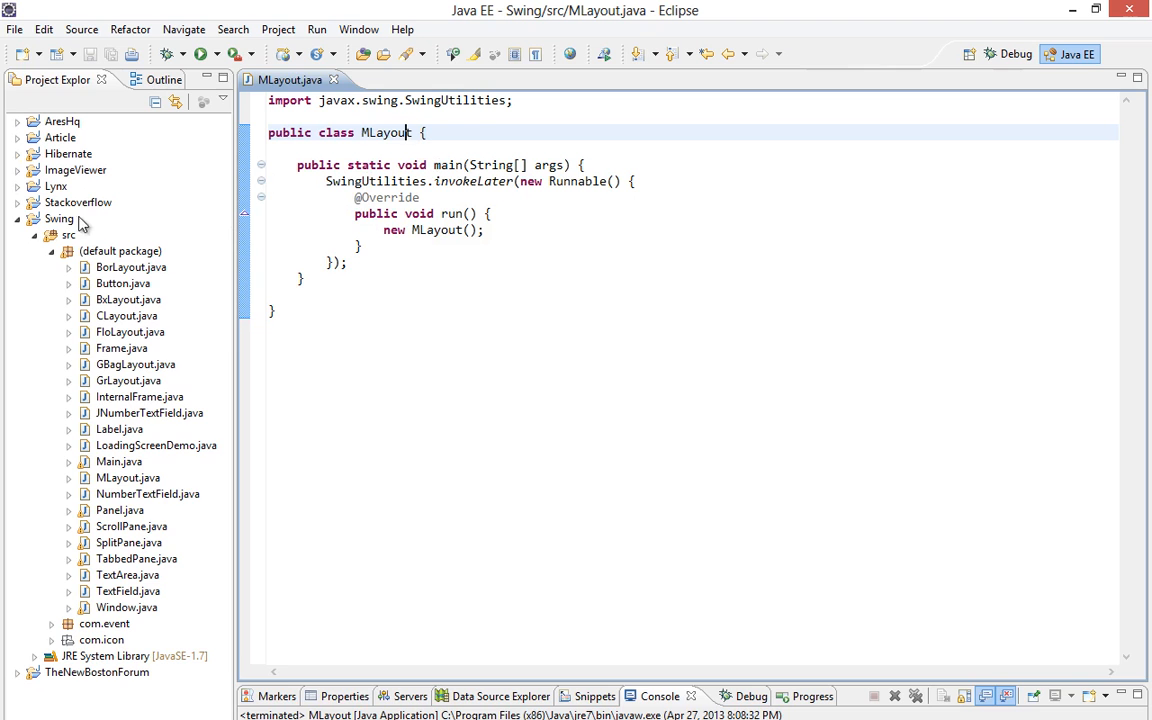
right_click(59, 218)
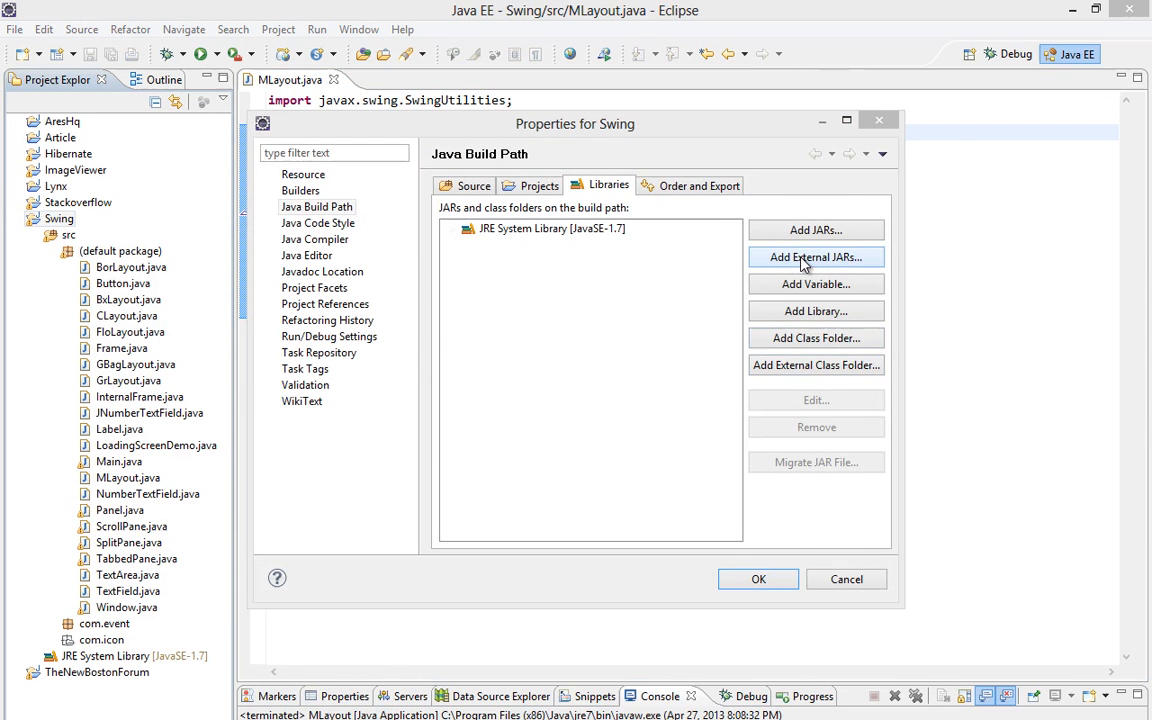
left_click(815, 257)
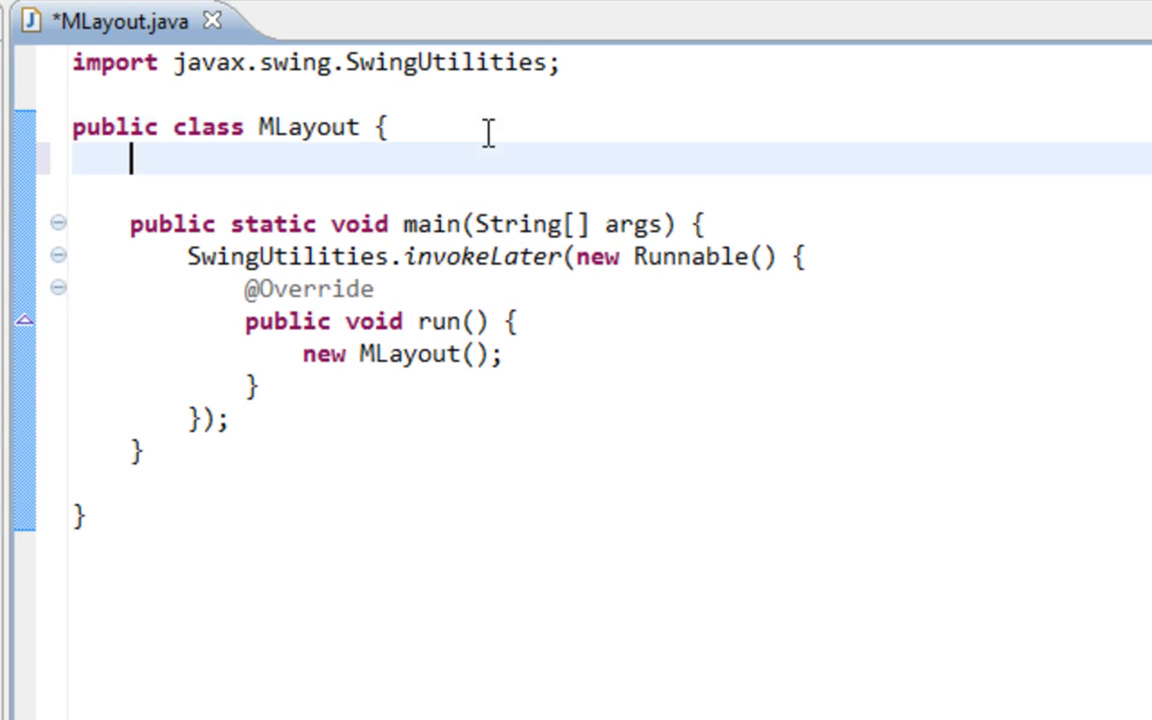
Step: Declare a JFrame field titled "Employee" and a JPanel field in MLayout
type("JFrame frame =")
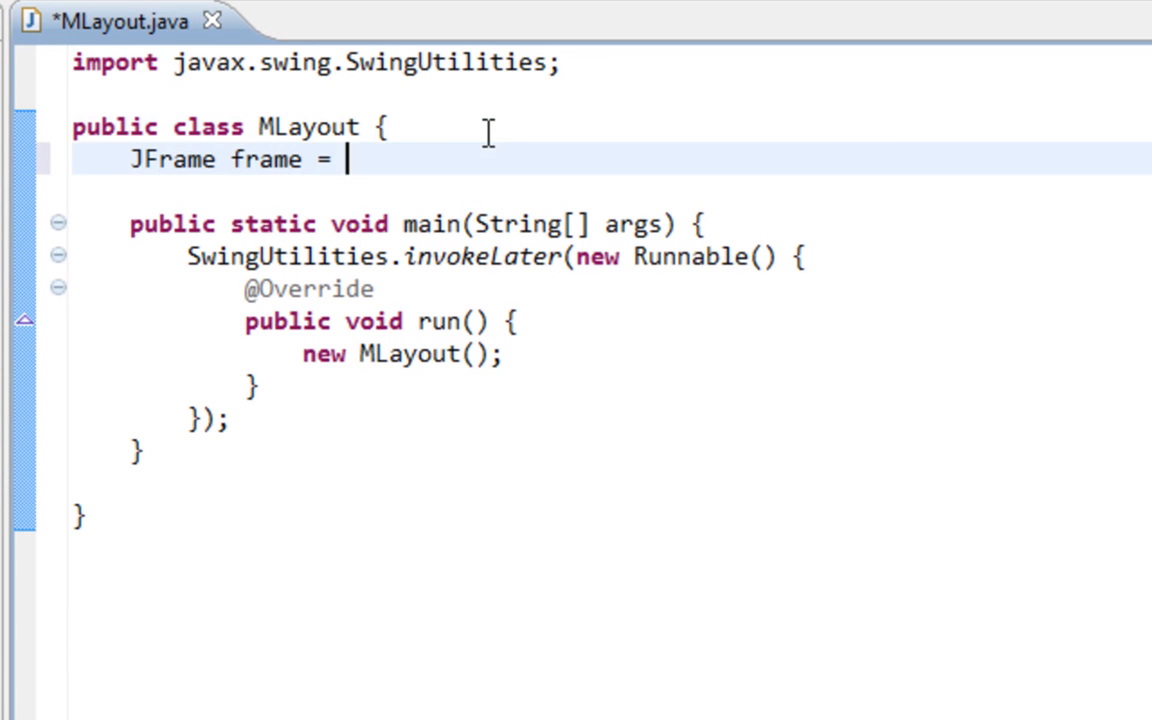
type("new JFrame();")
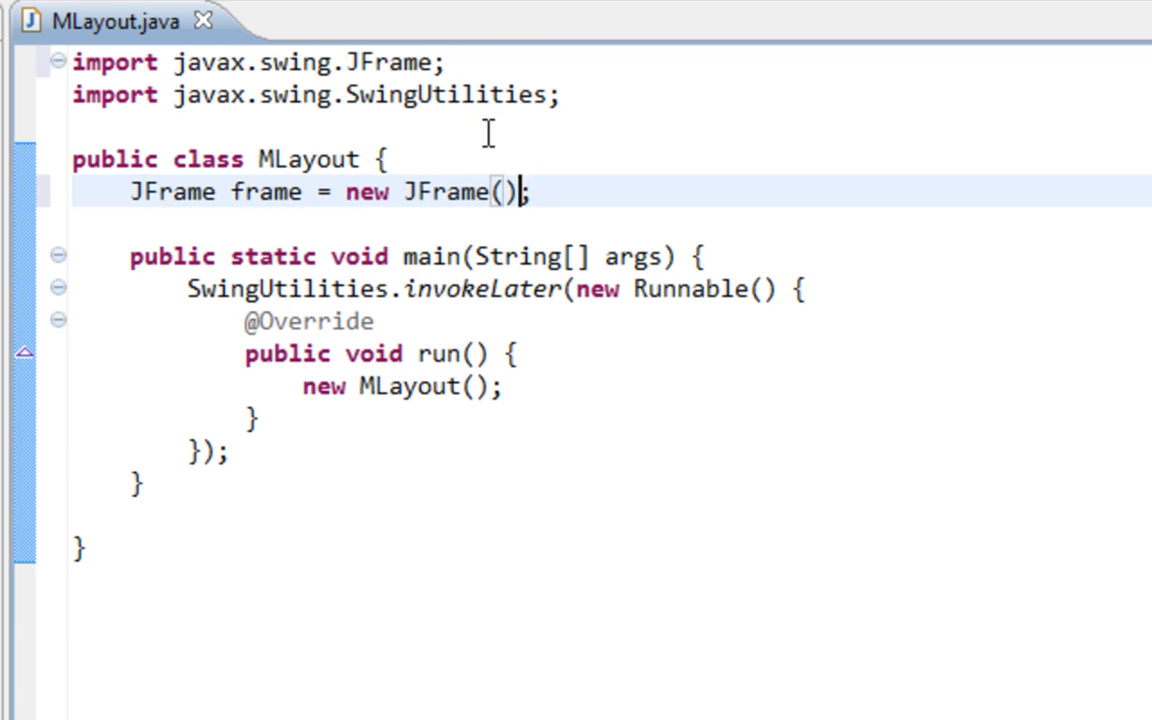
type("\"Em")
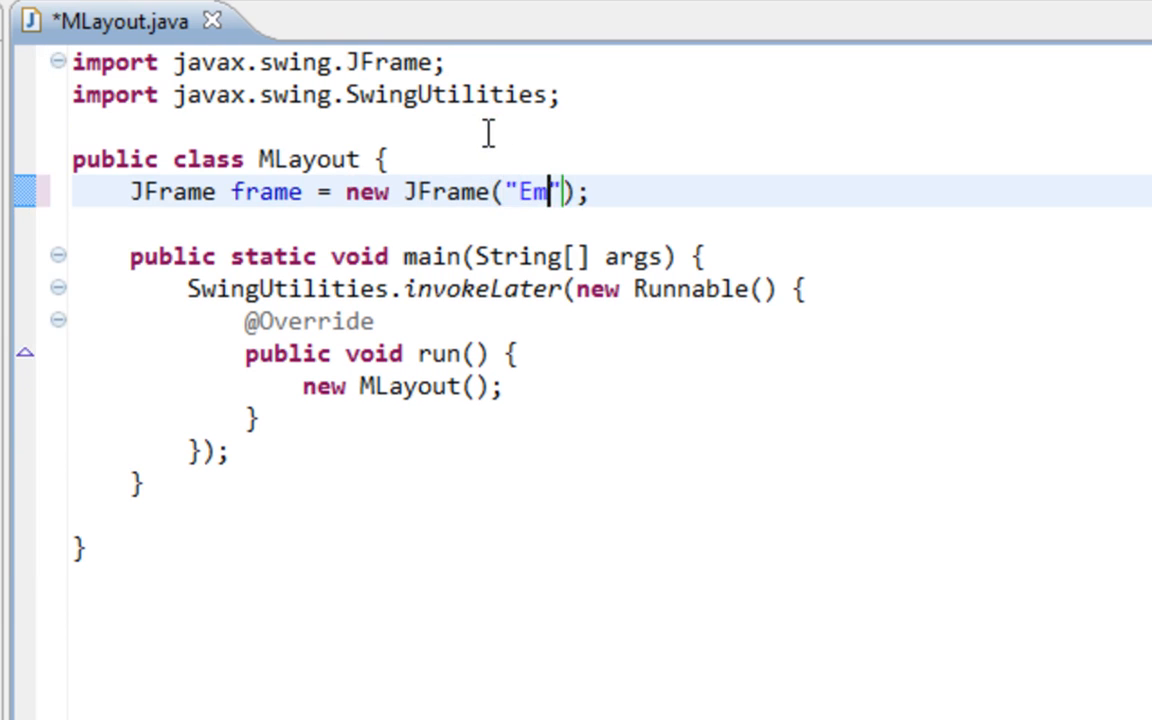
type("ployees")
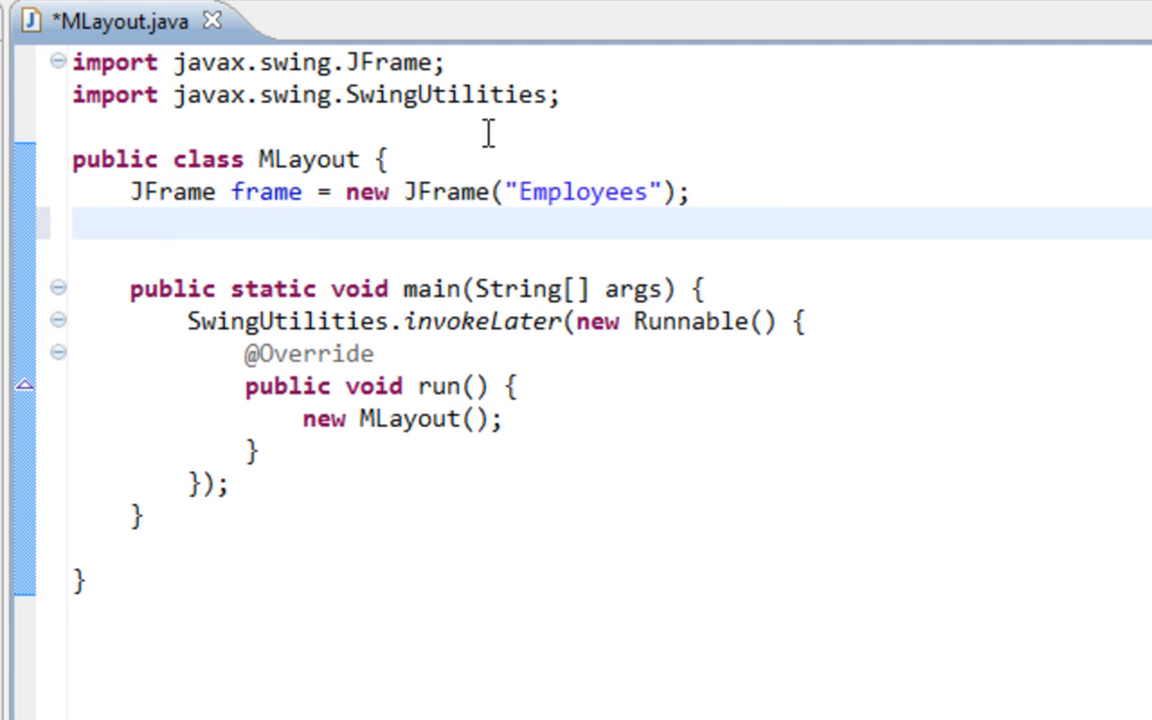
type("J")
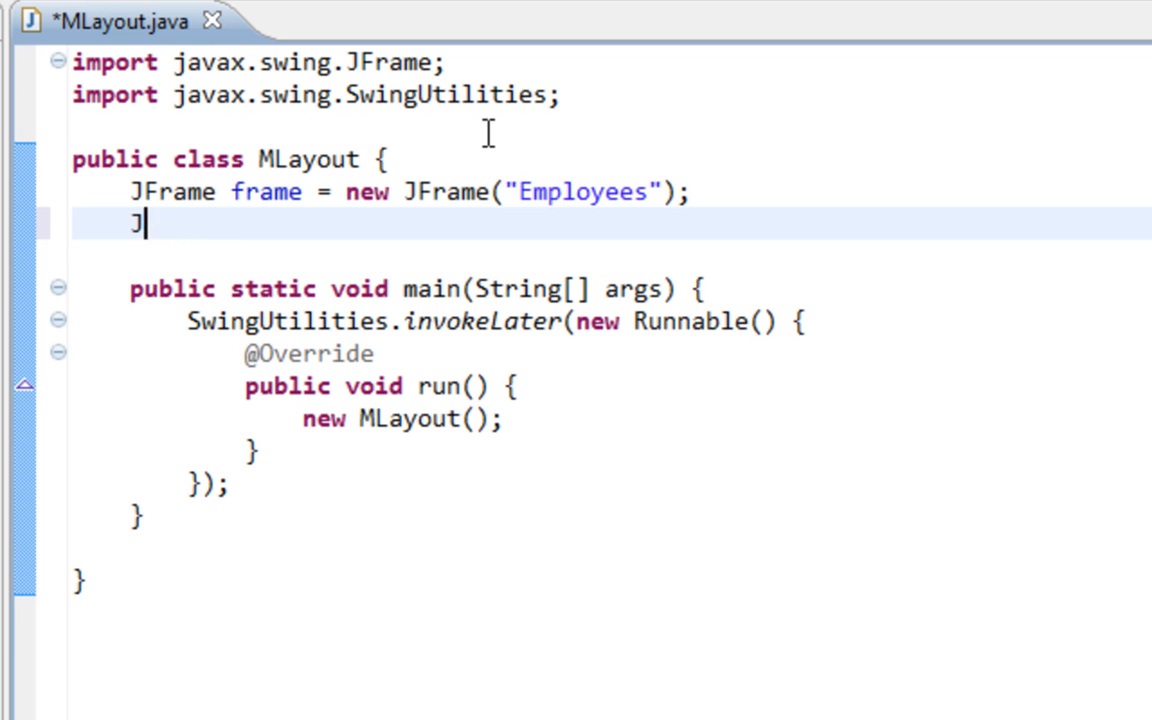
type("Panel panel = new")
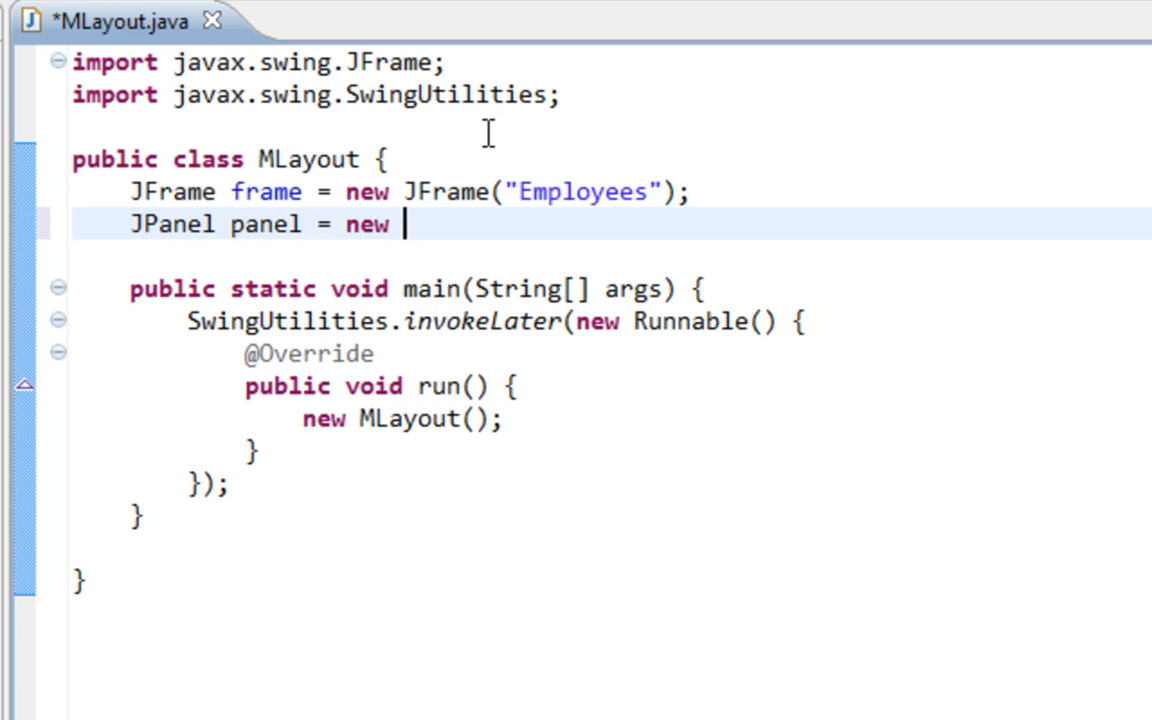
type("JPanel();")
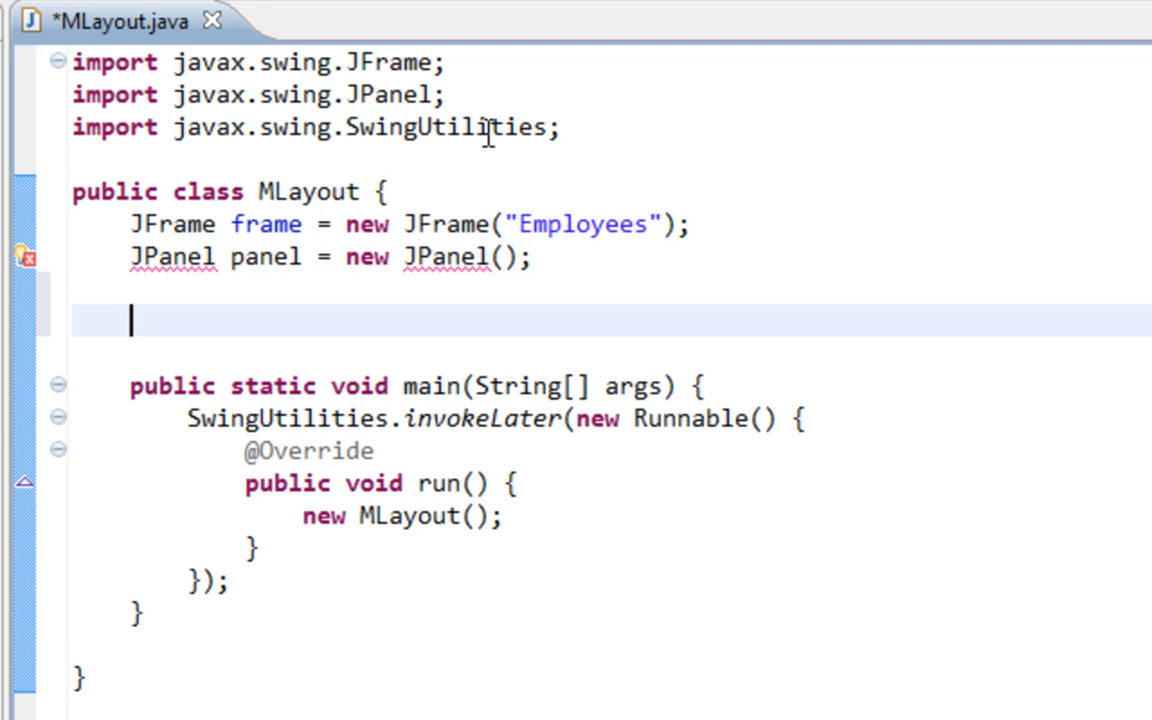
Step: Declare lblFirstName as JLabel "First name:", save, and begin the lblLastName copy
type("JLabel lbl")
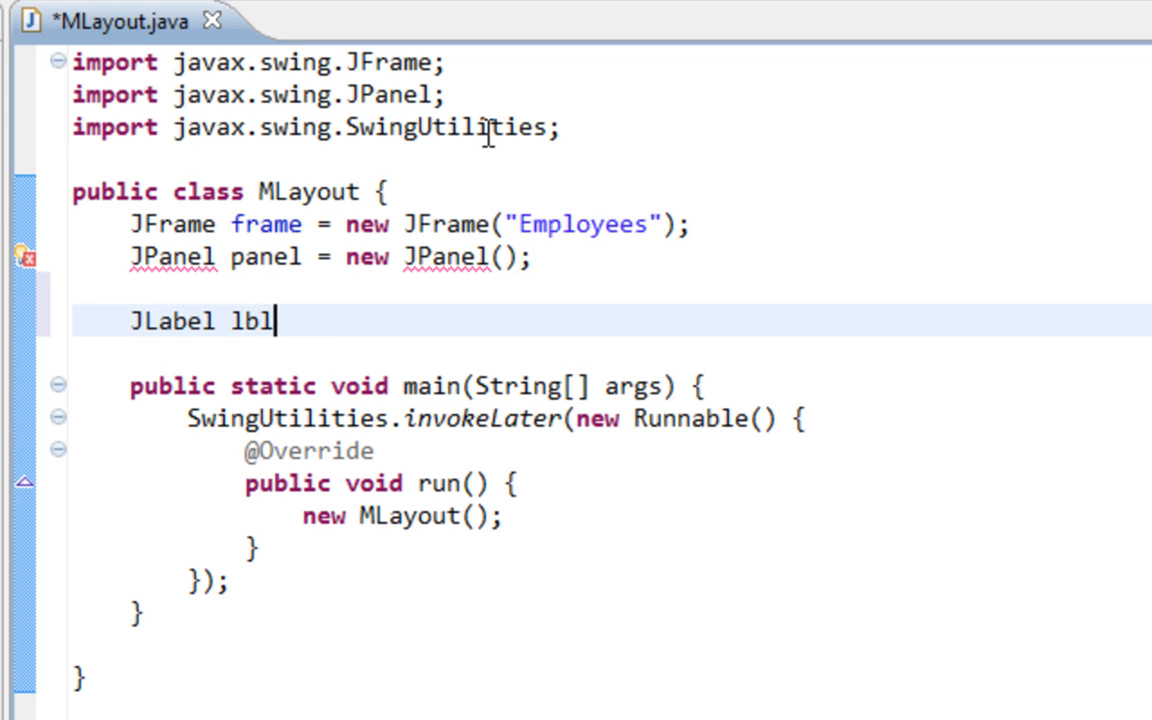
type("First")
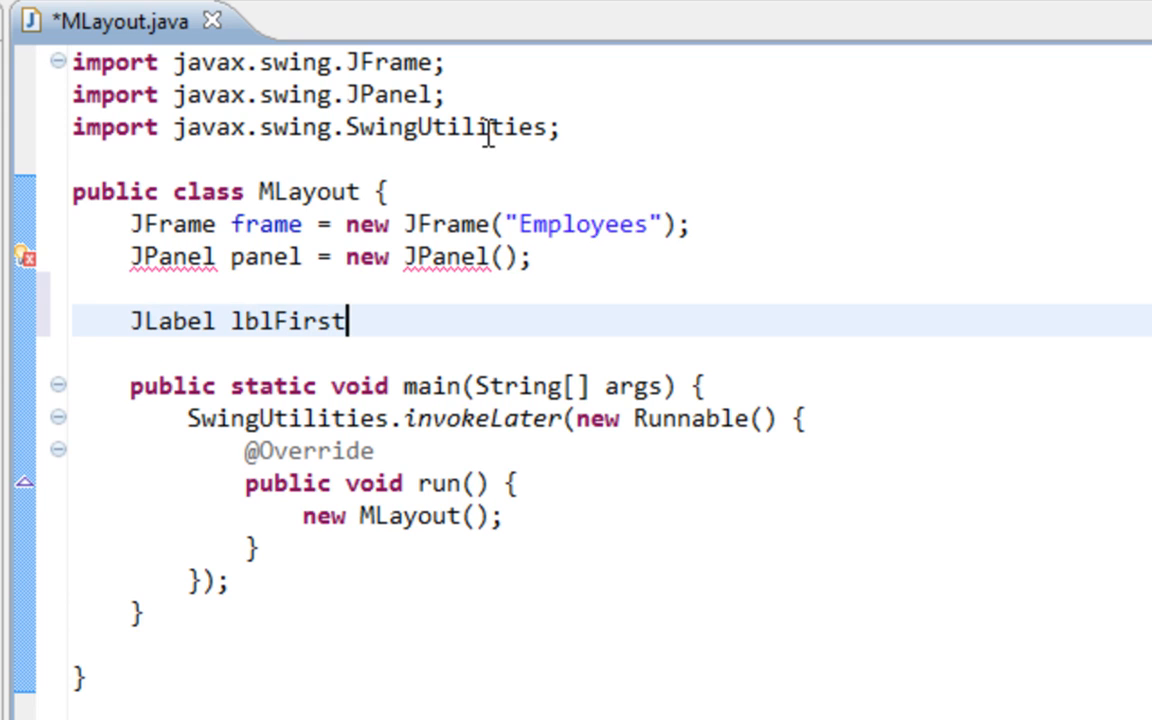
type("Name =")
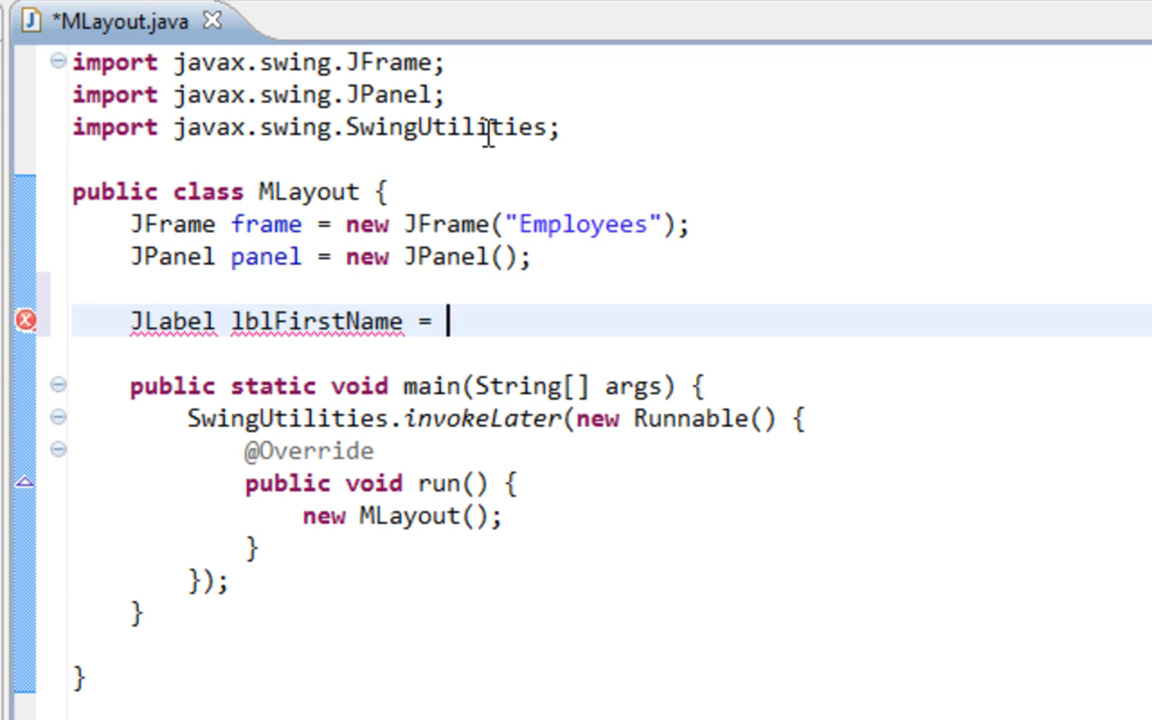
type("new JLabel();")
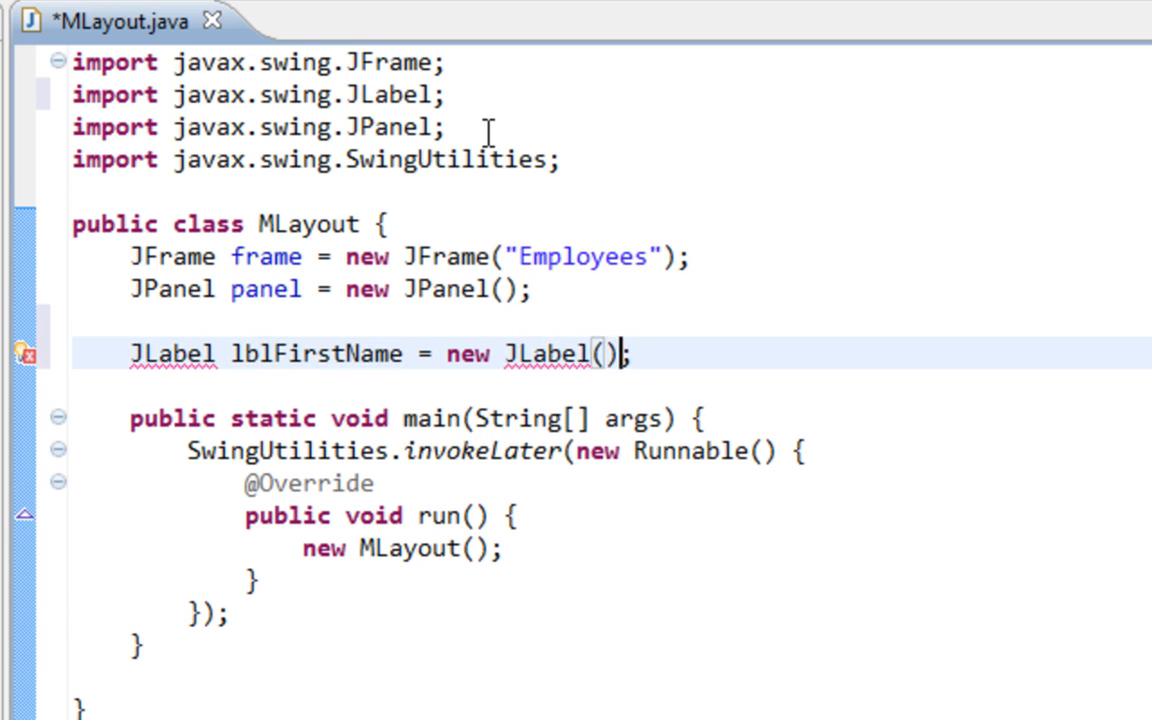
type("\"Fir\"")
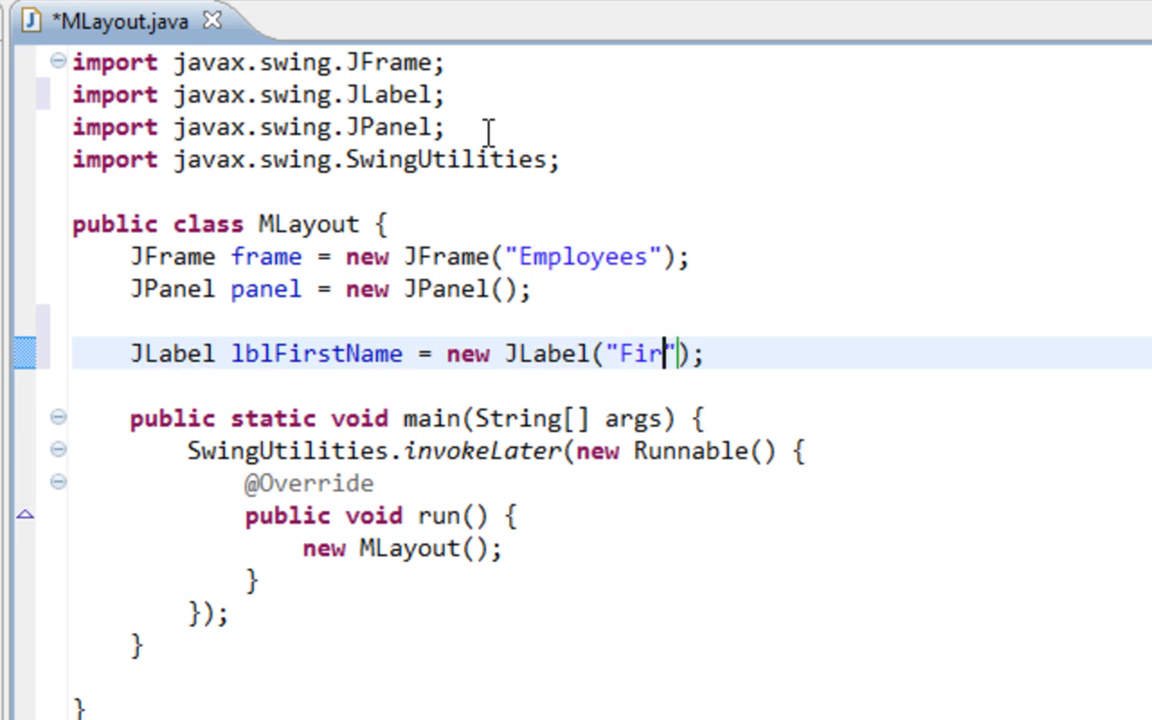
type("st name:")
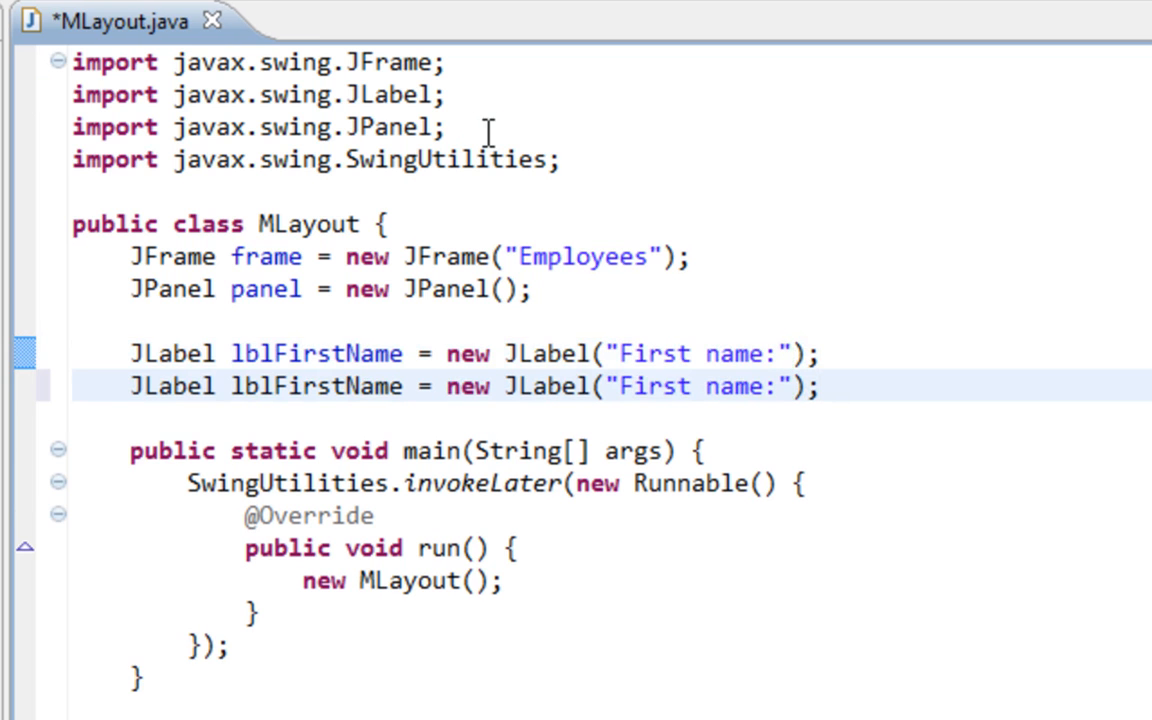
key("ctrl+s")
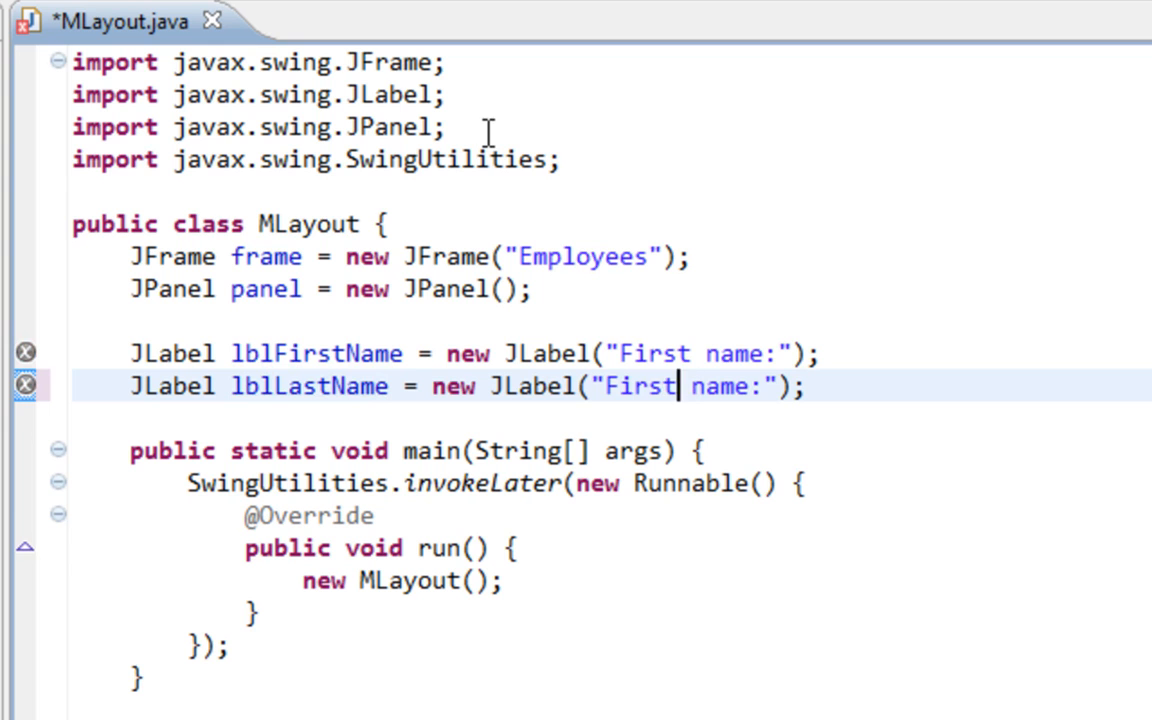
type("Las")
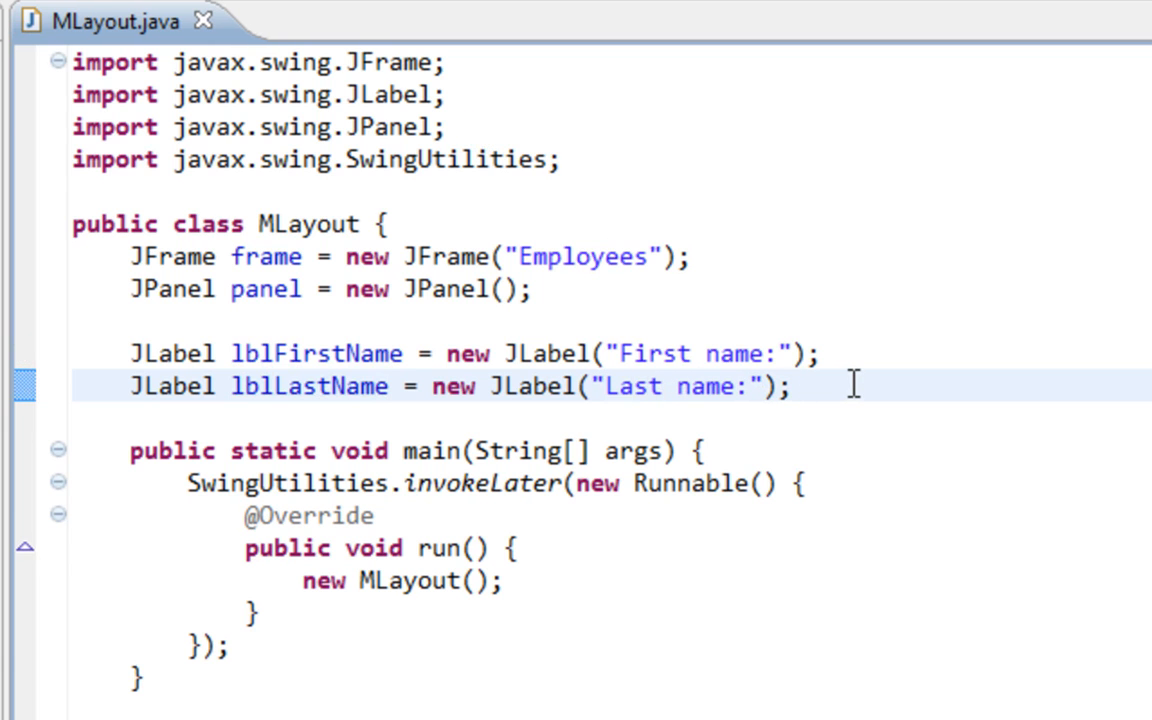
Step: Declare txtFirstName as a 20-column JTextField and rename a duplicate to txtLastName
type("JTex")
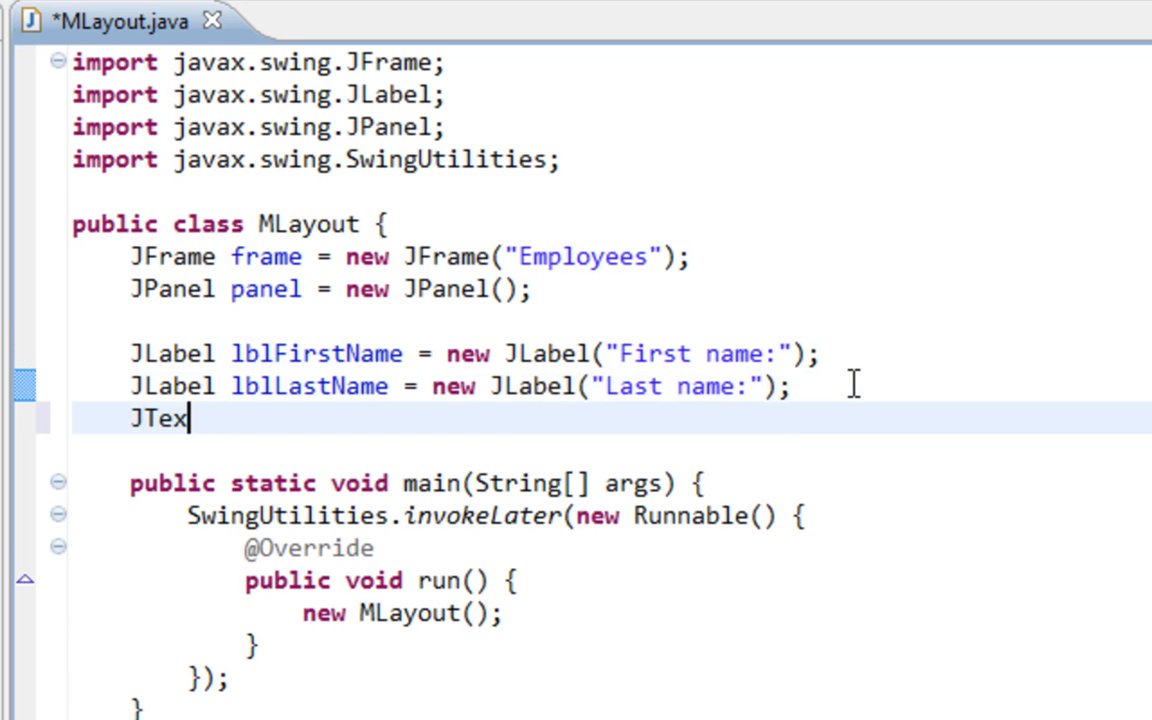
type("tField")
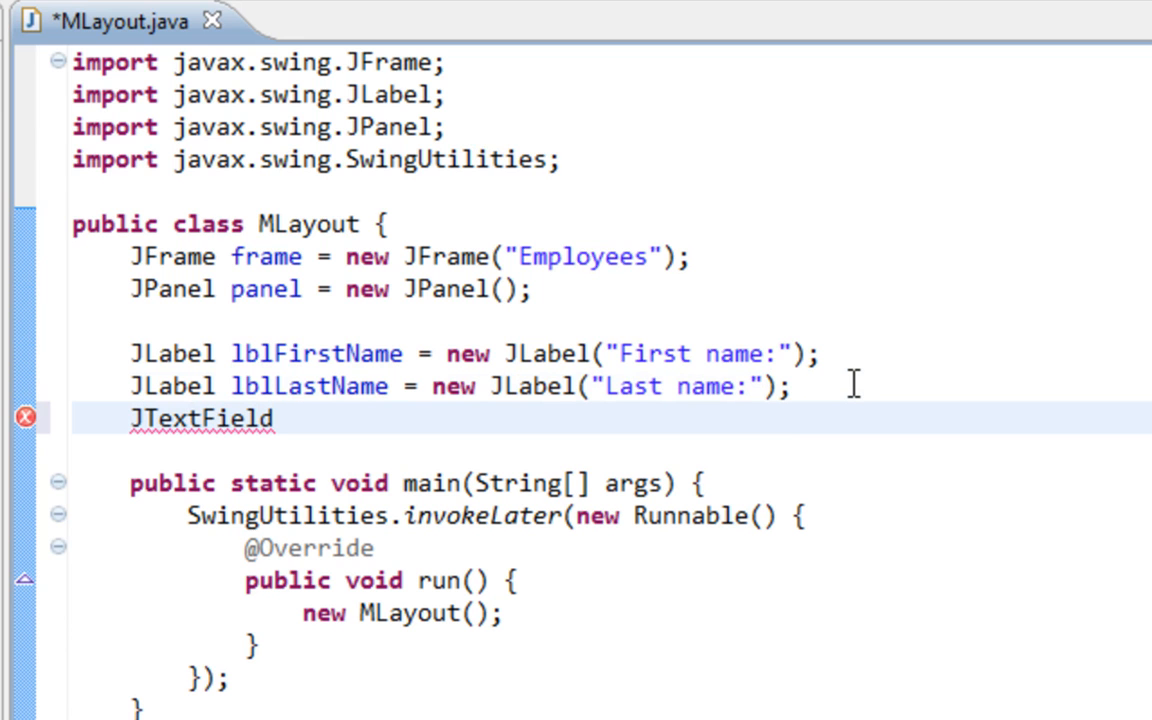
type("txt")
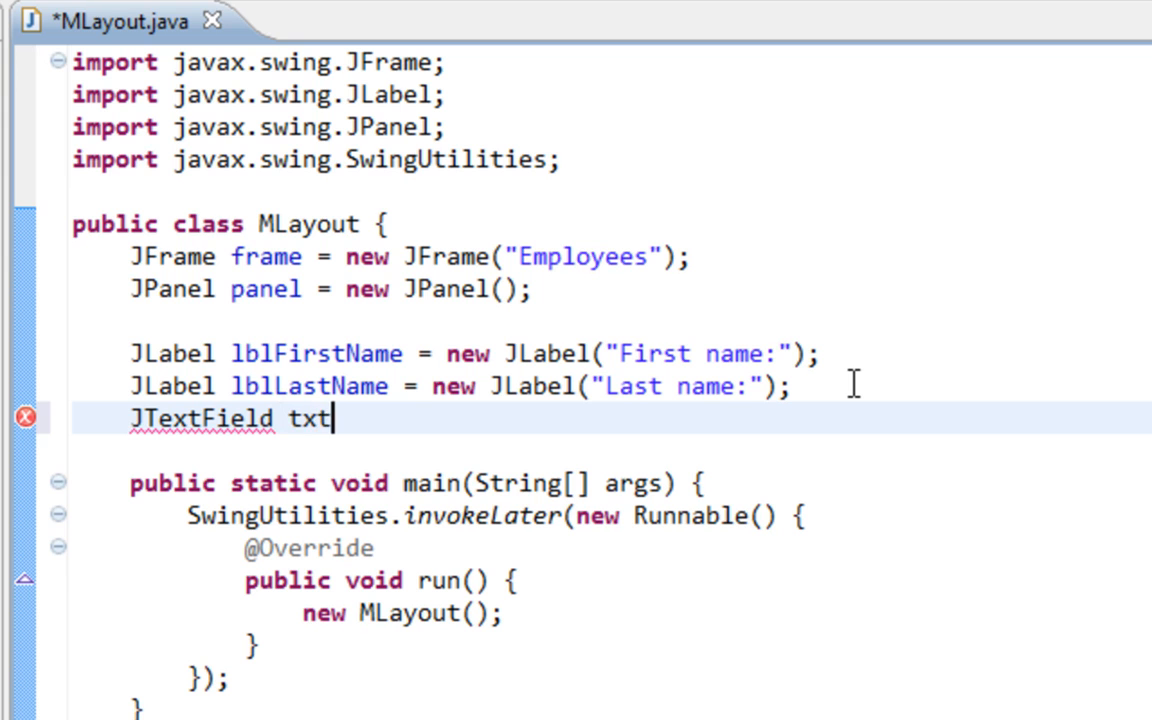
type("FirstName =")
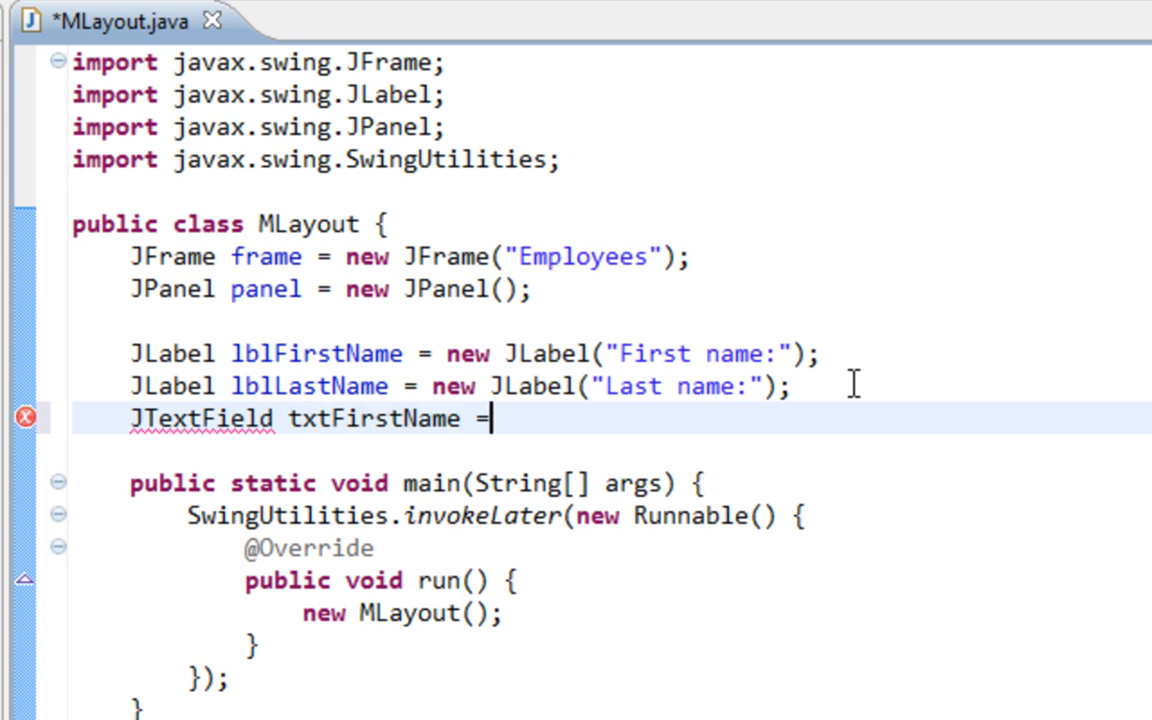
type("new JTextField(20);")
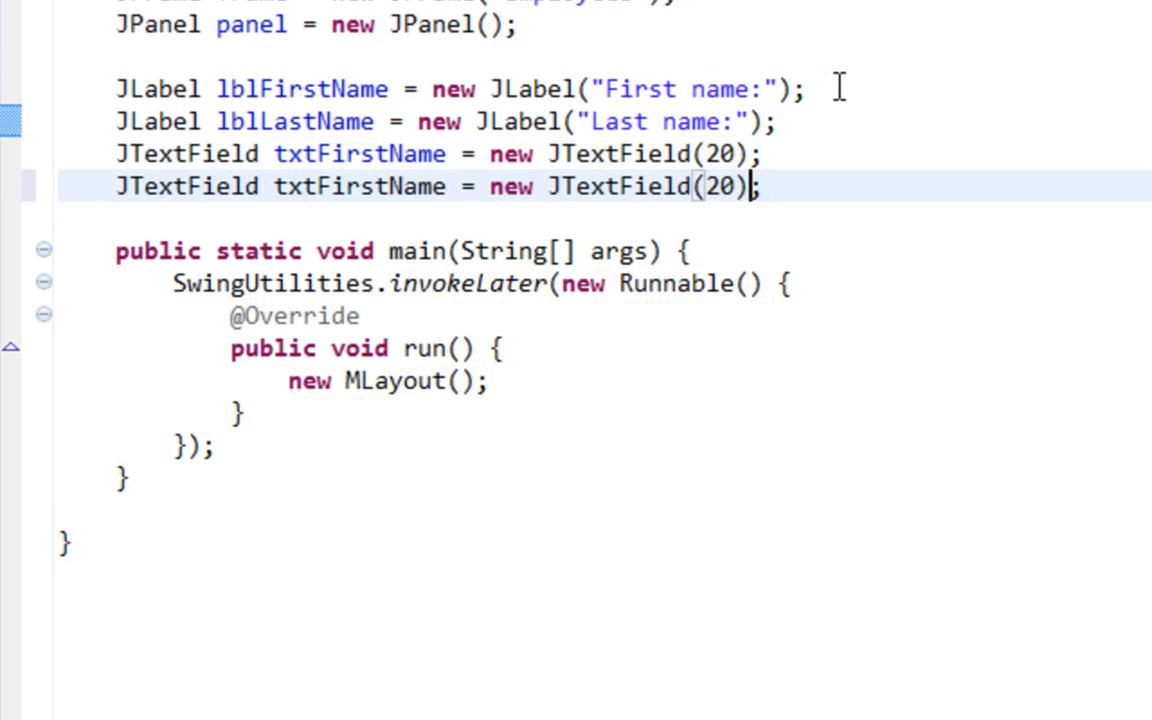
double_click(368, 187)
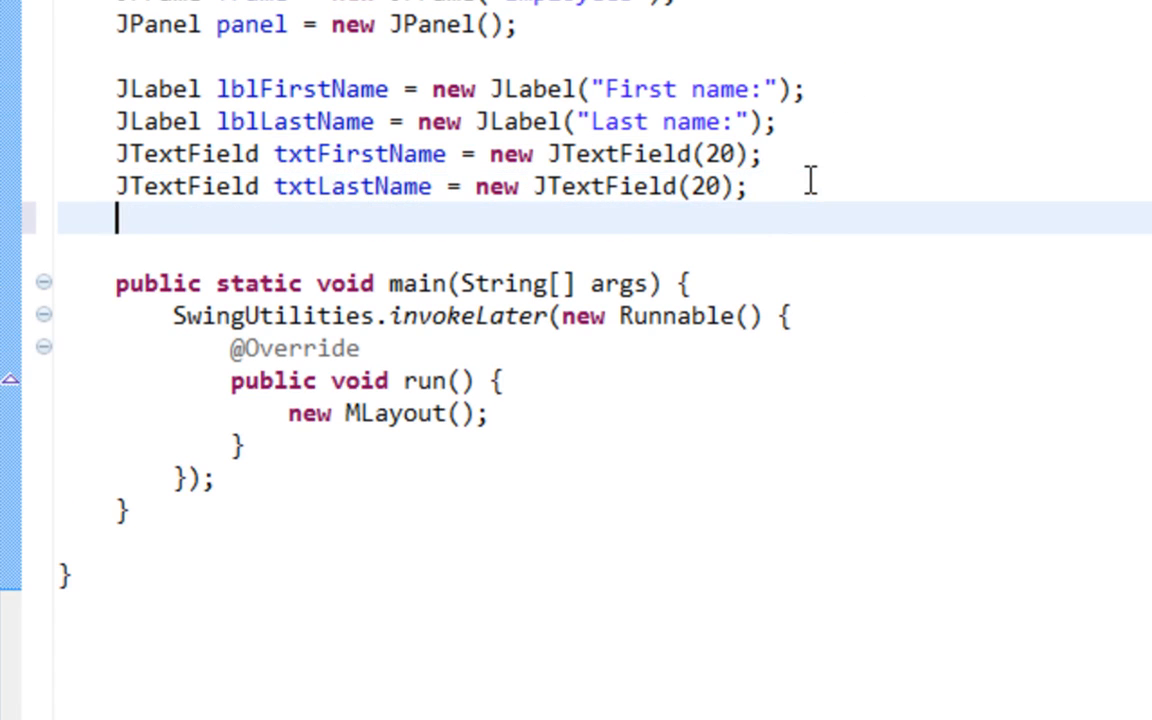
Step: Declare the JButton btnCreate with the caption "Create"
type("JButto")
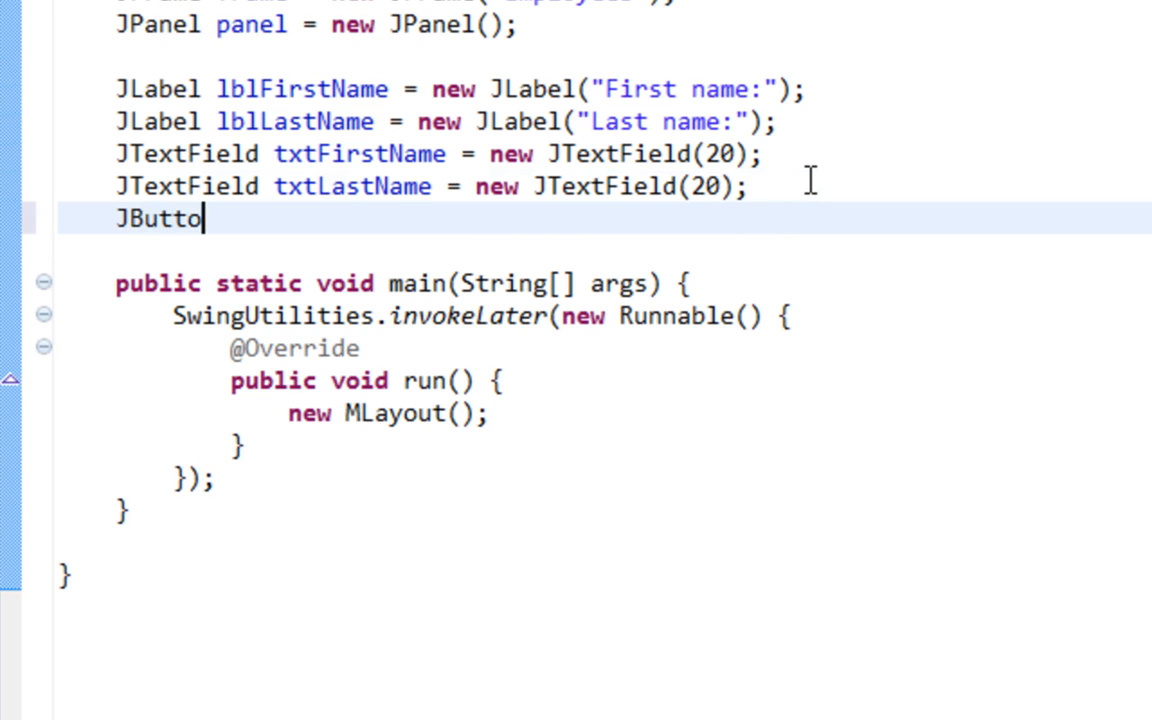
type("n")
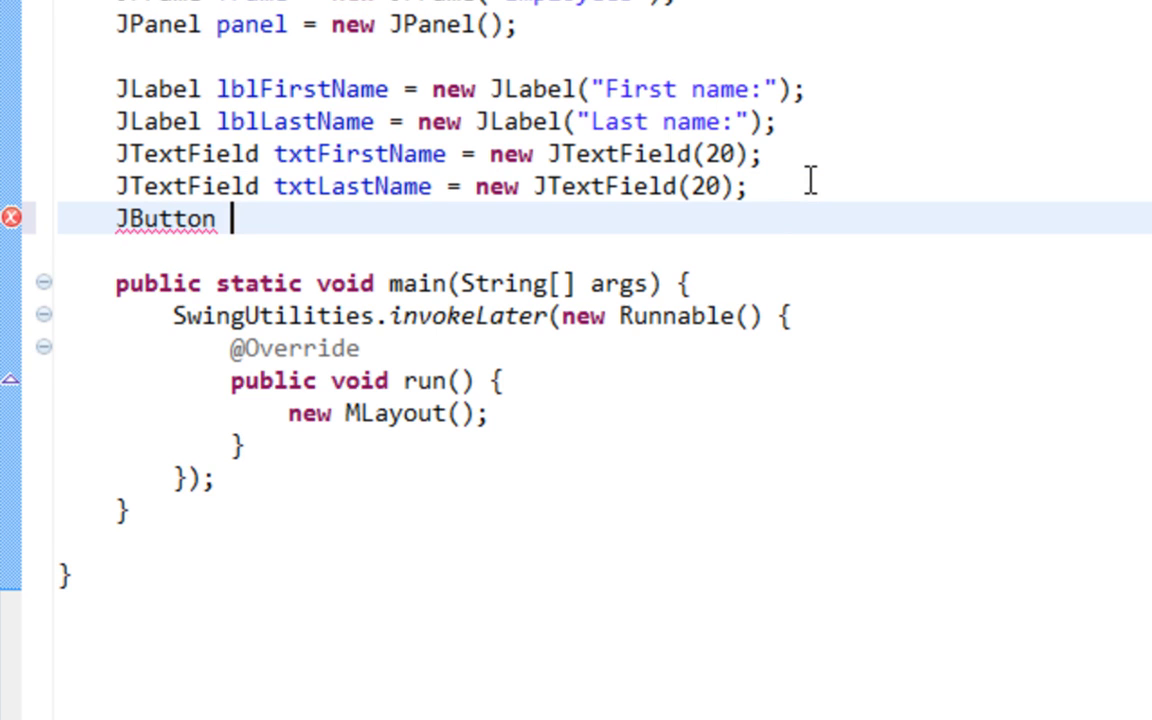
type("btn")
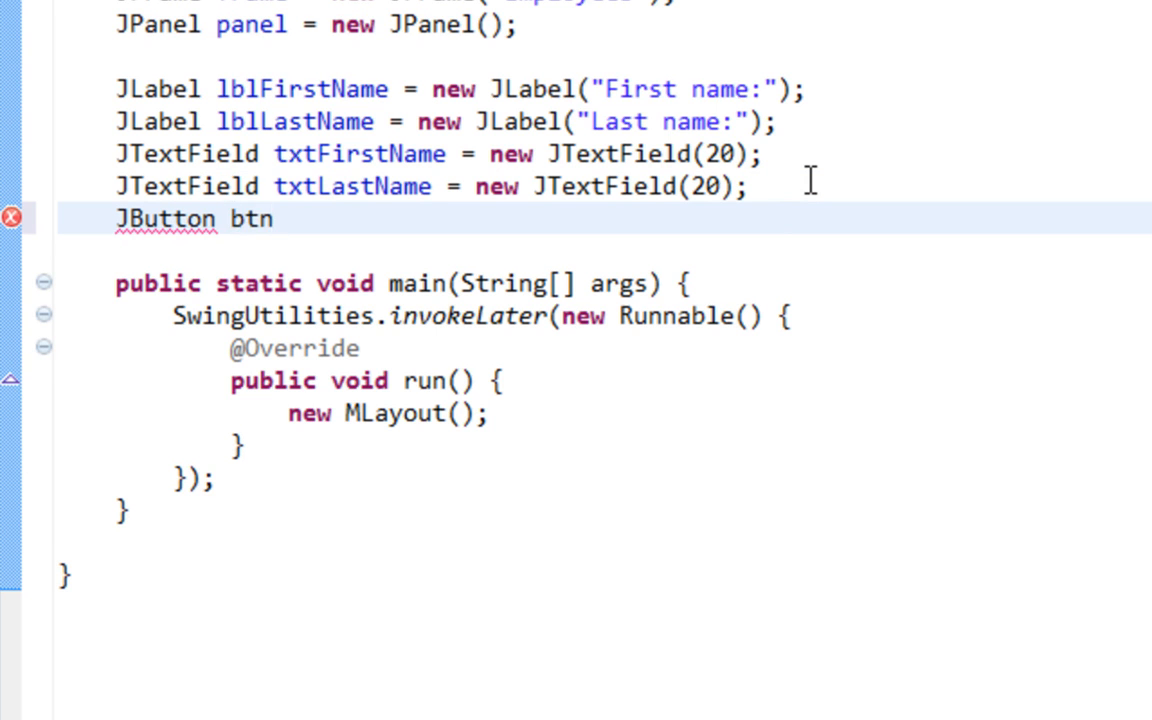
type("Create")
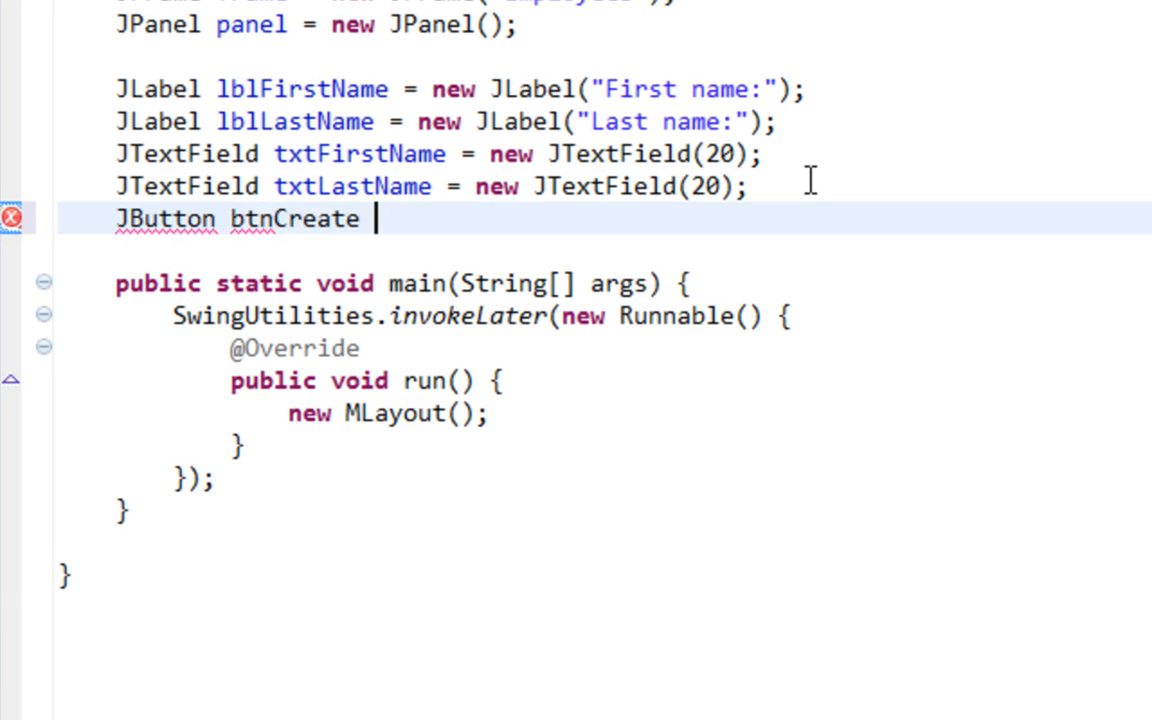
type("= new JB")
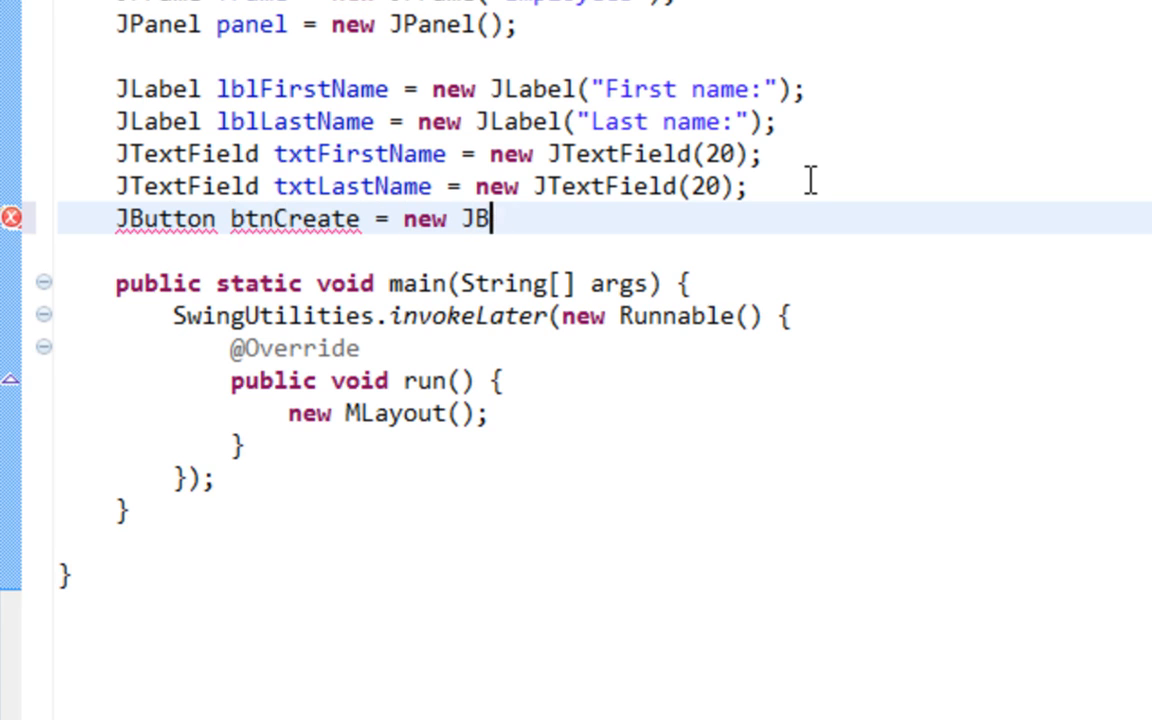
type("utton()")
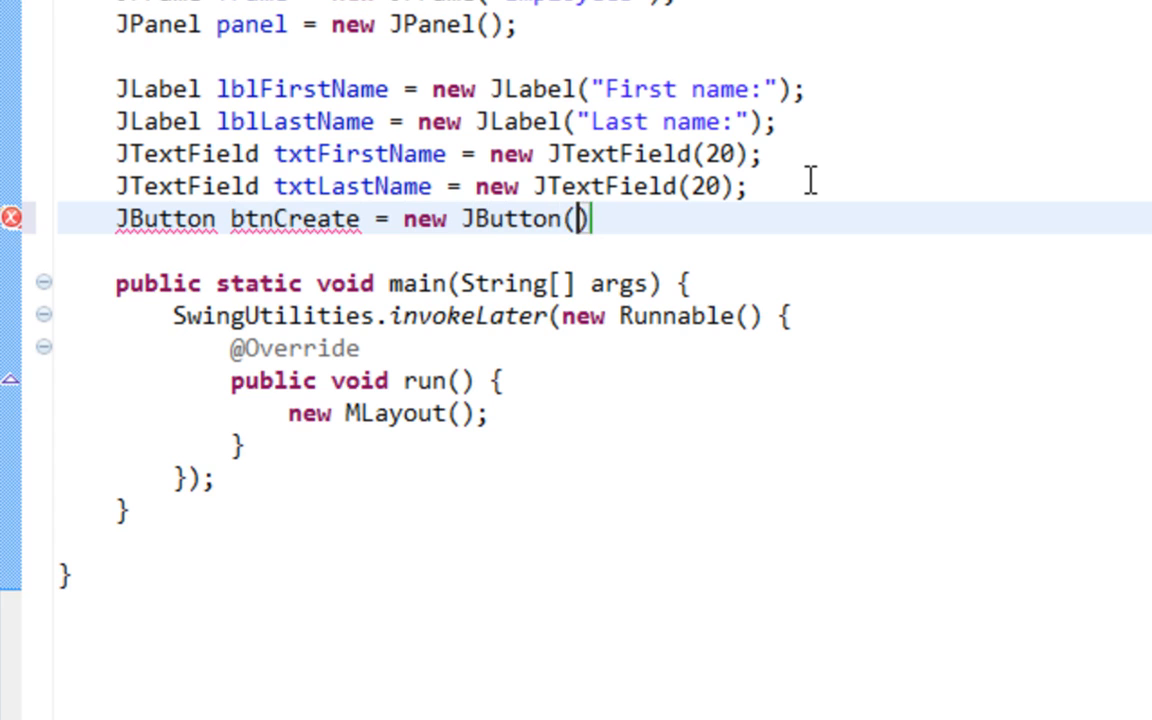
type(";")
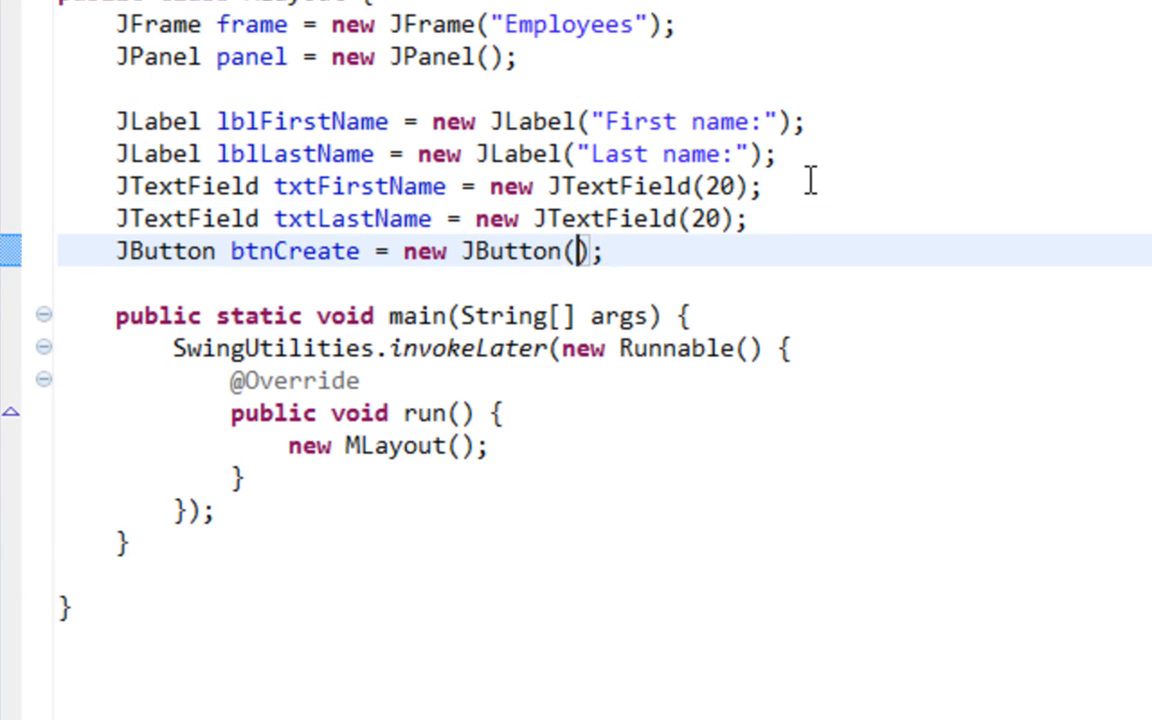
type("\"Create\"")
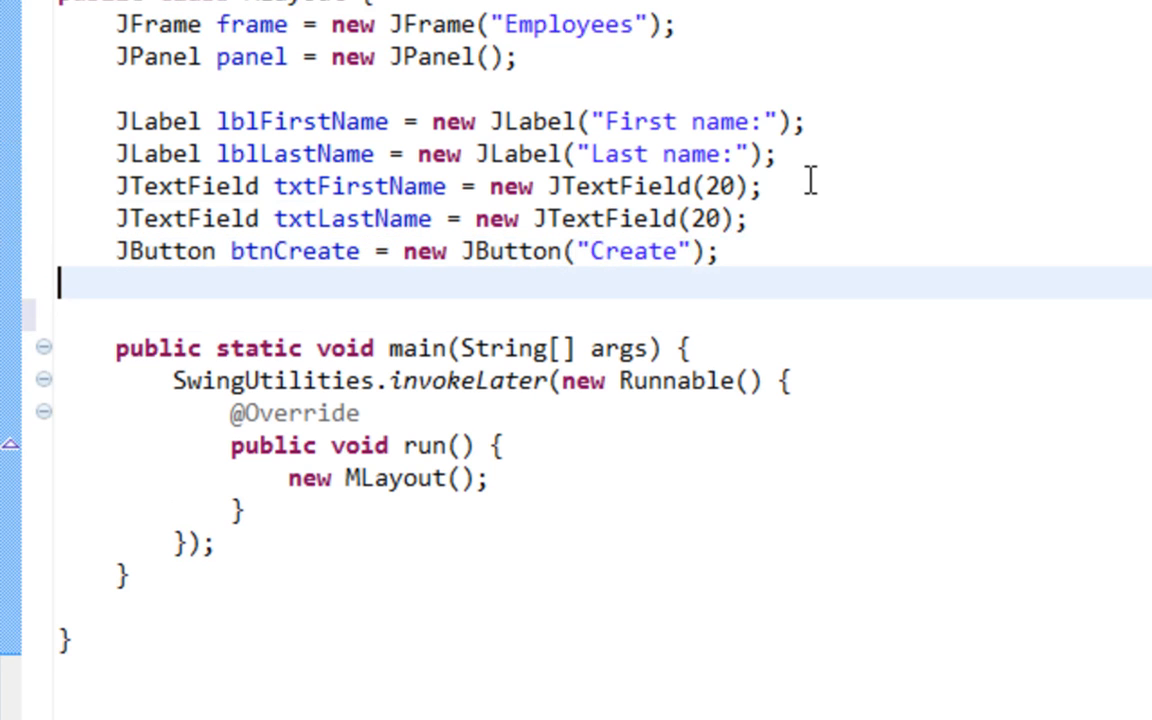
Step: Declare the JButton btnDelete with the caption "Delete"
type("JButton")
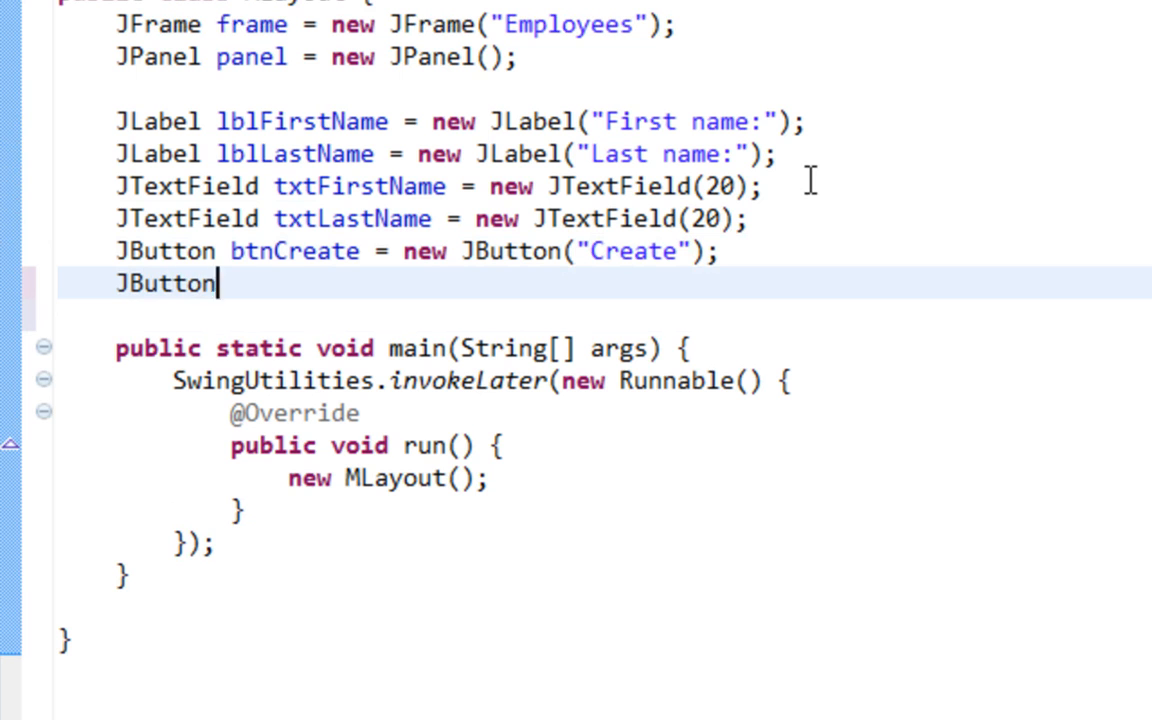
type("btnDelete")
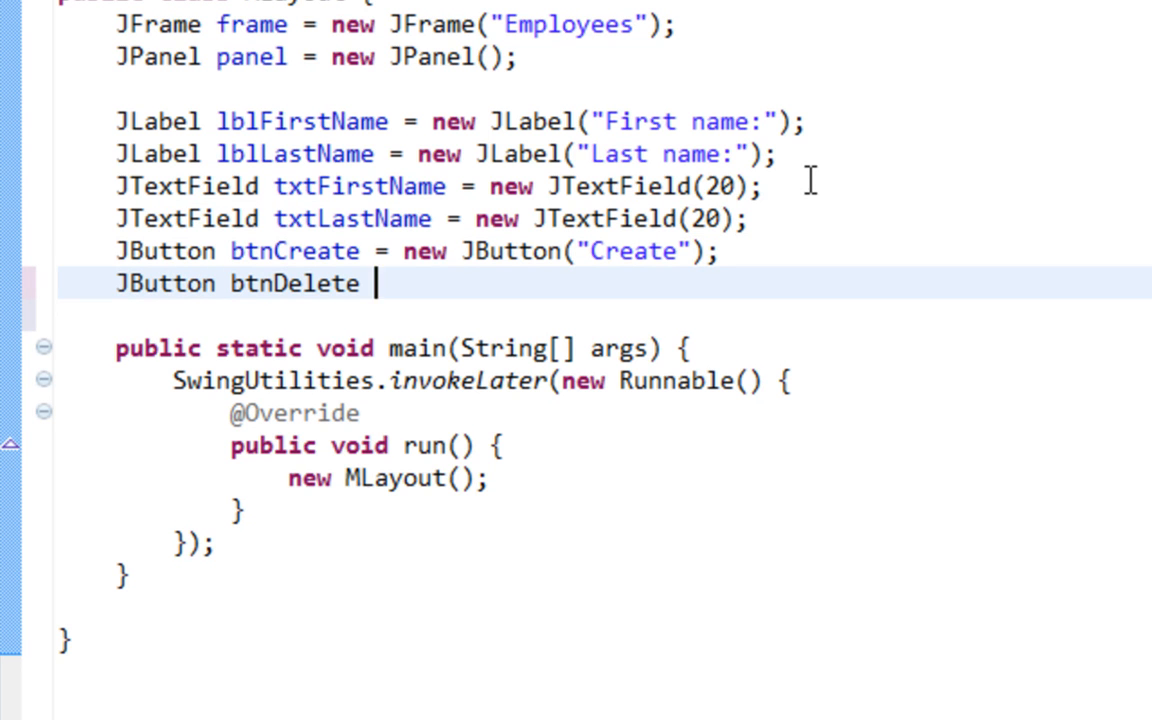
type("= new JButto")
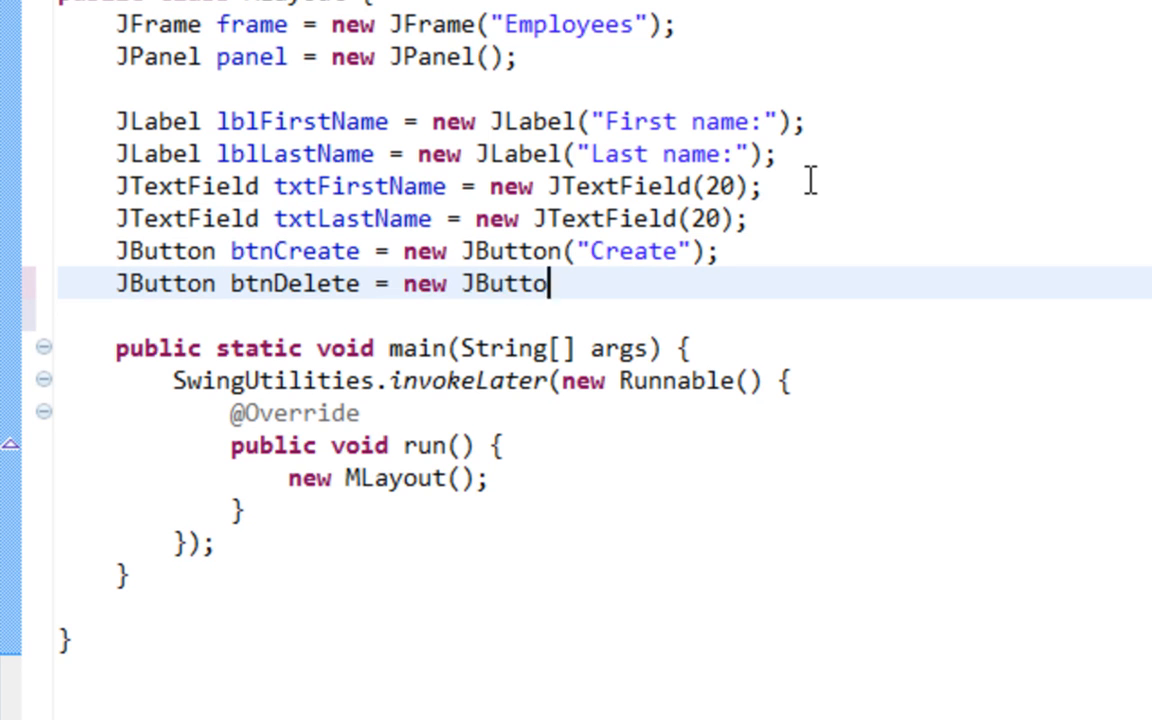
type("();")
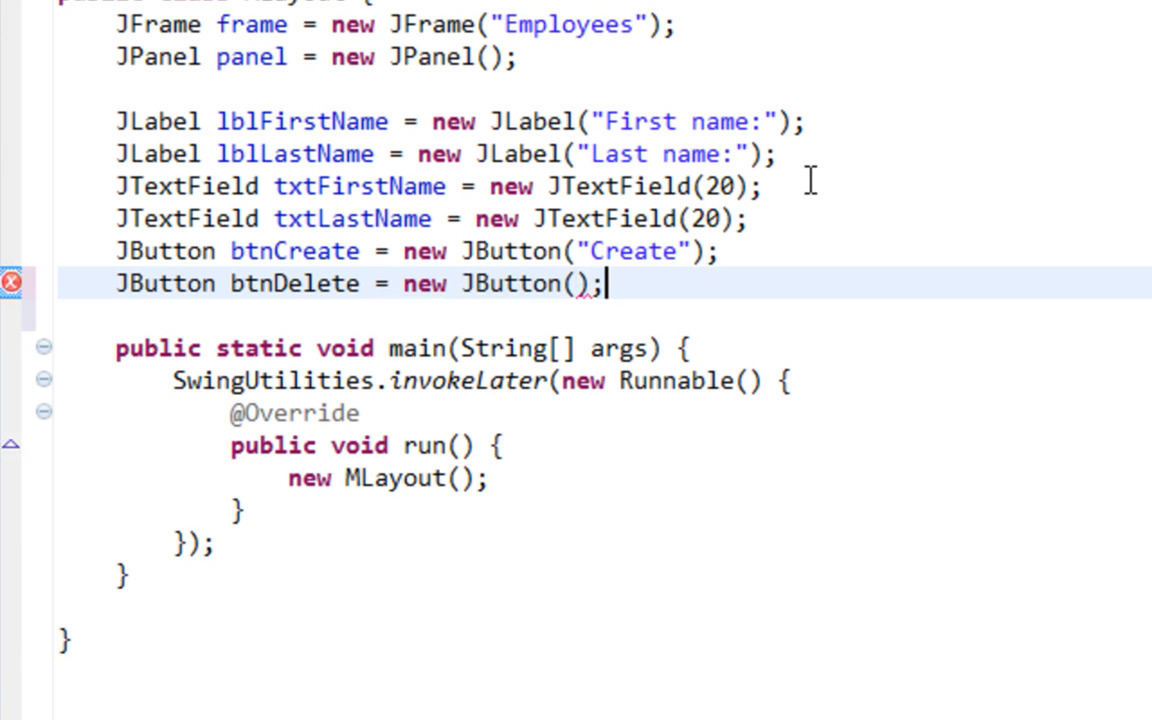
type("\"")
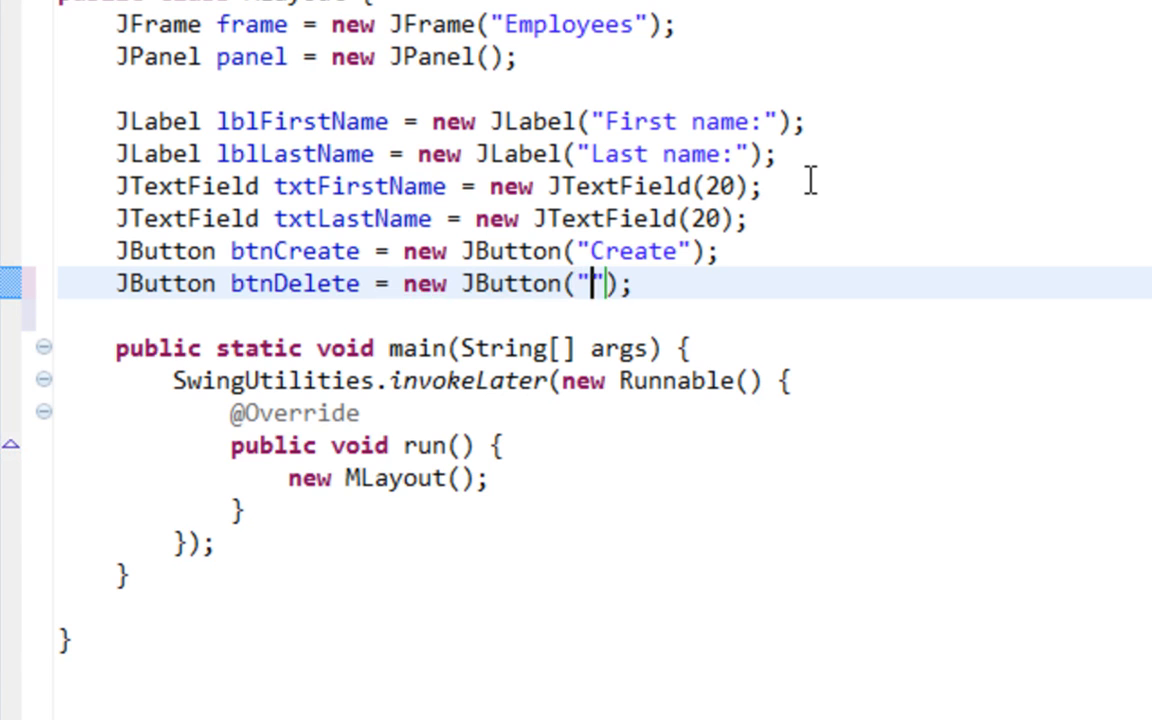
type("Delete")
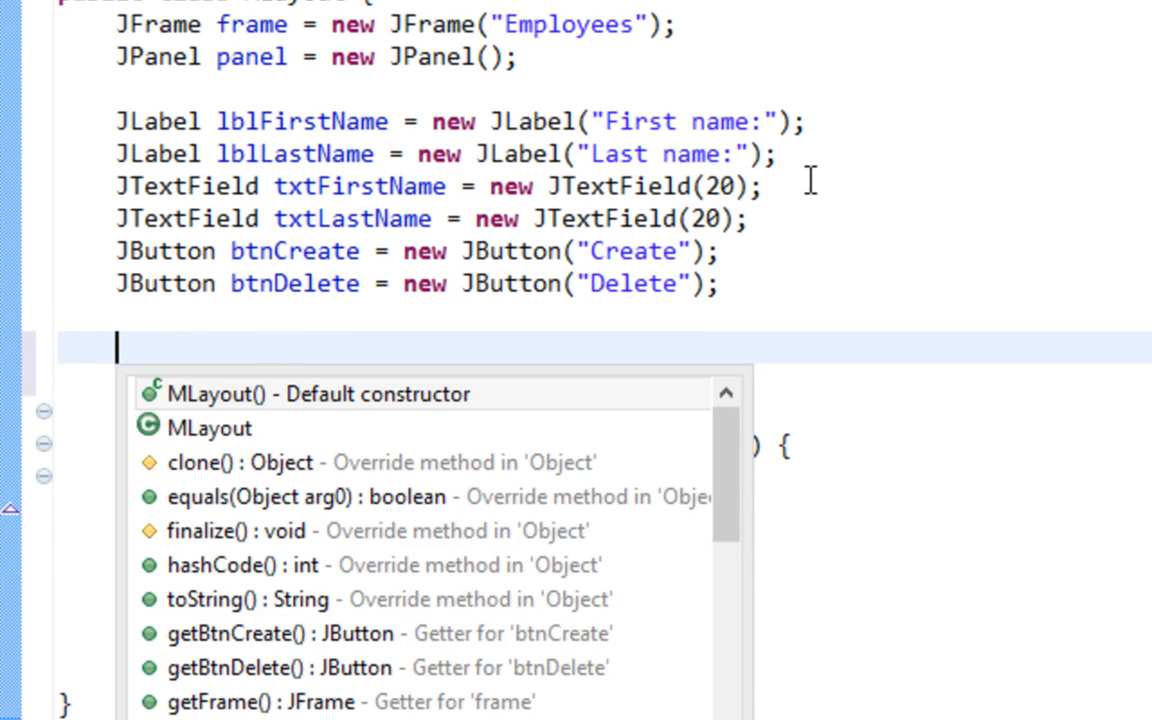
Step: Insert an MLayout constructor calling panel.setLayout(new MigLayout()), importing net.miginfocom.swing.MigLayout
double_click(319, 393)
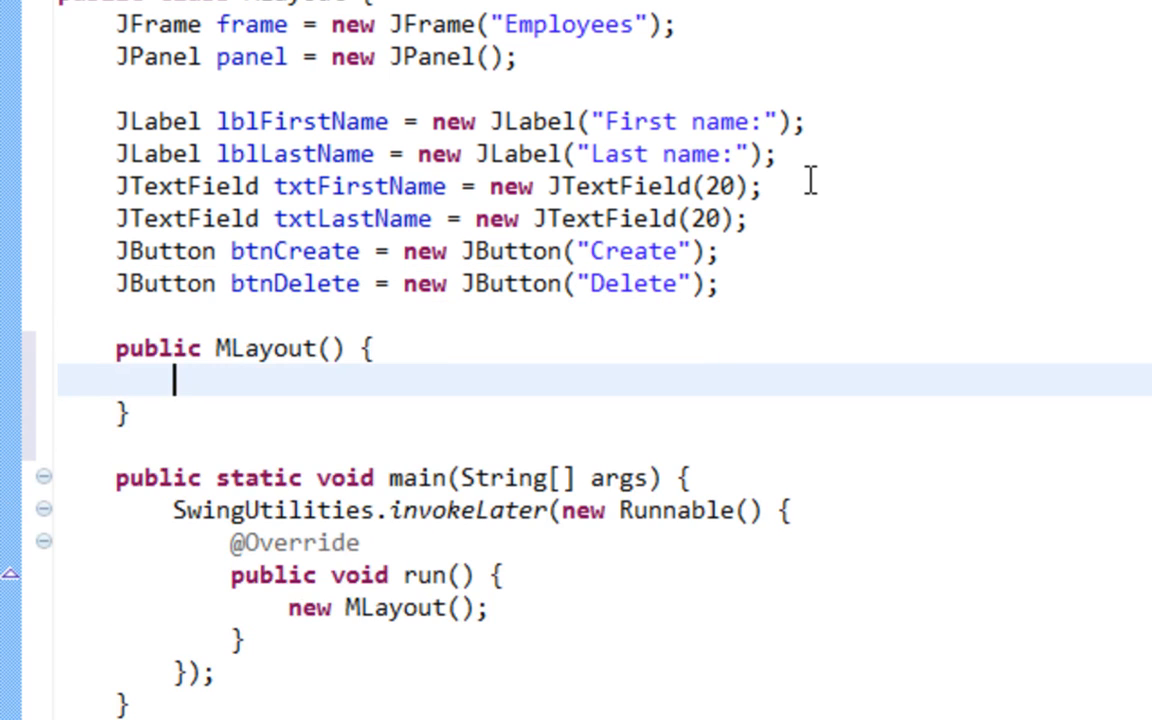
type("panel.")
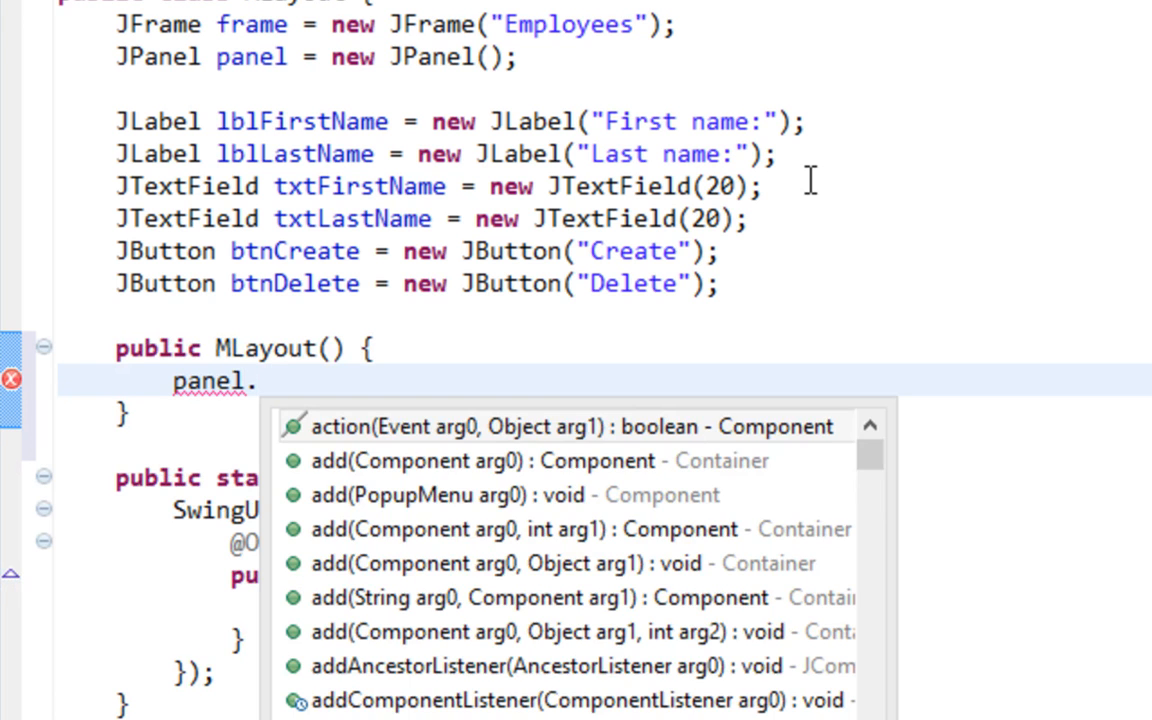
type("setLayout(new")
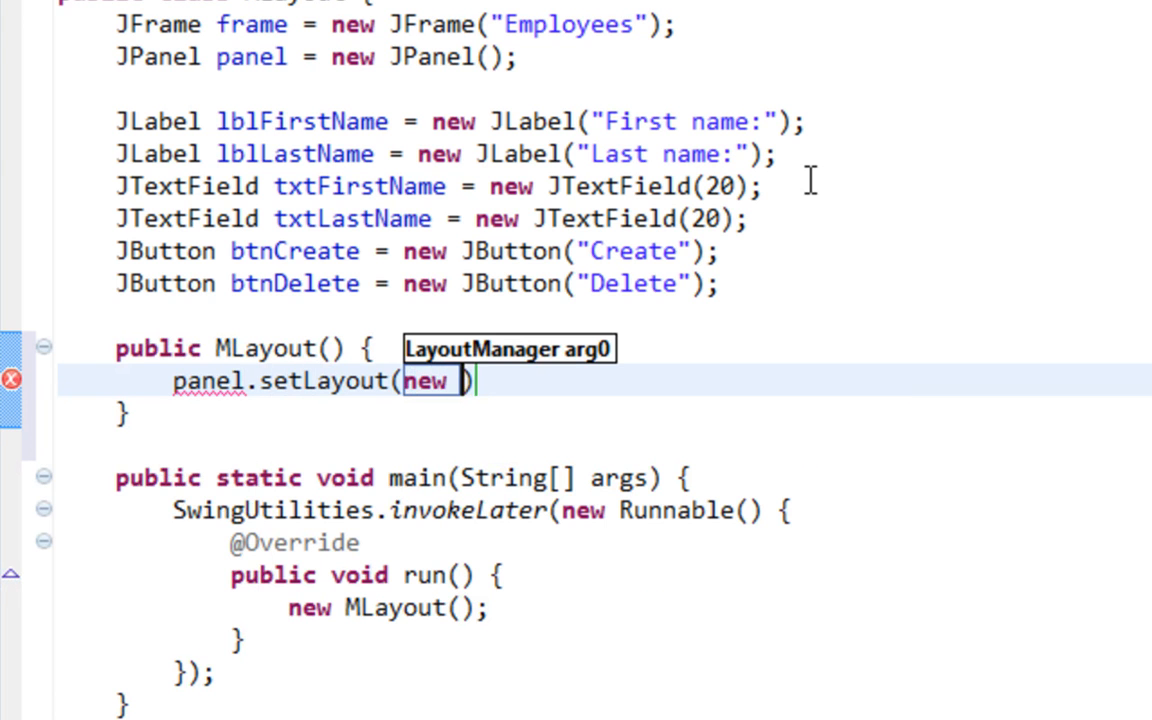
type("MigLayout")
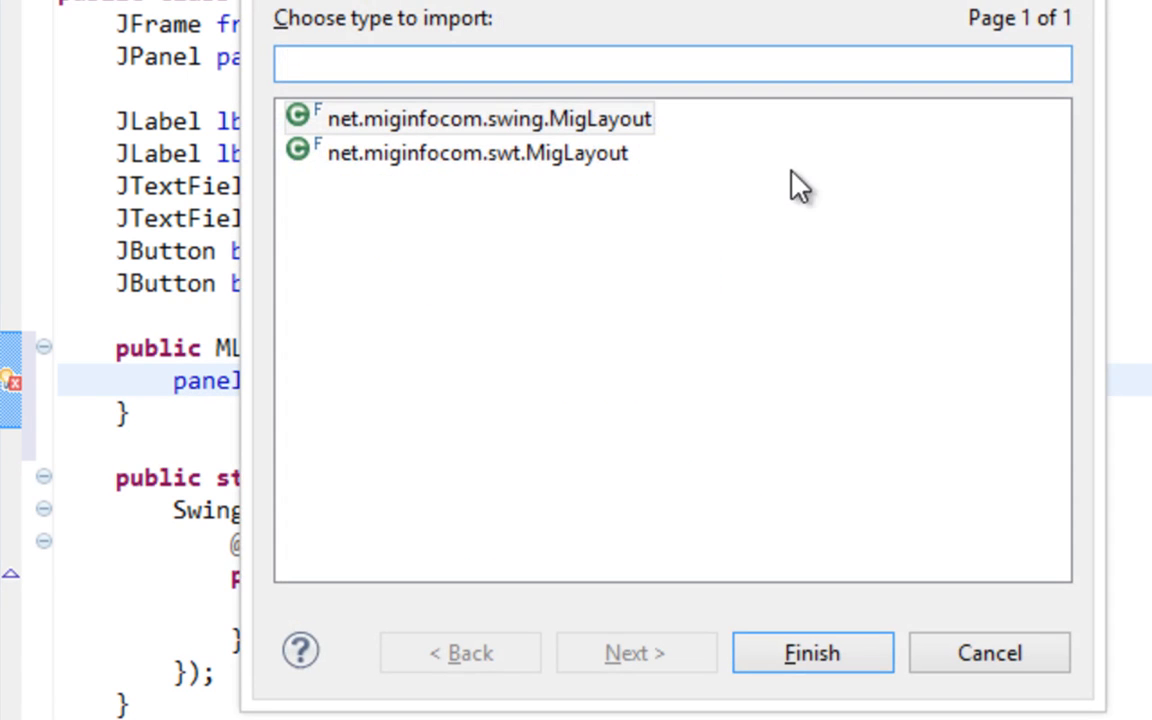
left_click(486, 118)
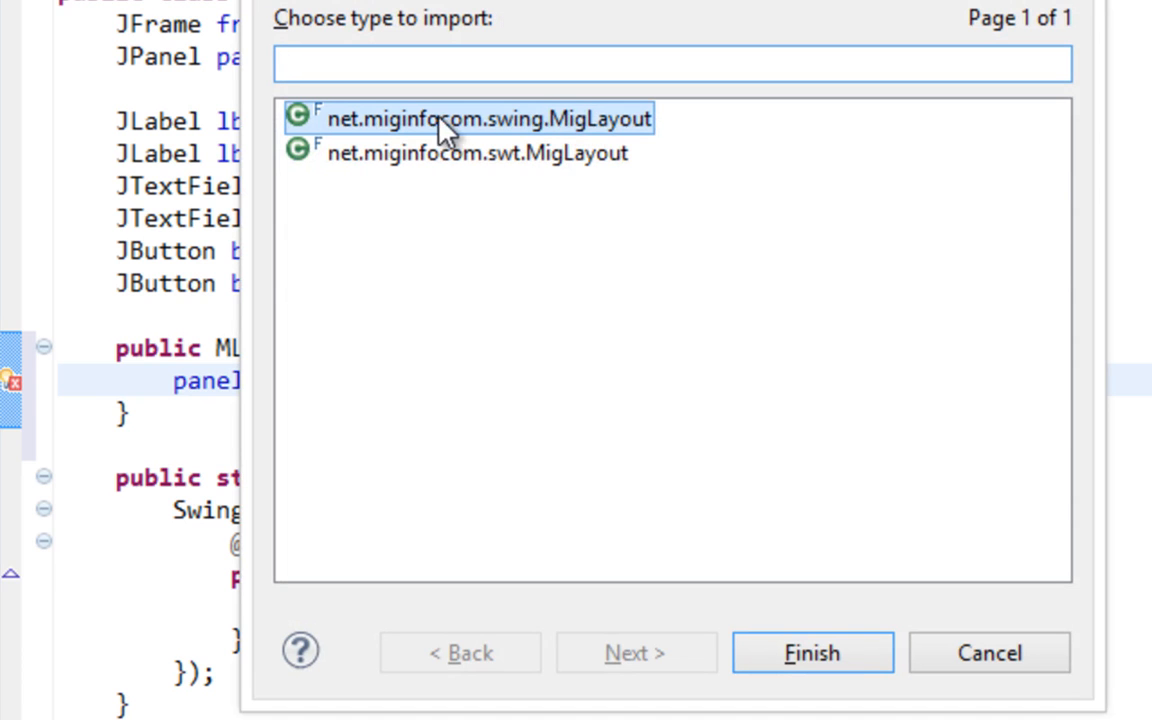
left_click(811, 652)
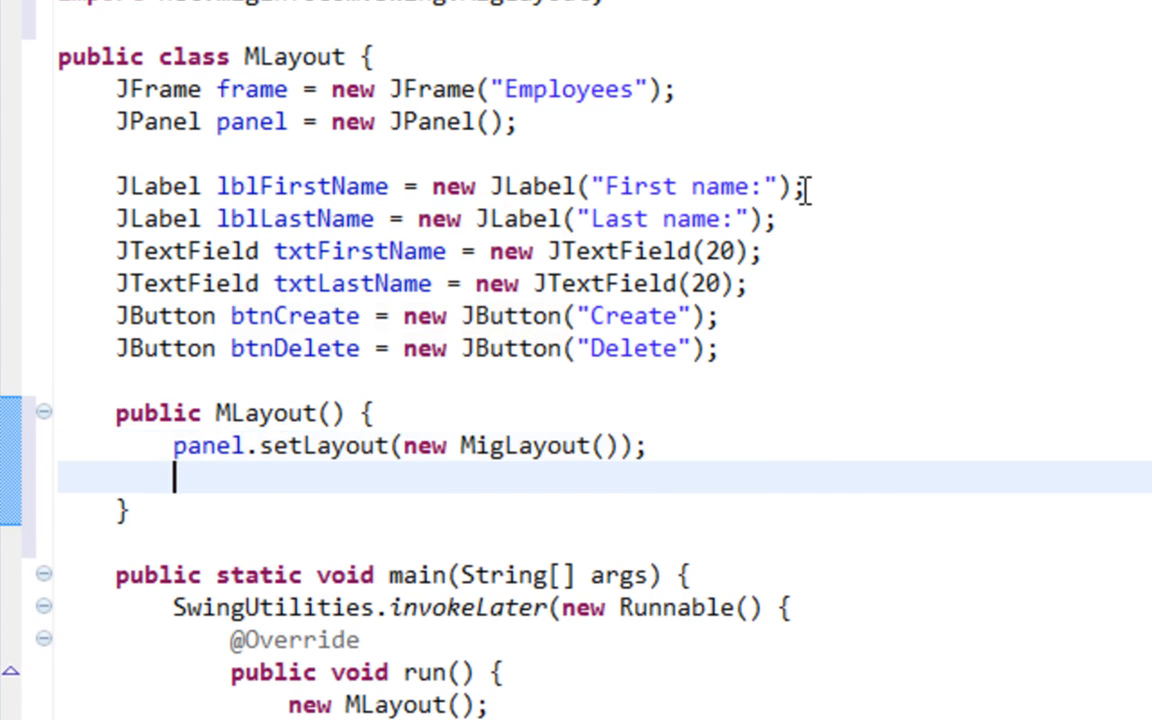
Step: Add panel.add calls for both name labels, both text fields, btnCreate and btnDelete
type("panel.add(lblFirstName);")
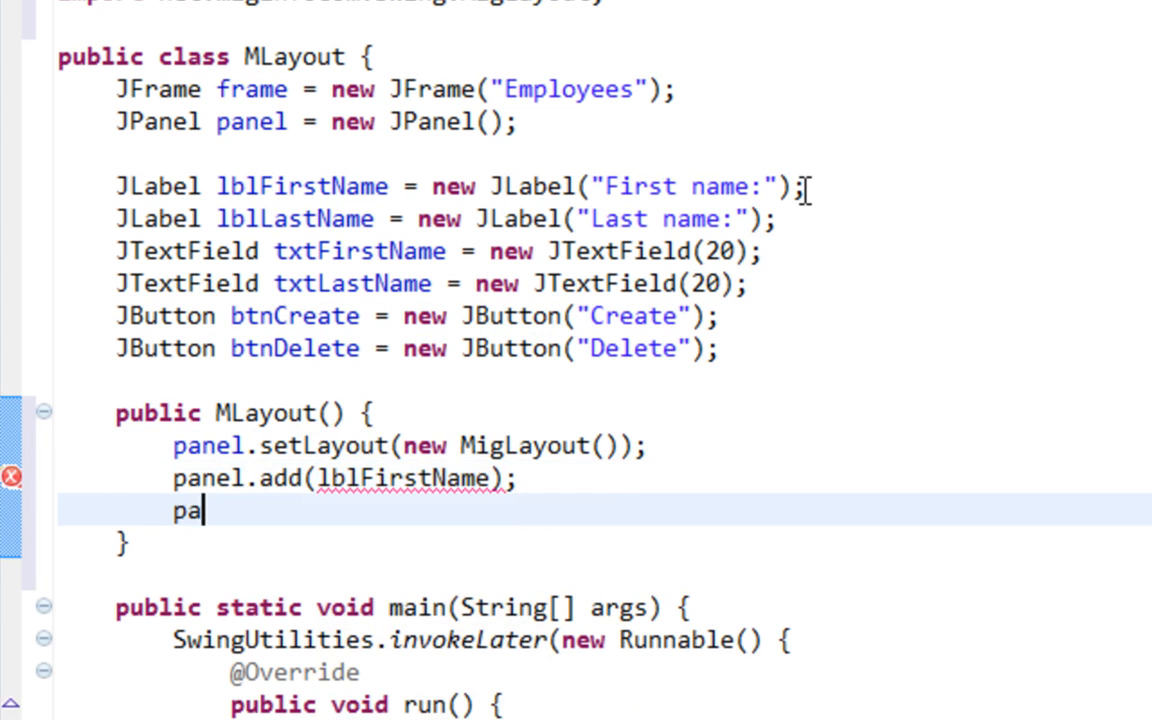
type("panel.add(comp")
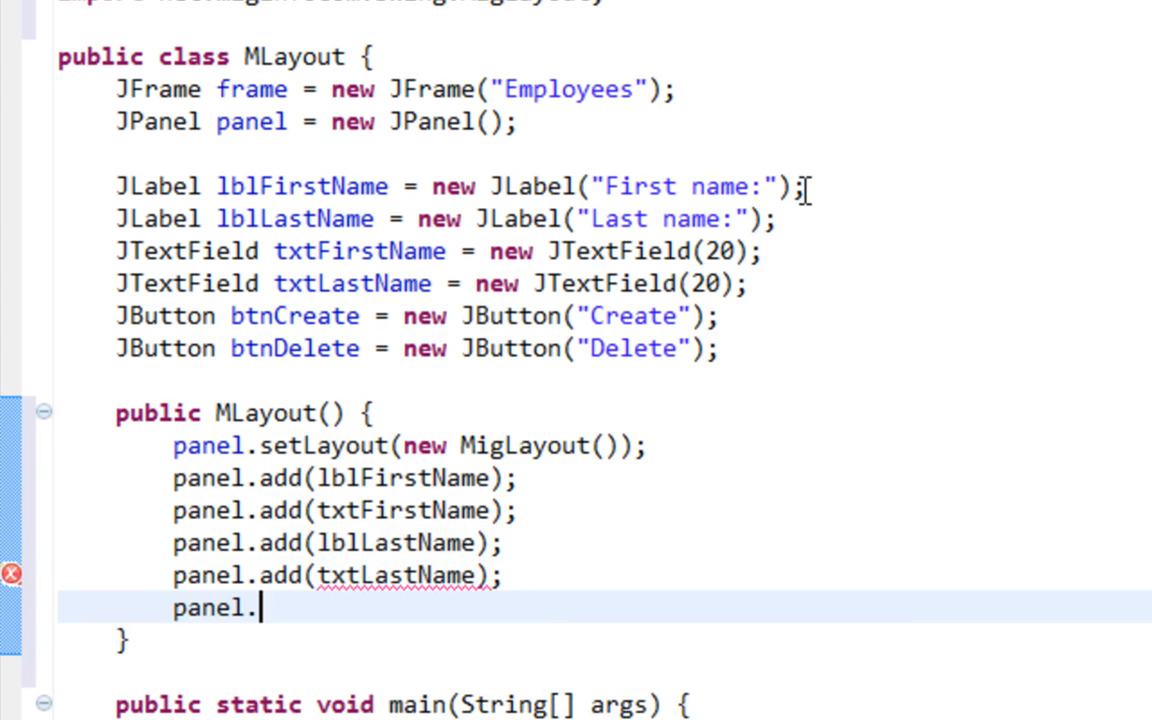
type("add(btnCreate);")
type("frame")
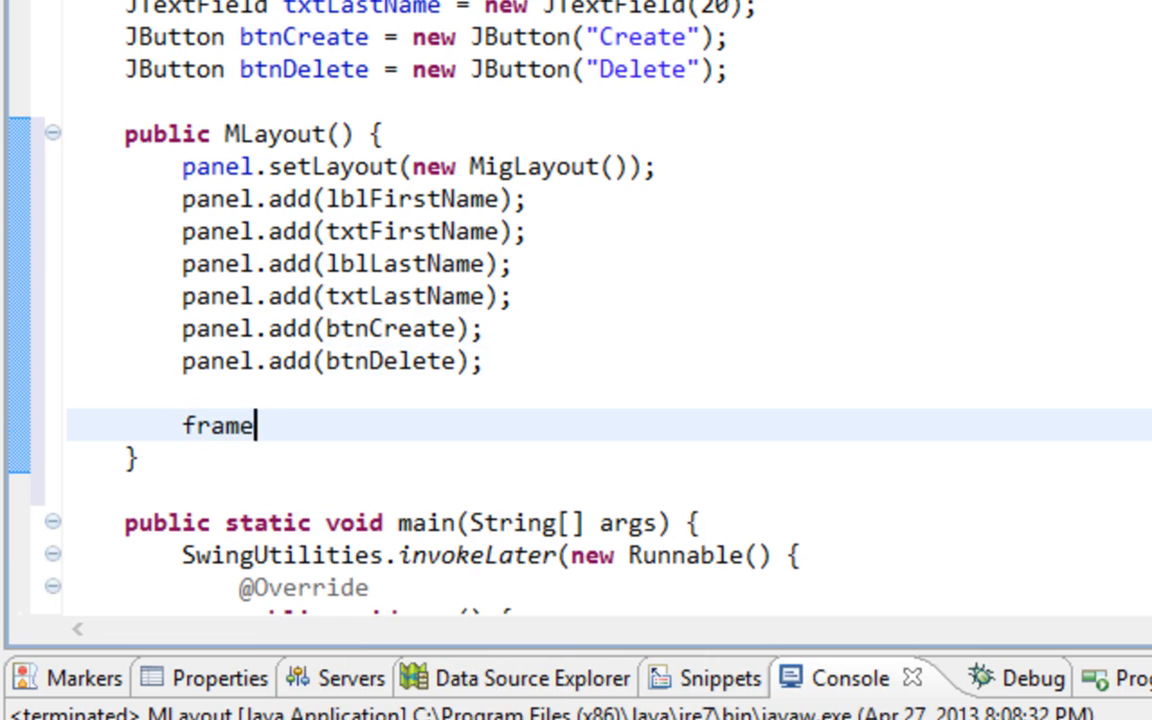
Step: Add frame.add(panel), JFrame.DISPOSE_ON_CLOSE close operation, and frame.pack() to the constructor
type(".add(panel)")
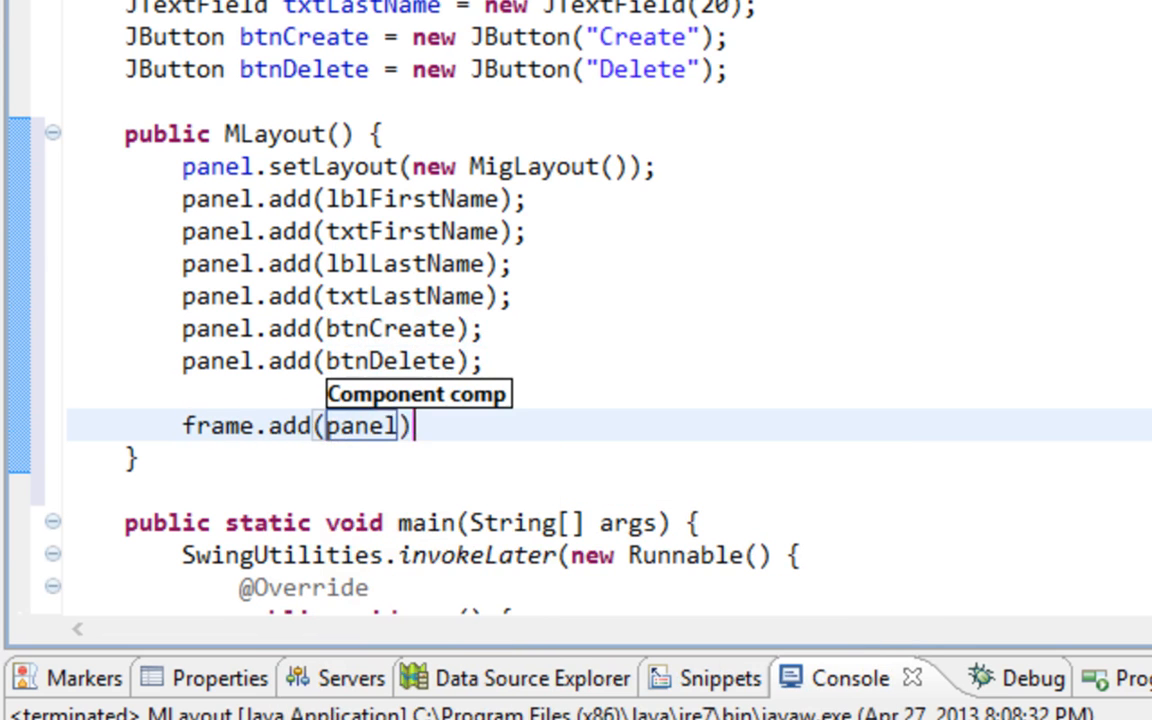
scroll("down", 3)
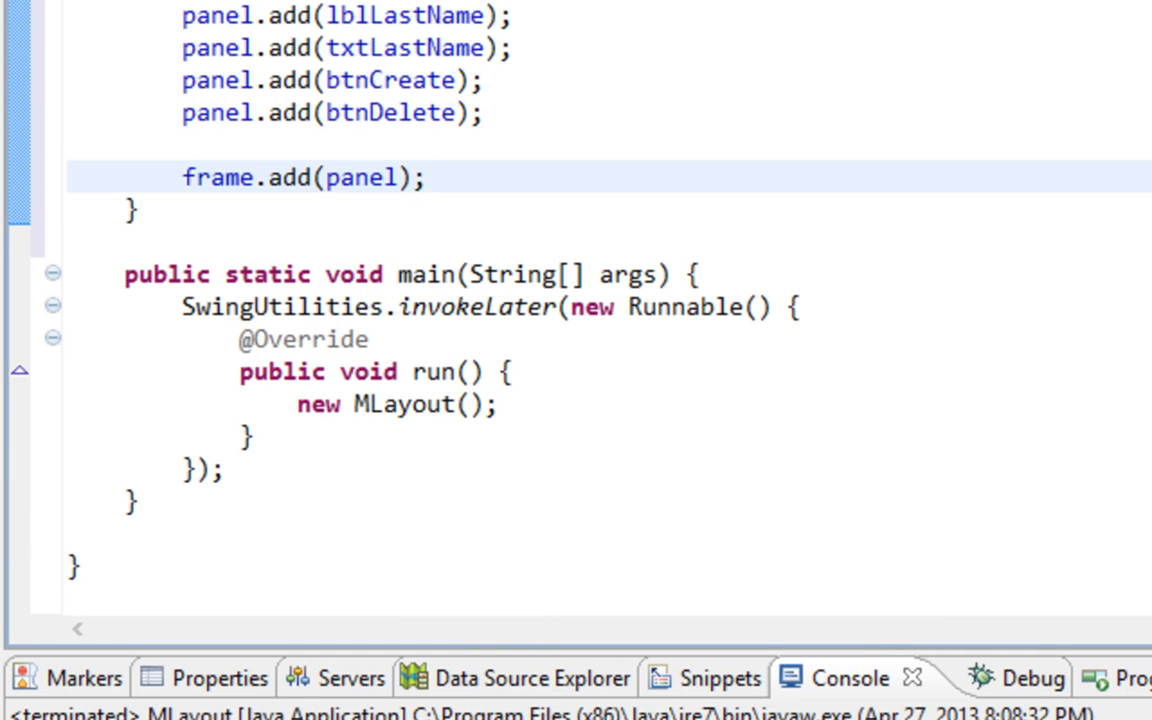
type("frame.setD")
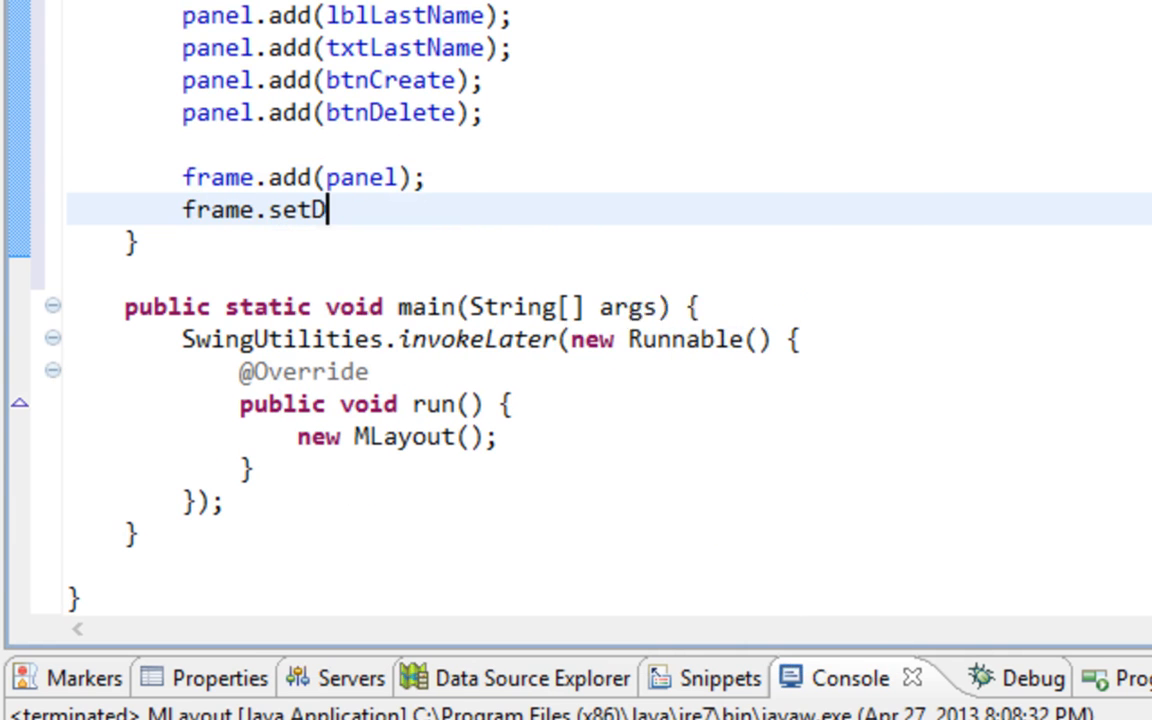
type("efaultCloseOperation(JFrame.DISPOSE_ON_CLOSE);")
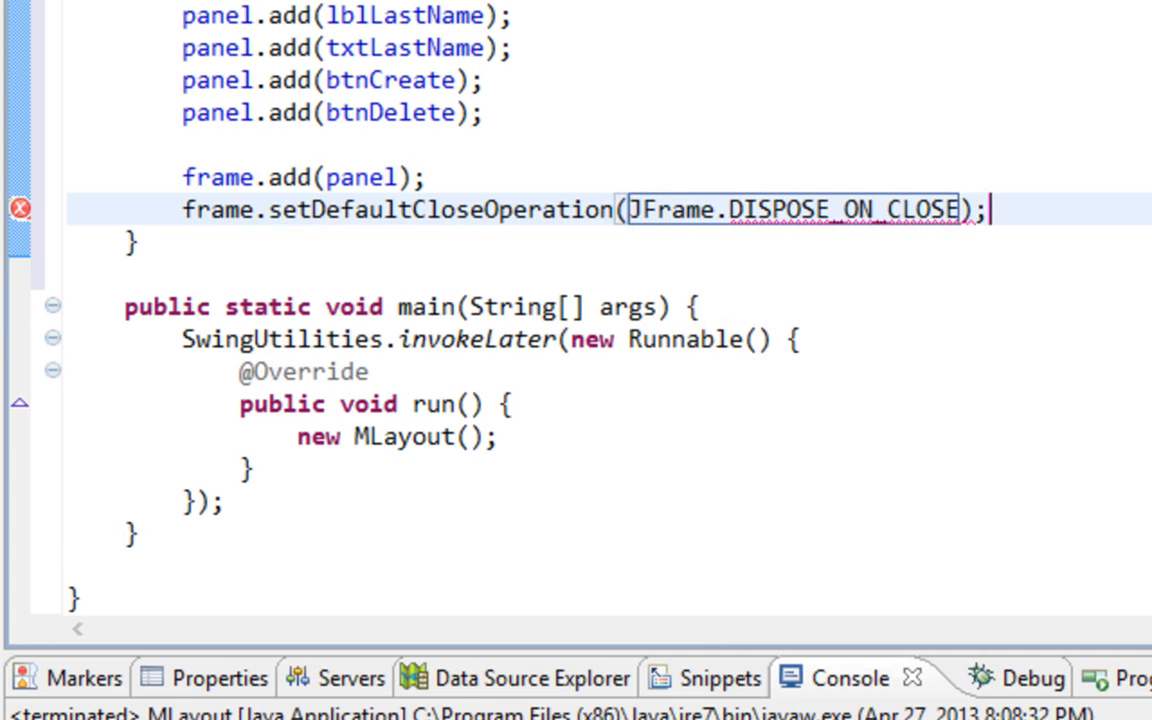
type("frame.pa")
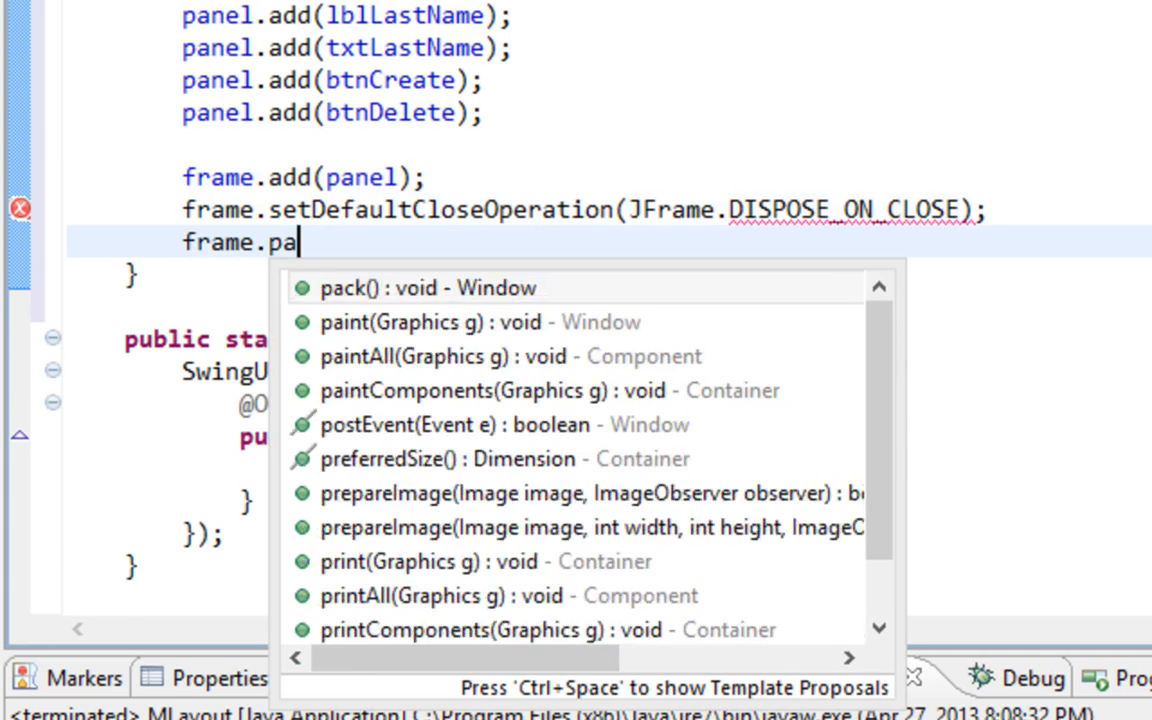
type("ck();")
type("frame.setVisible(true);")
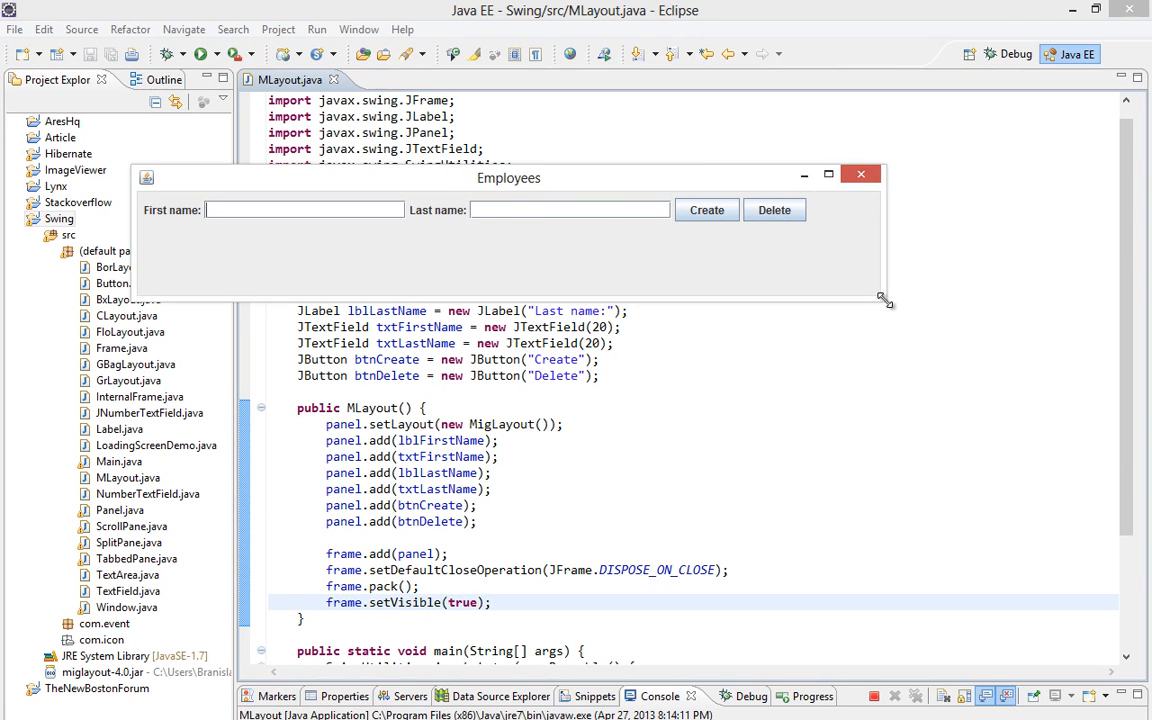
left_click_drag(884, 300, 918, 325)
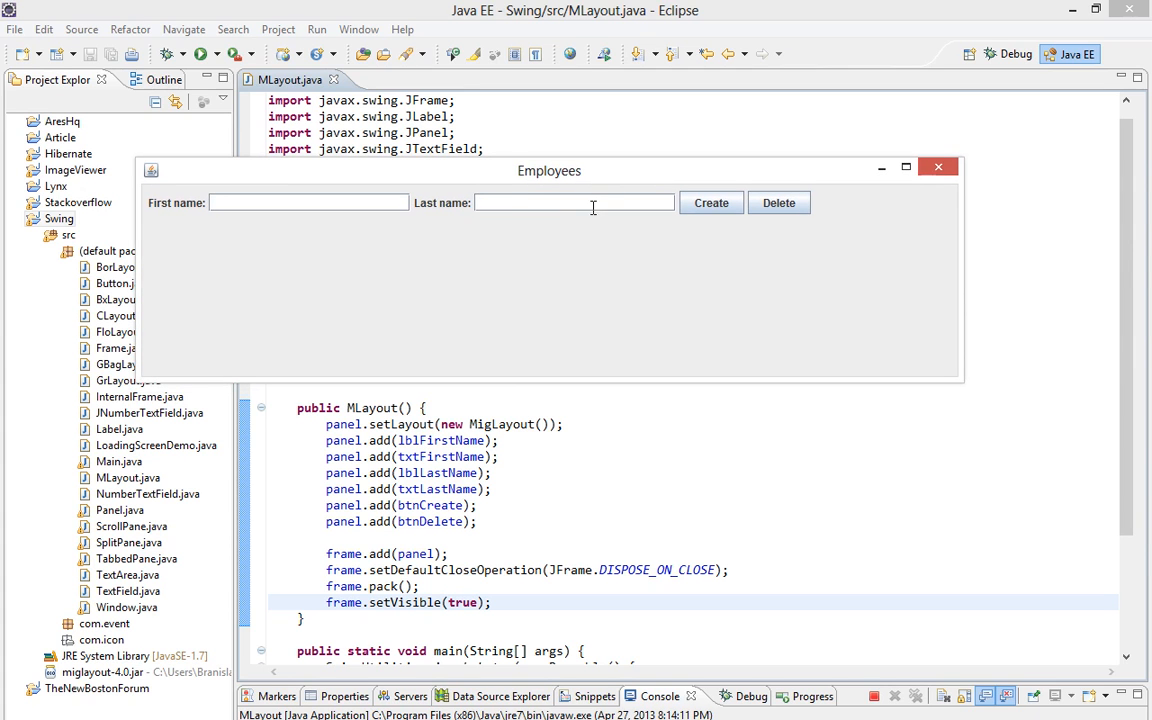
mouse_move(525, 195)
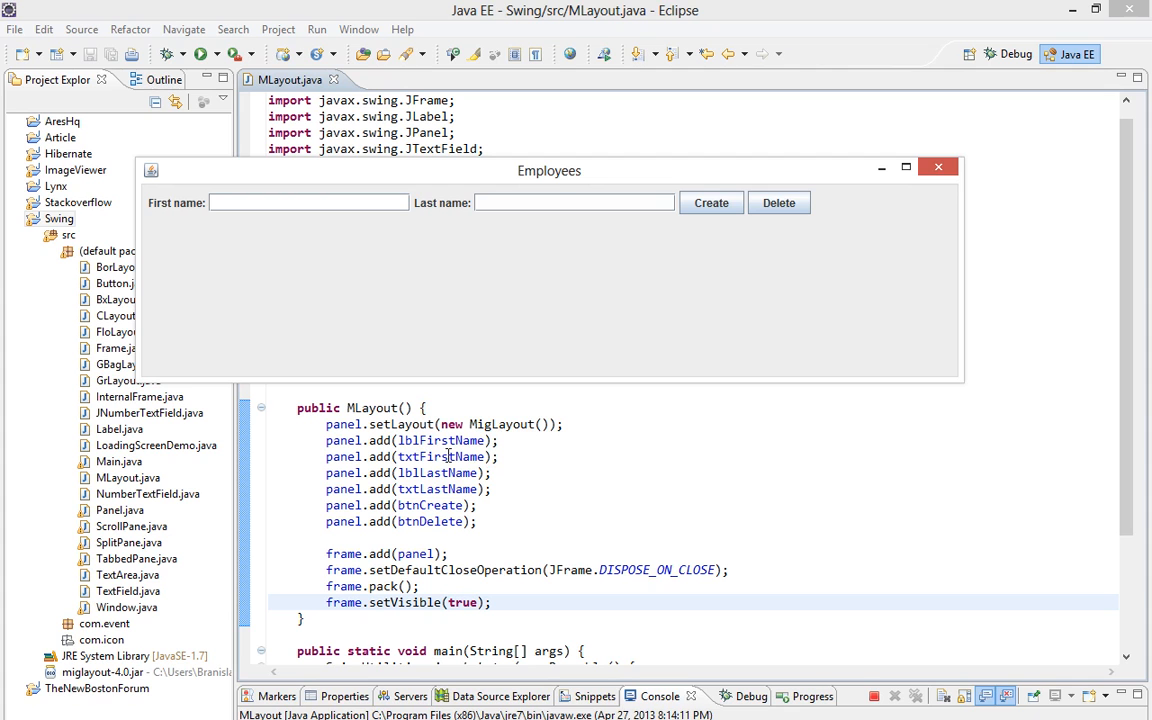
mouse_move(473, 211)
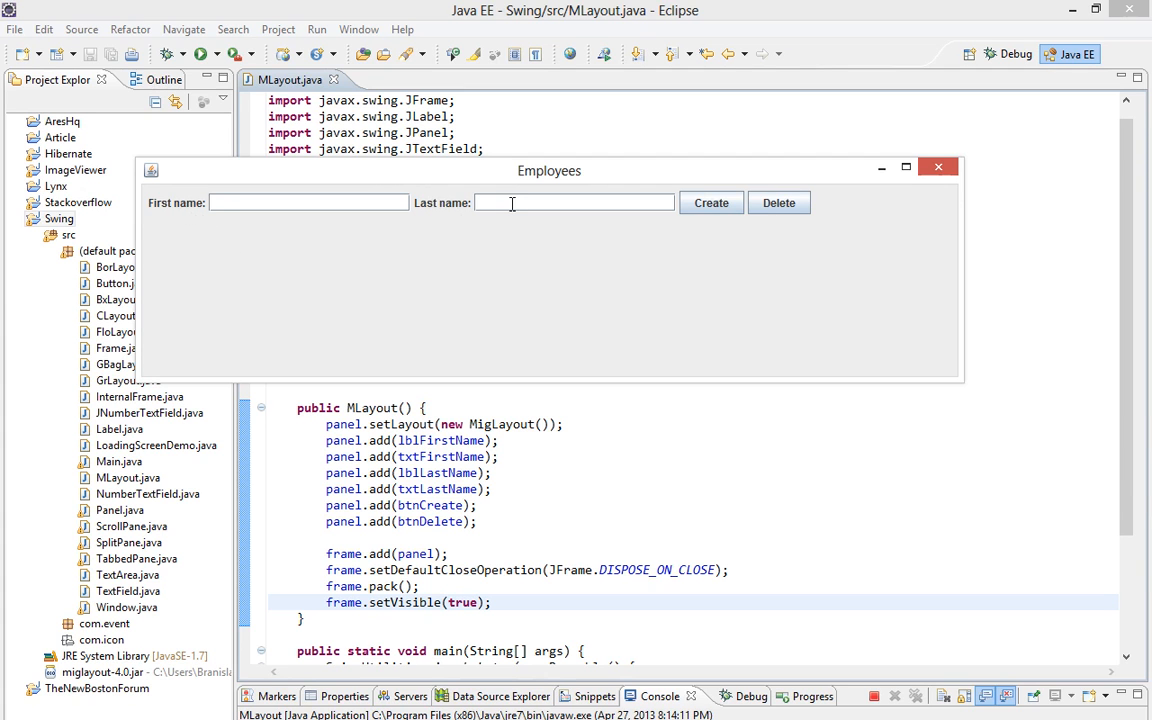
mouse_move(879, 249)
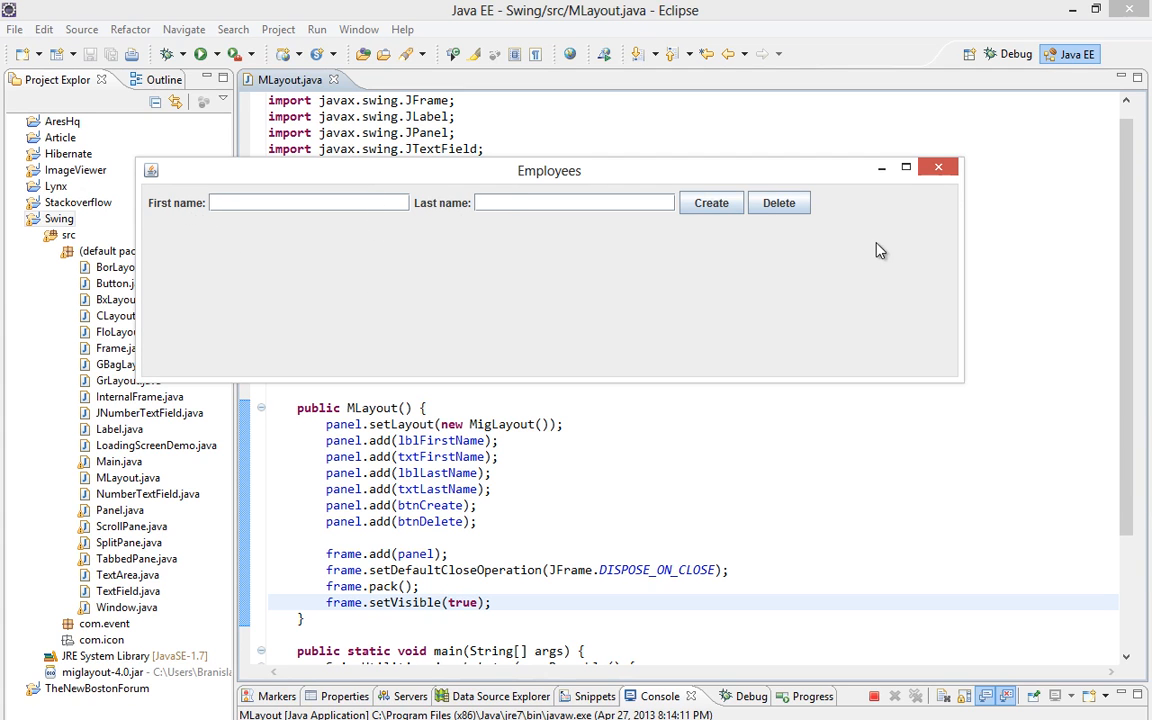
mouse_move(938, 167)
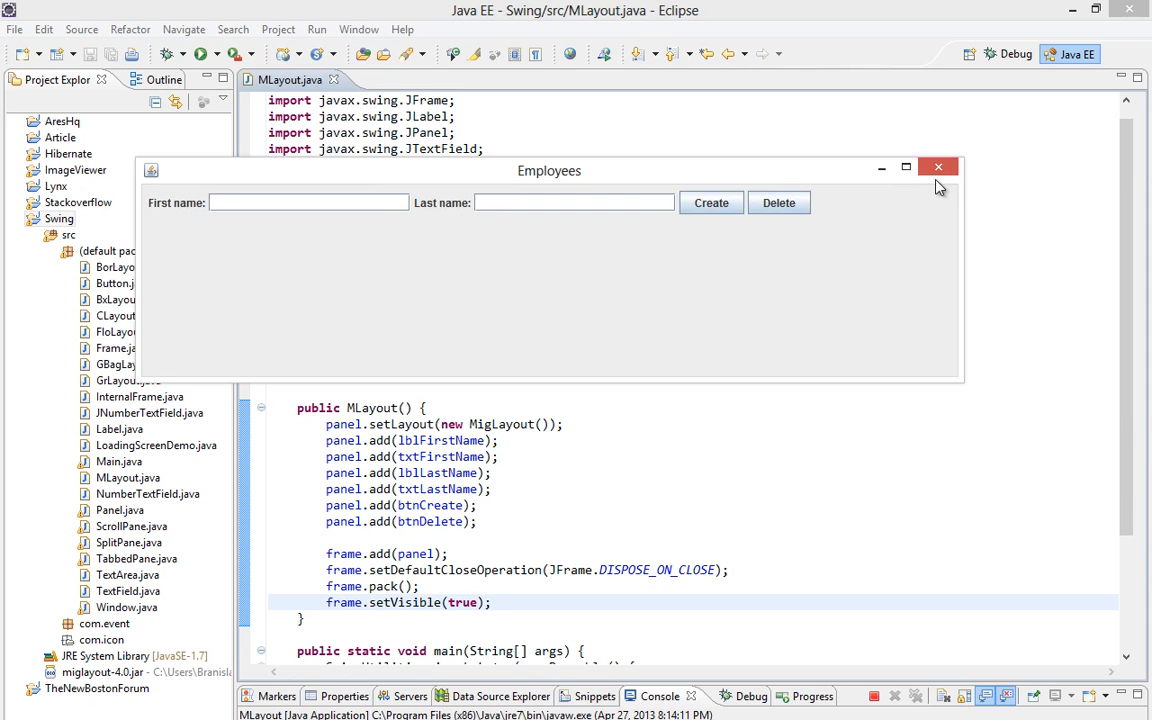
left_click(938, 167)
type(",\"wrap\"")
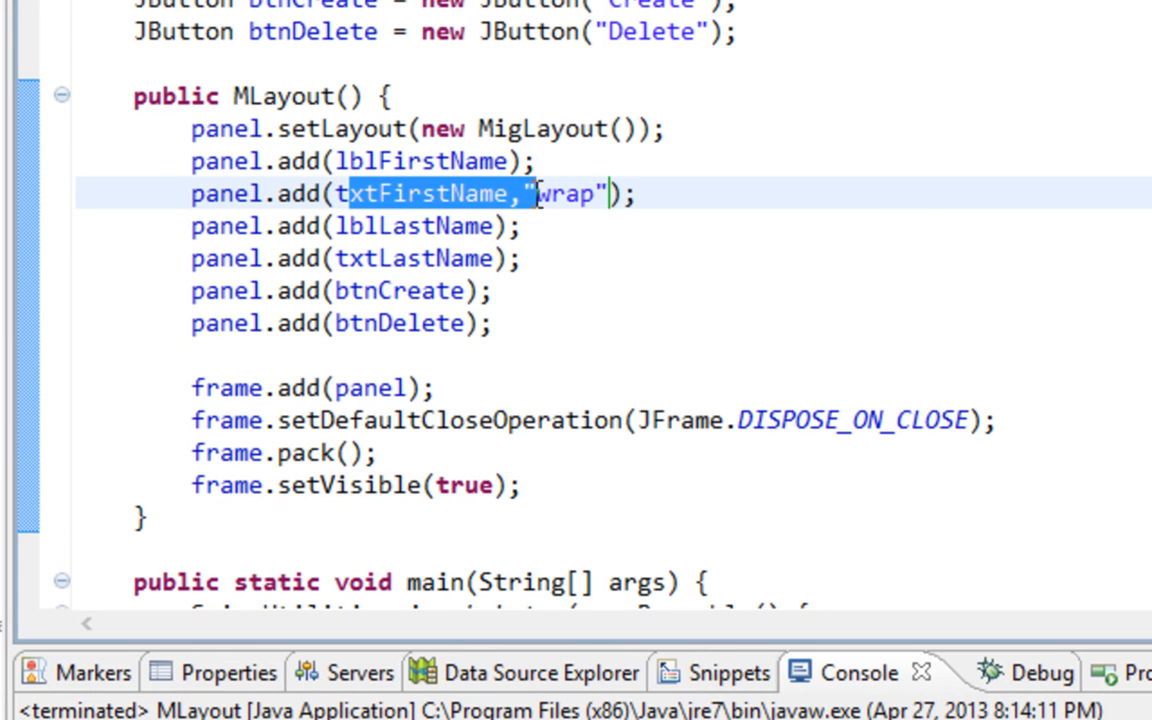
Step: Place the cursor in the panel.add calls to add "wrap" constraints after the name fields
left_click(645, 193)
type(", \"wrap\"")
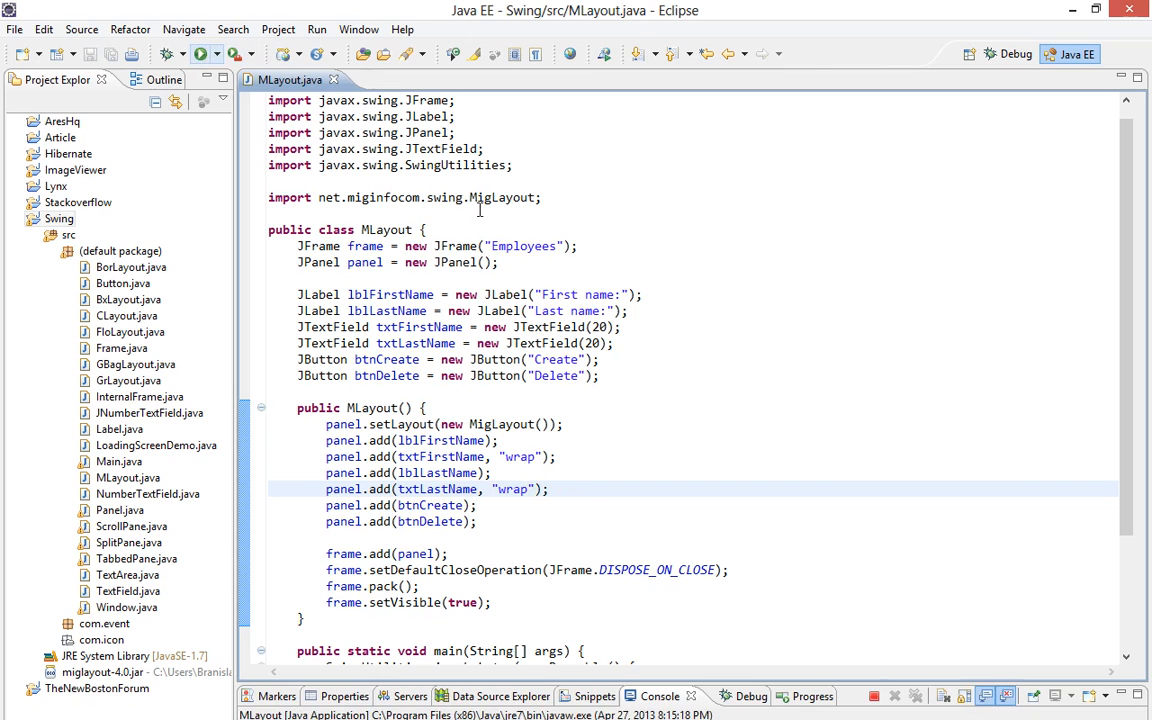
Step: Run the form to preview the rows, then give panel.add(btnCreate) the "skip" constraint
left_click(200, 54)
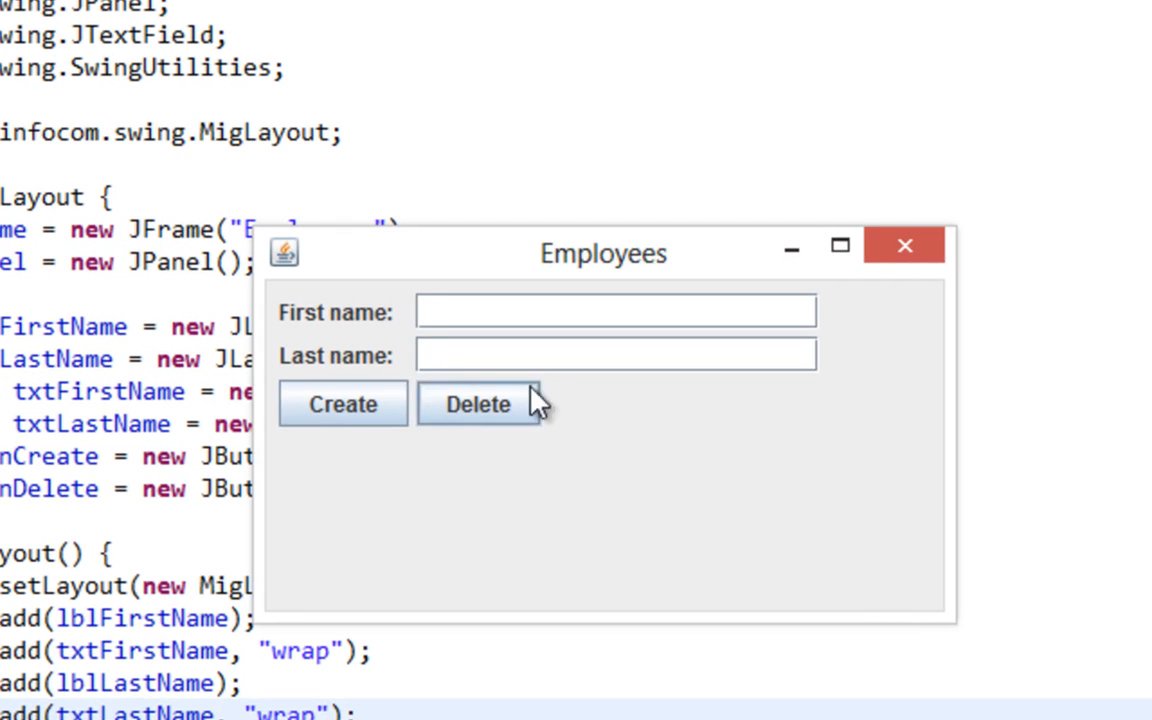
mouse_move(440, 458)
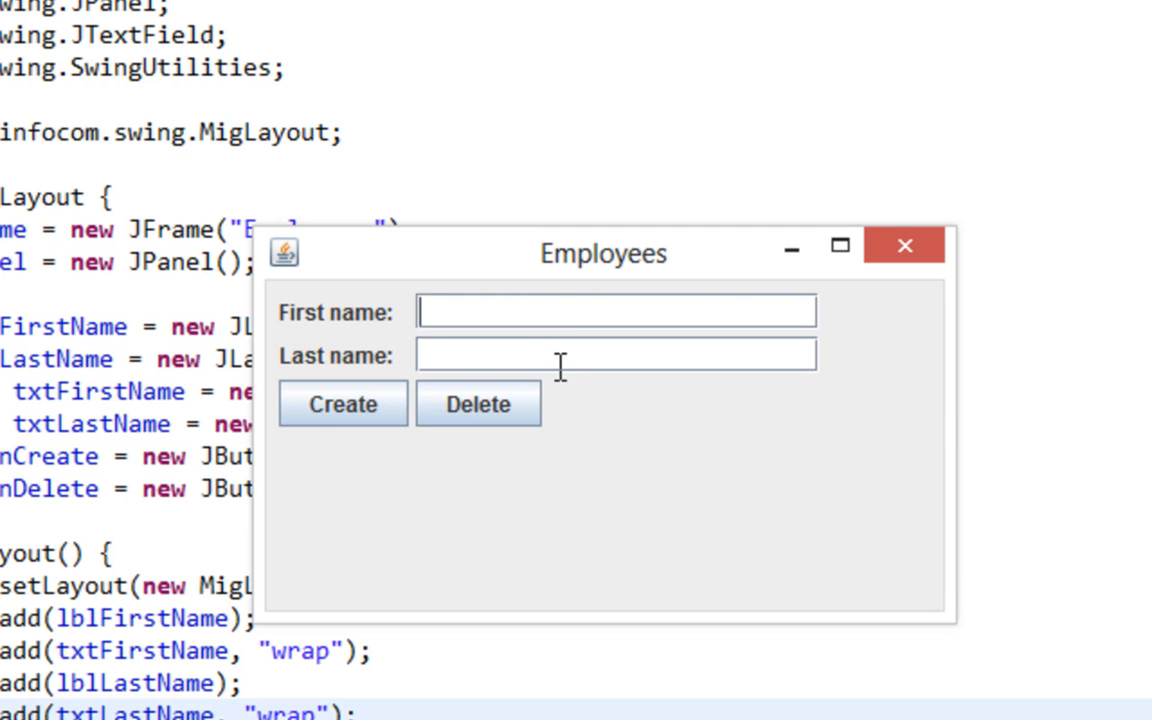
mouse_move(478, 404)
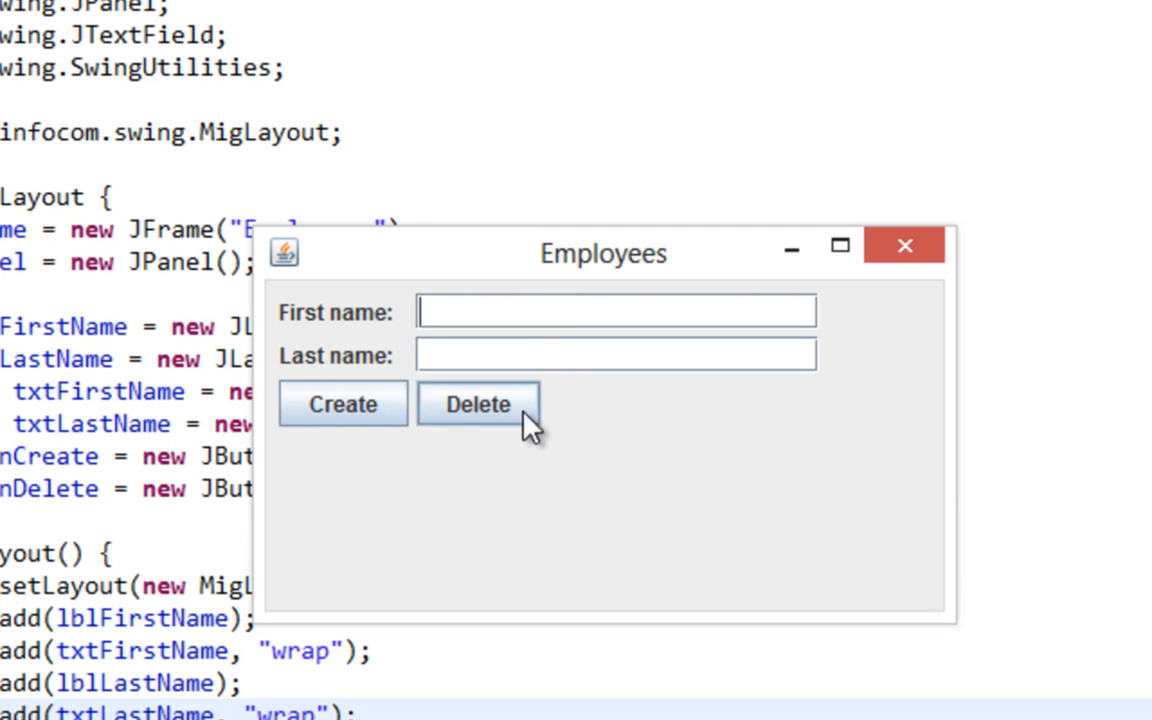
mouse_move(438, 413)
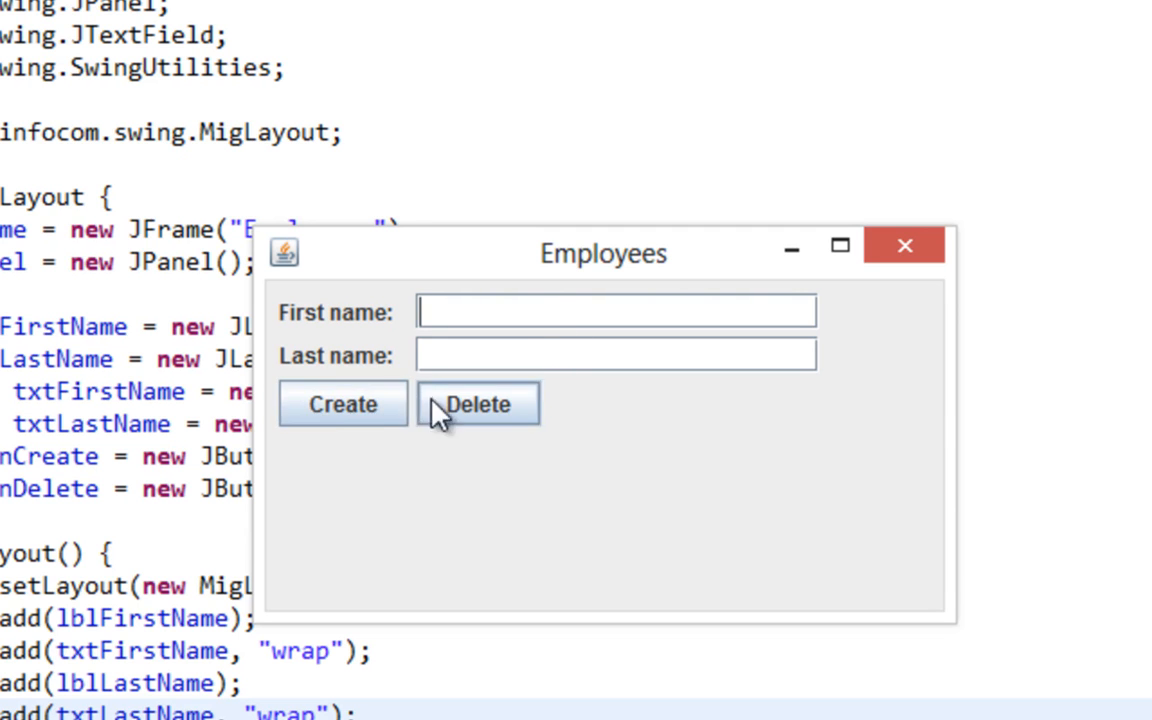
mouse_move(407, 473)
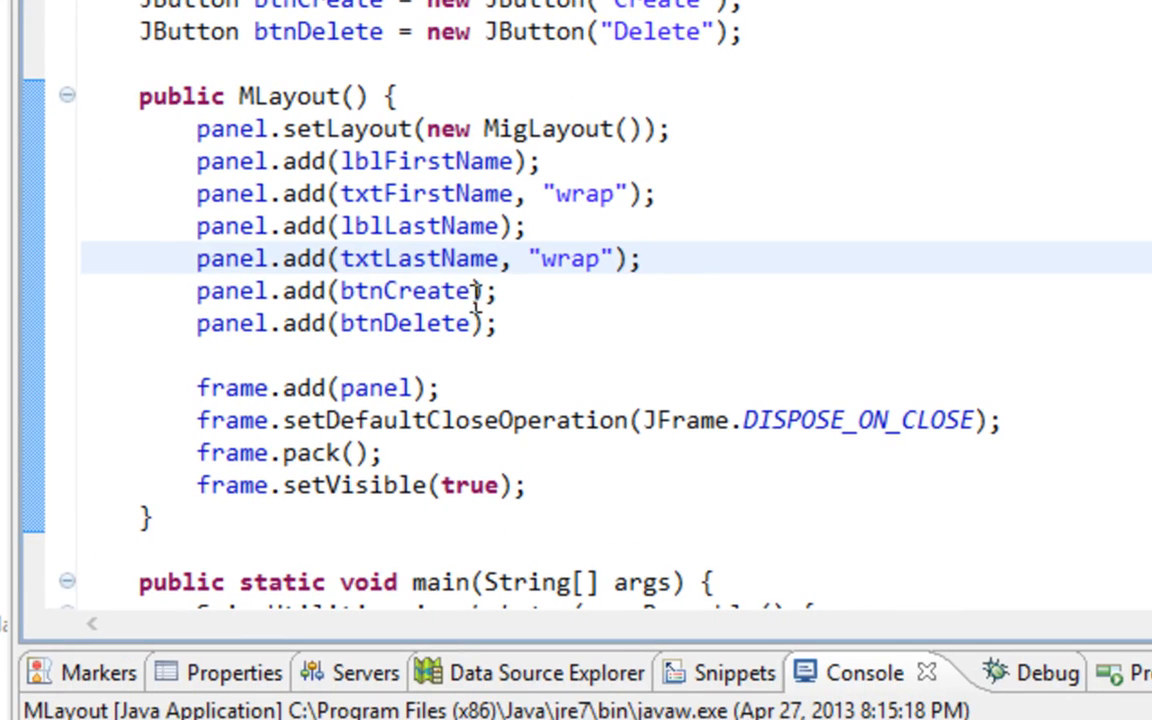
type(", \"s\"")
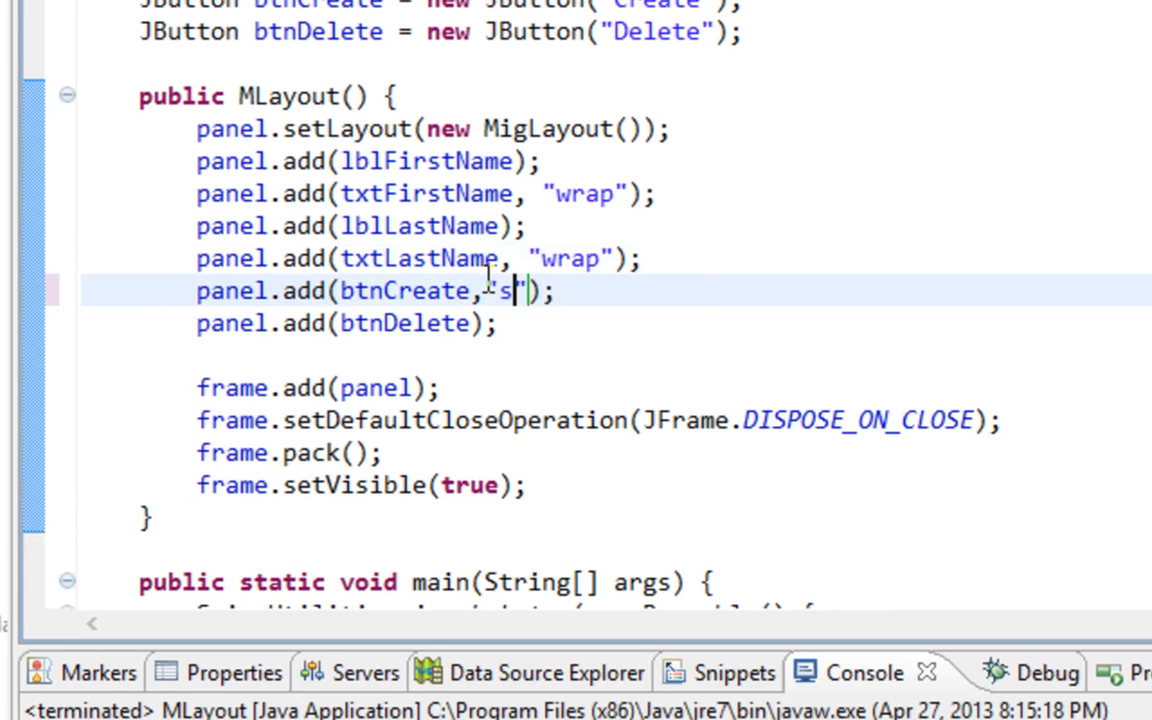
type("kip")
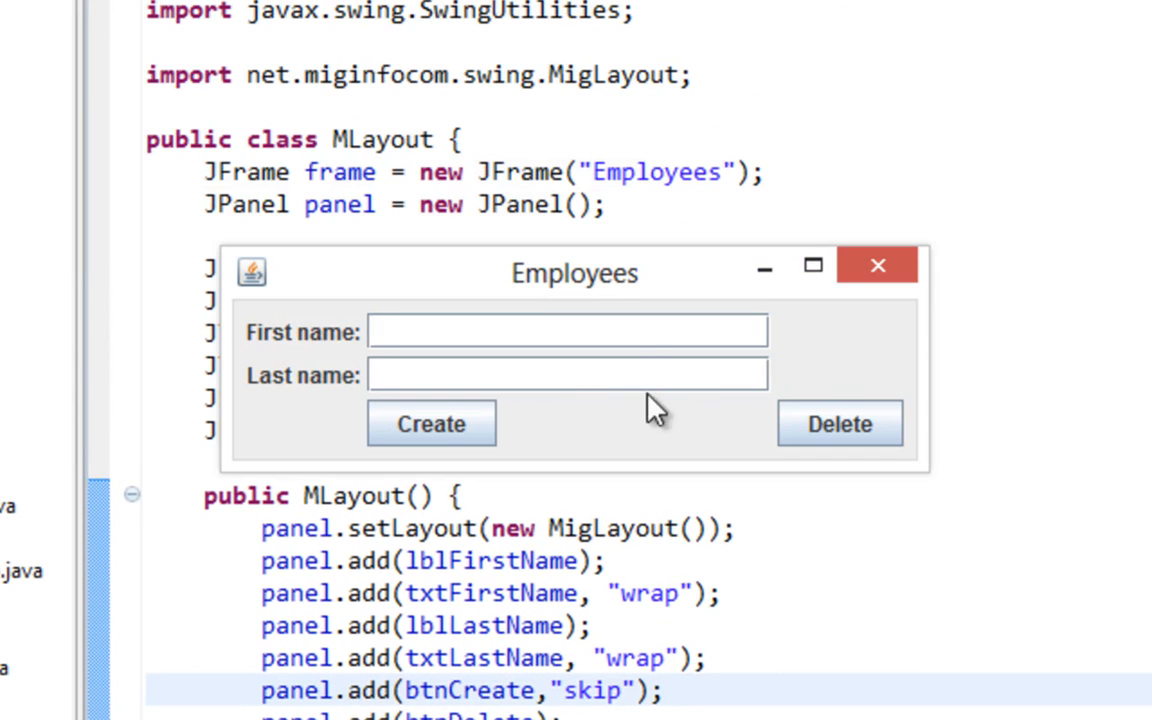
mouse_move(810, 355)
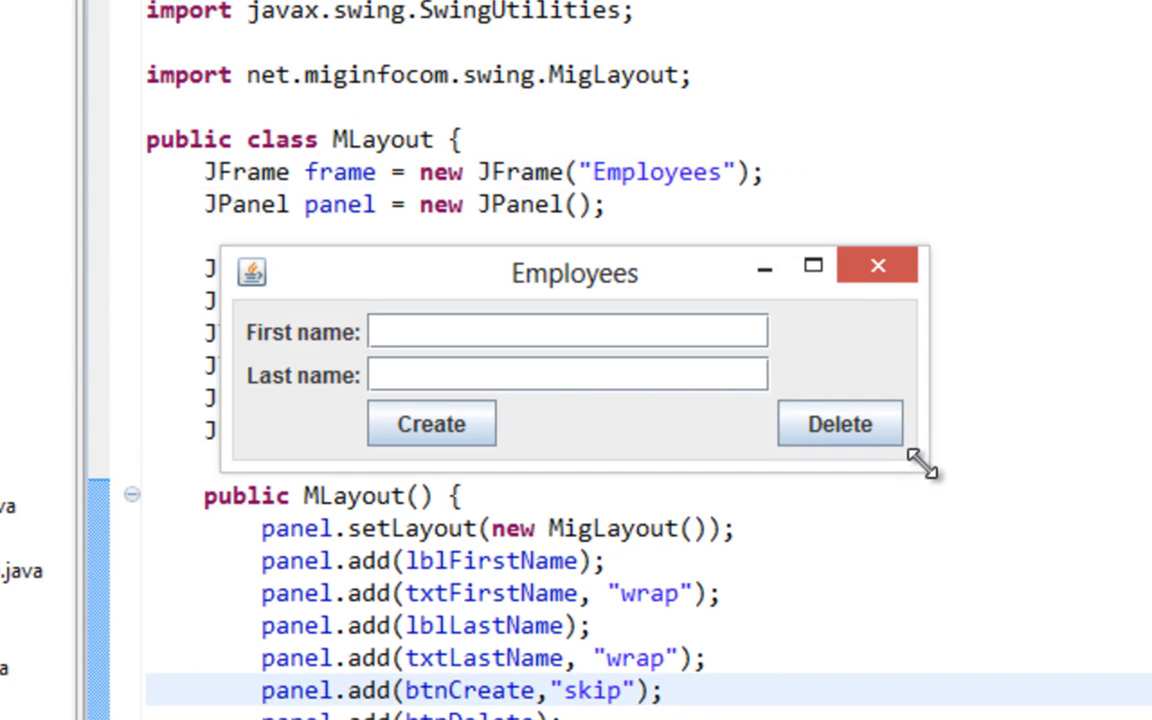
left_click_drag(925, 465, 1040, 540)
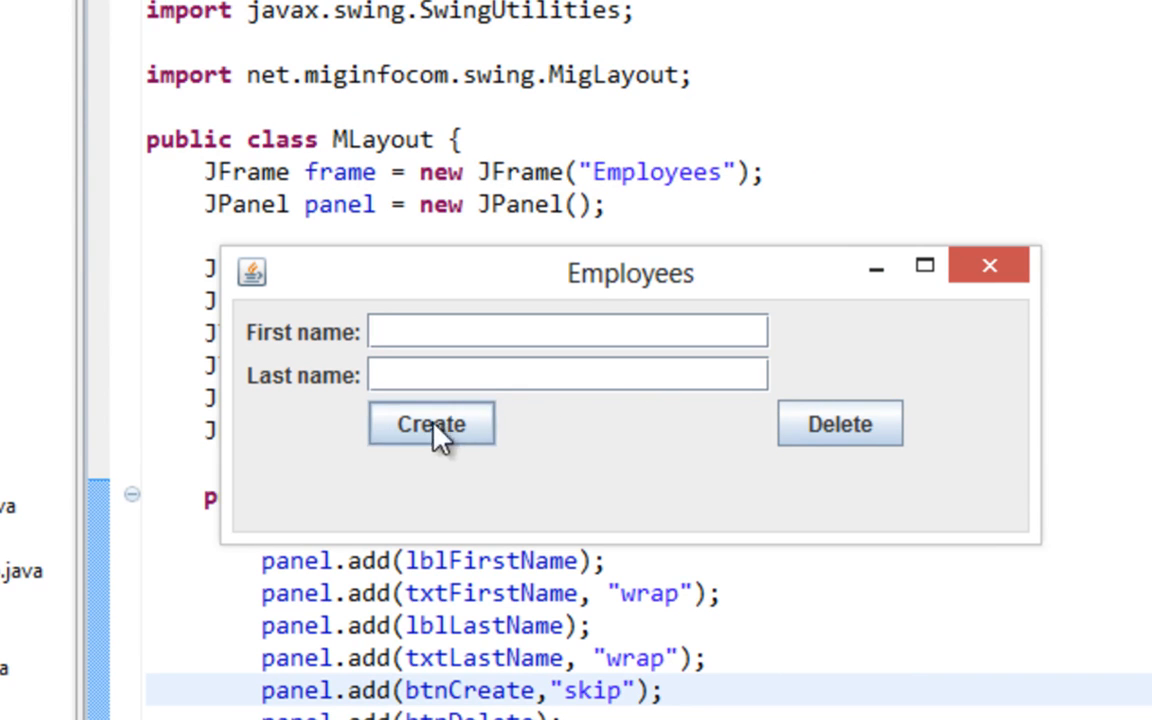
mouse_move(838, 423)
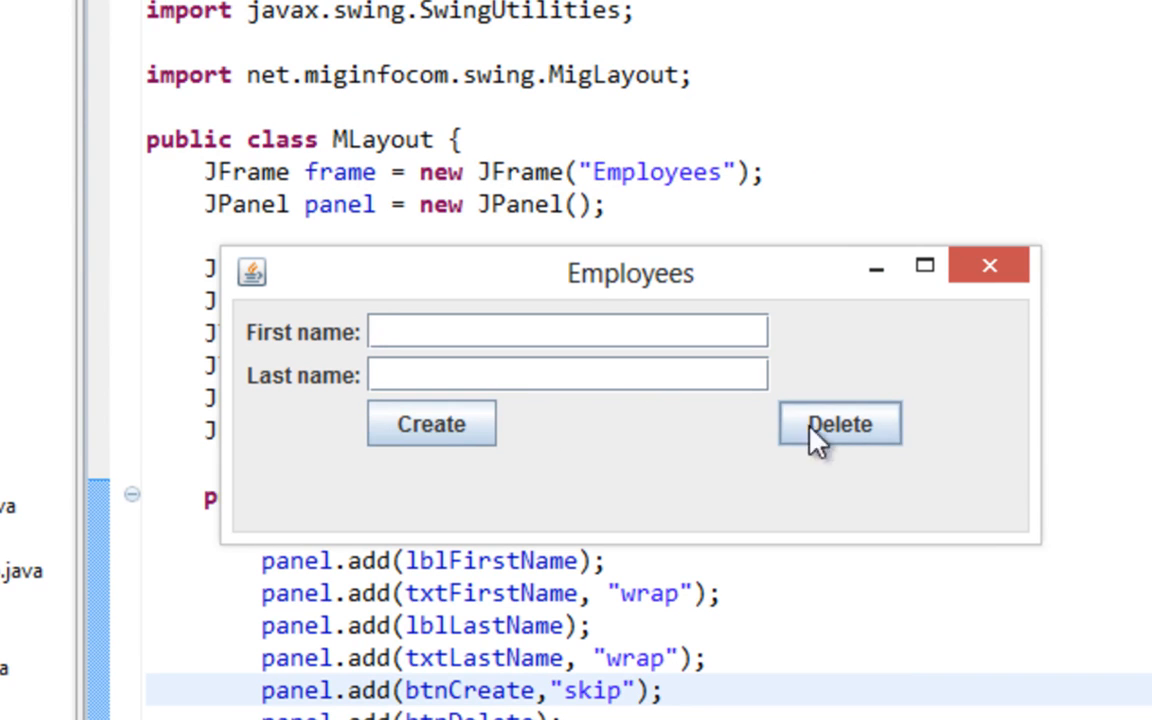
mouse_move(905, 445)
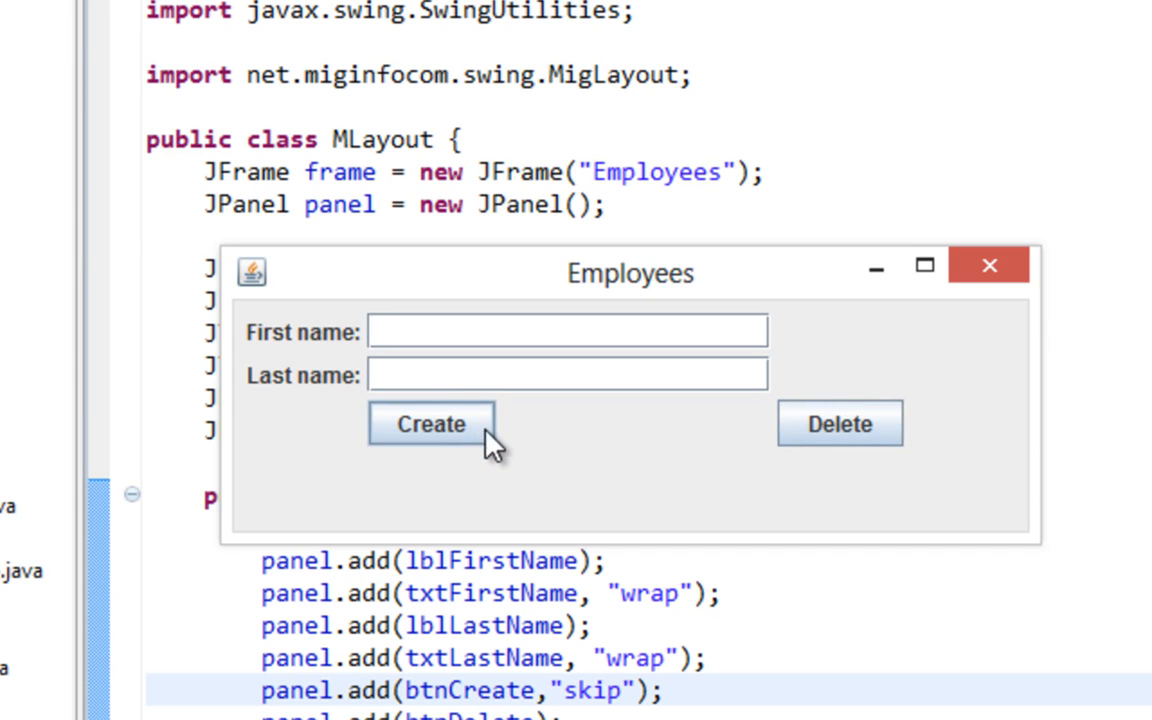
mouse_move(455, 462)
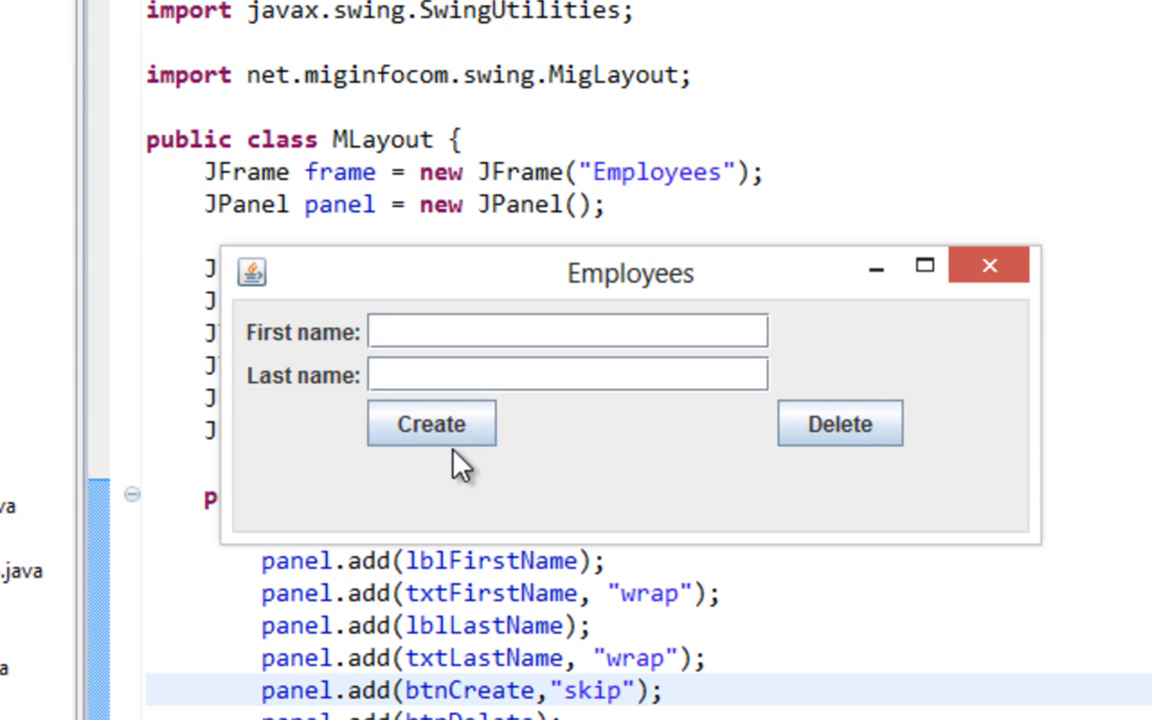
mouse_move(755, 440)
type(", ")
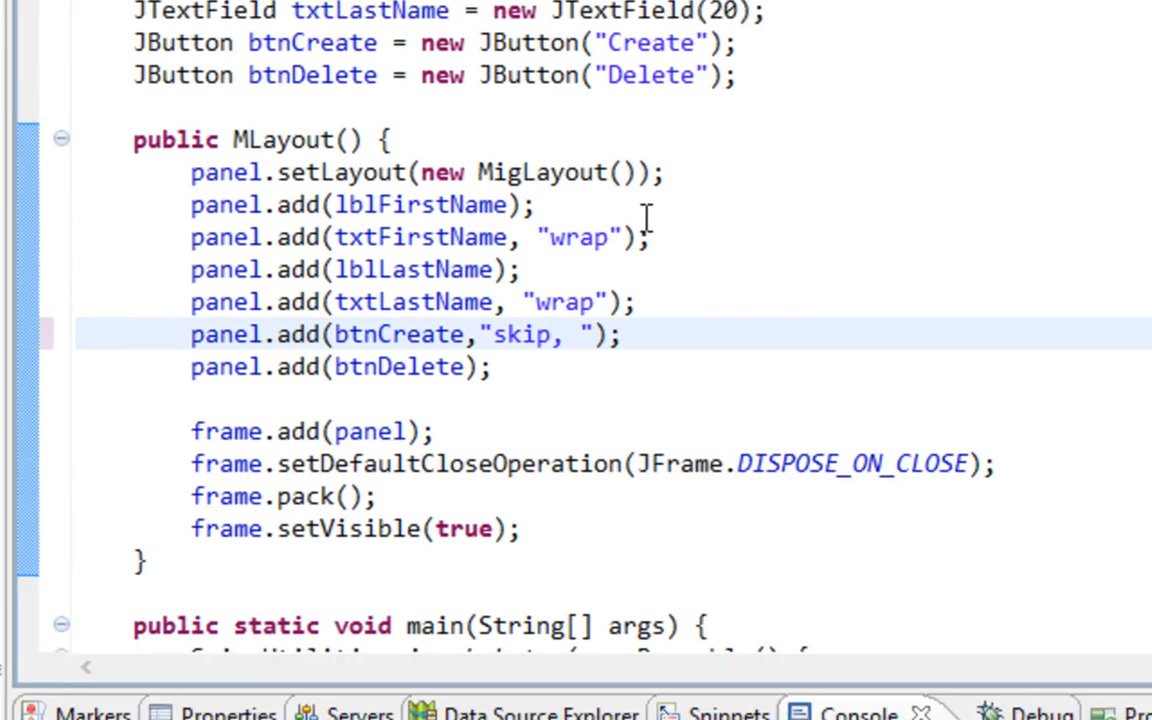
Step: Change btnCreate's constraint to "skip, split2" and rerun the form
type("split2")
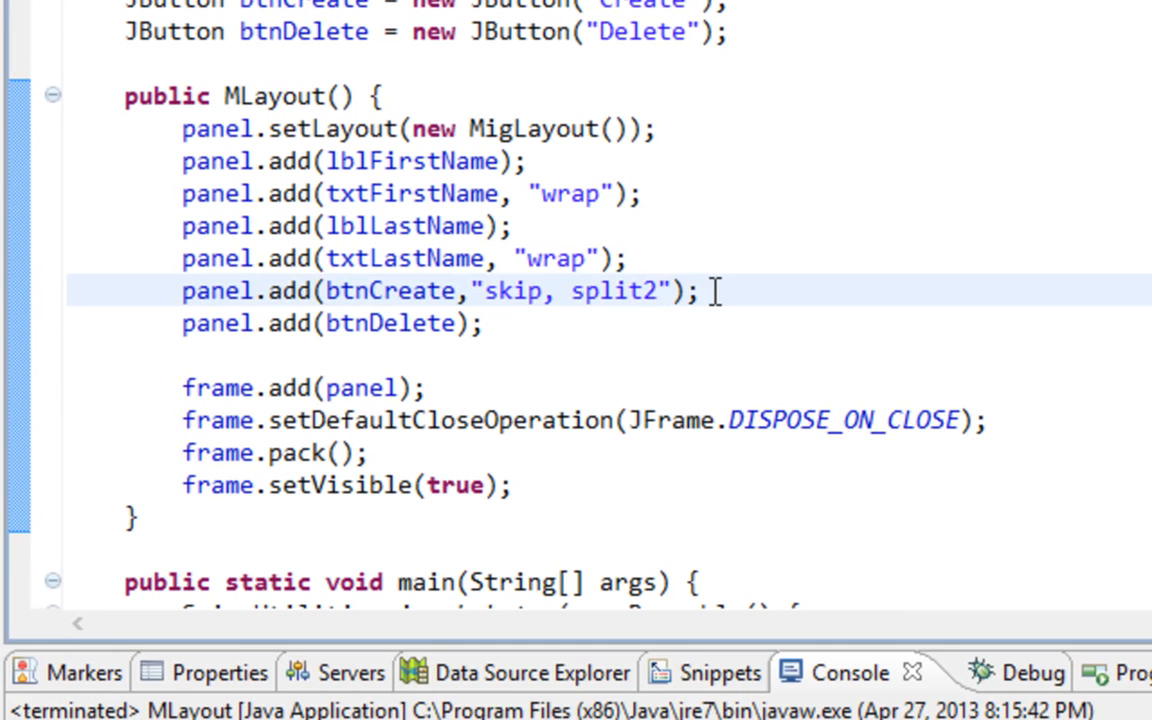
left_click(658, 291)
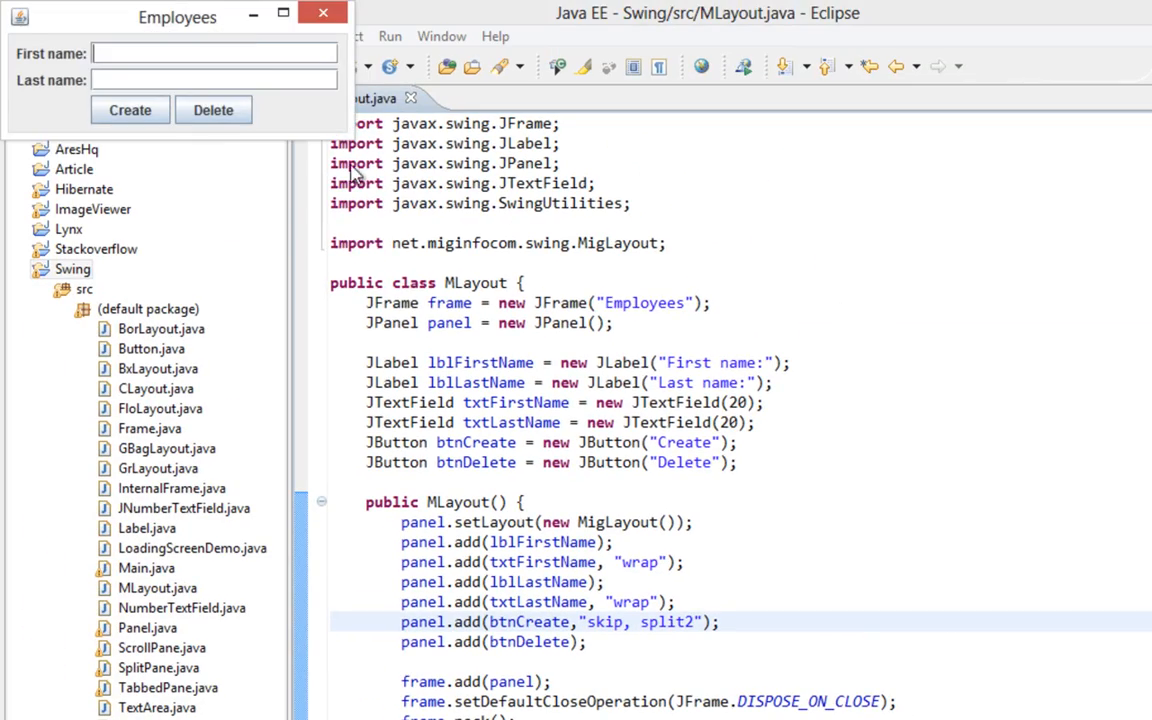
left_click_drag(177, 17, 812, 362)
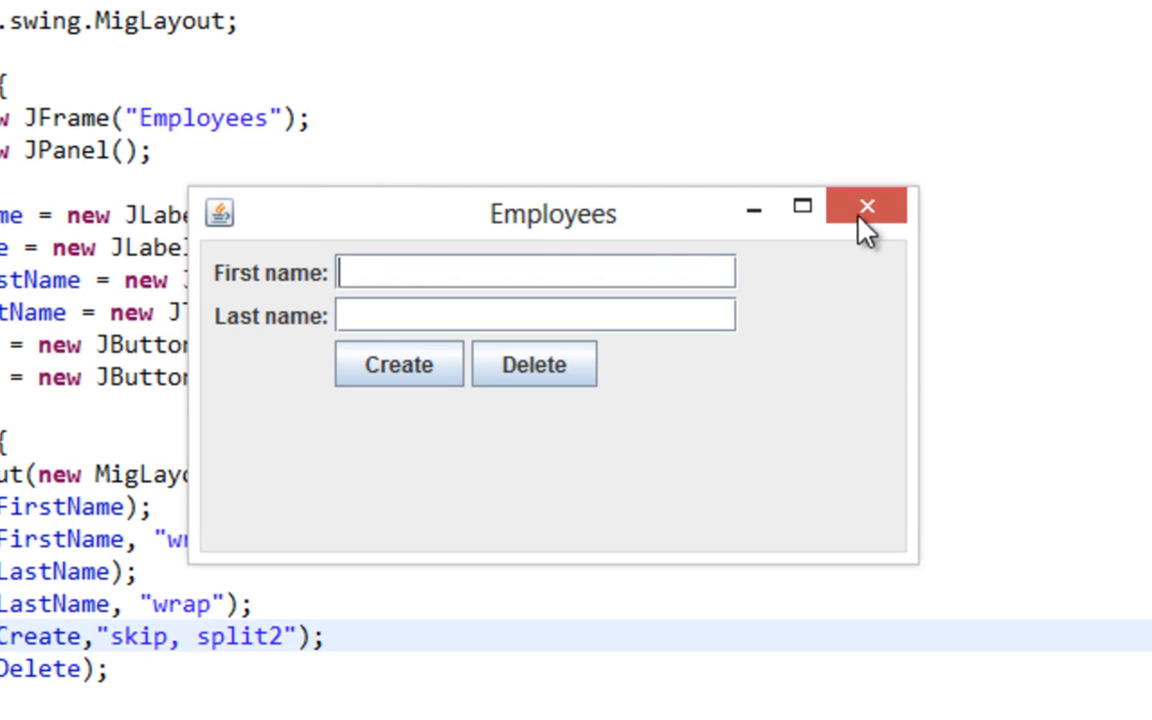
left_click(865, 206)
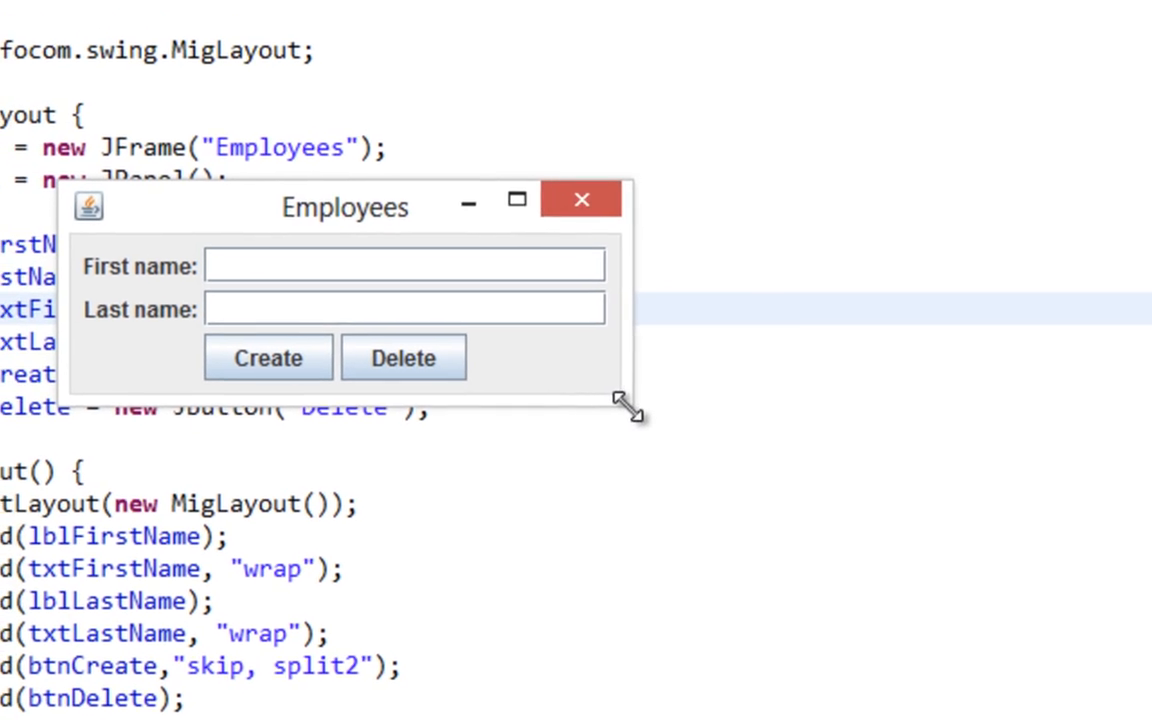
left_click_drag(630, 410, 1045, 495)
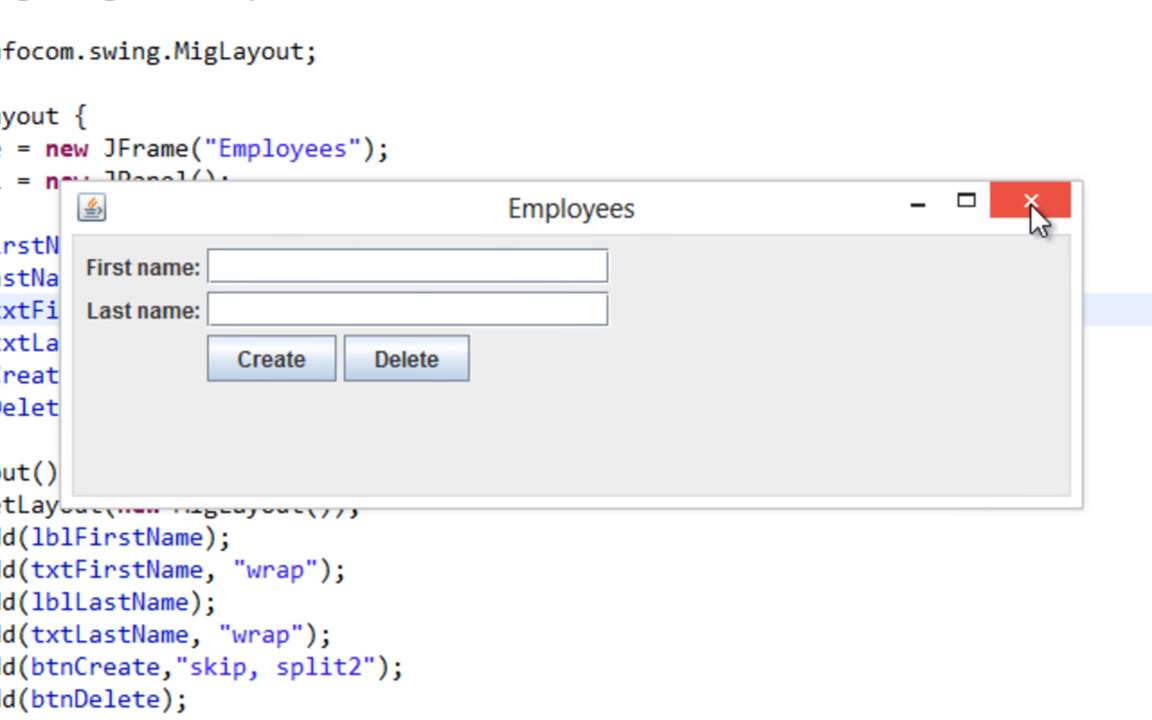
mouse_move(1028, 210)
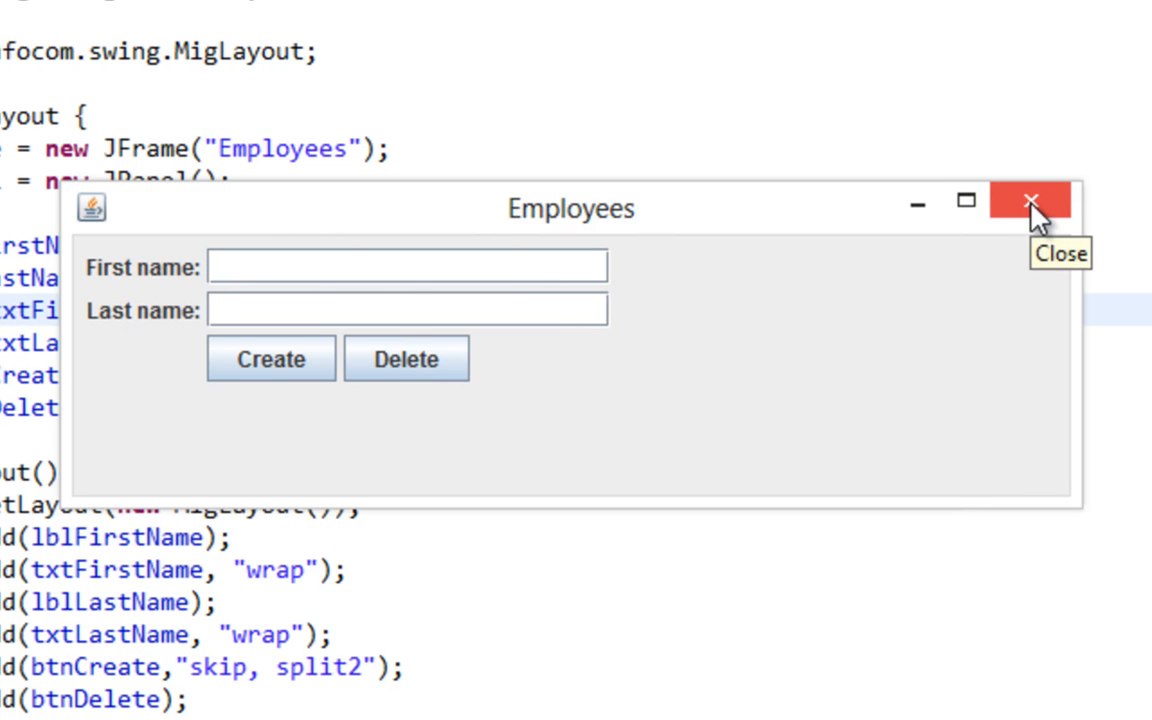
mouse_move(604, 265)
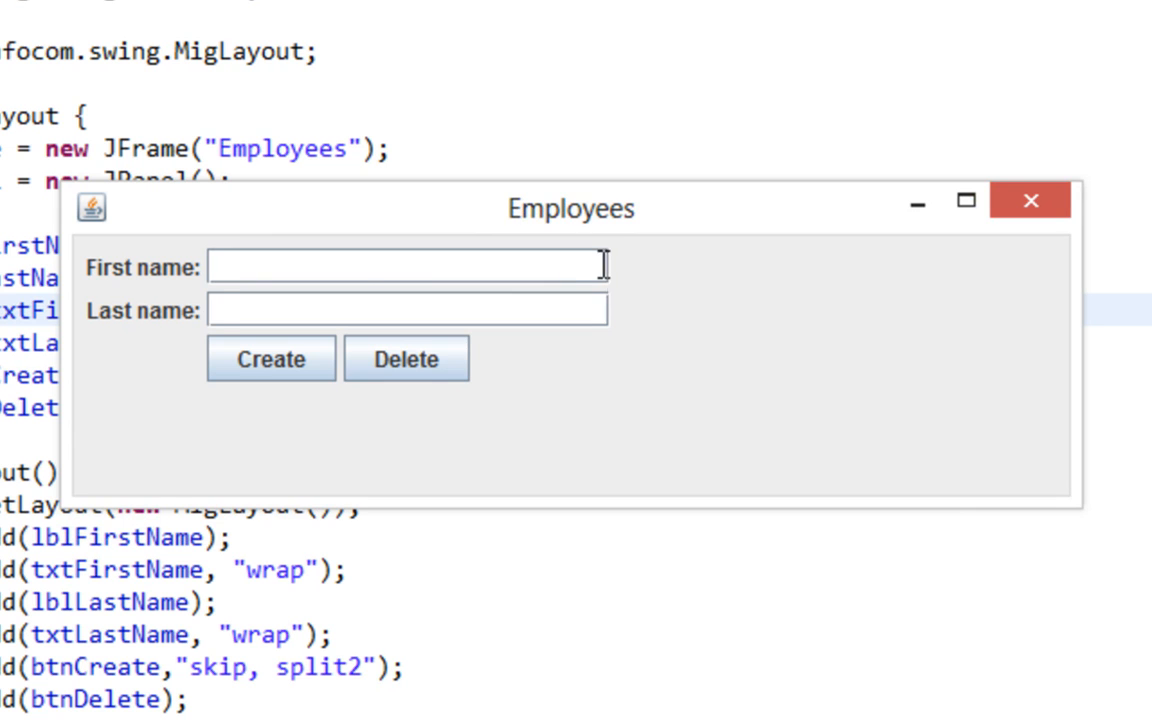
mouse_move(1029, 201)
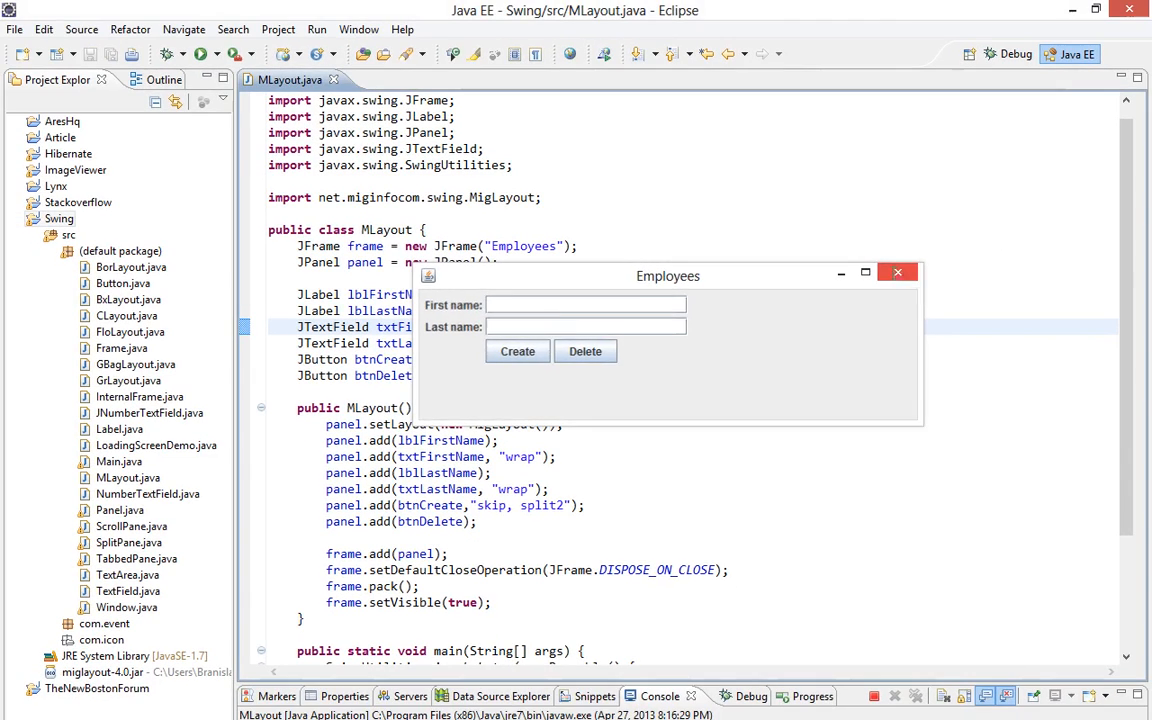
left_click(897, 272)
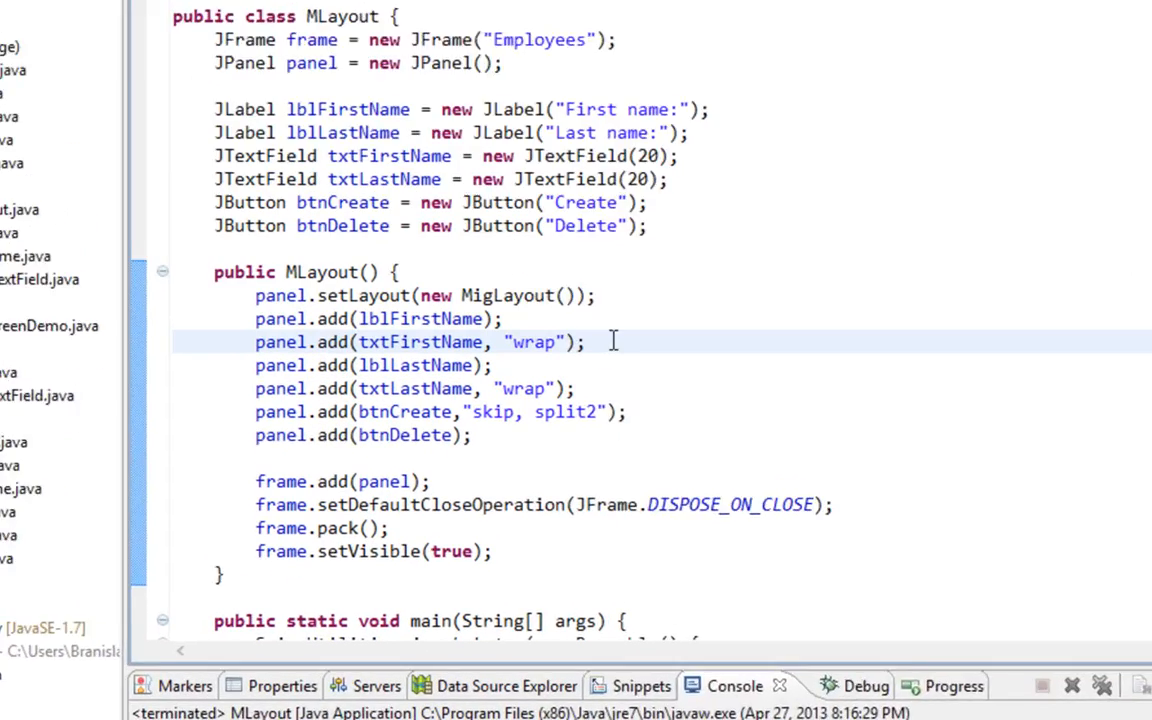
Step: Give txtFirstName the constraints 'wrap, pushx, growx' and select them to reuse for txtLastName
type(",")
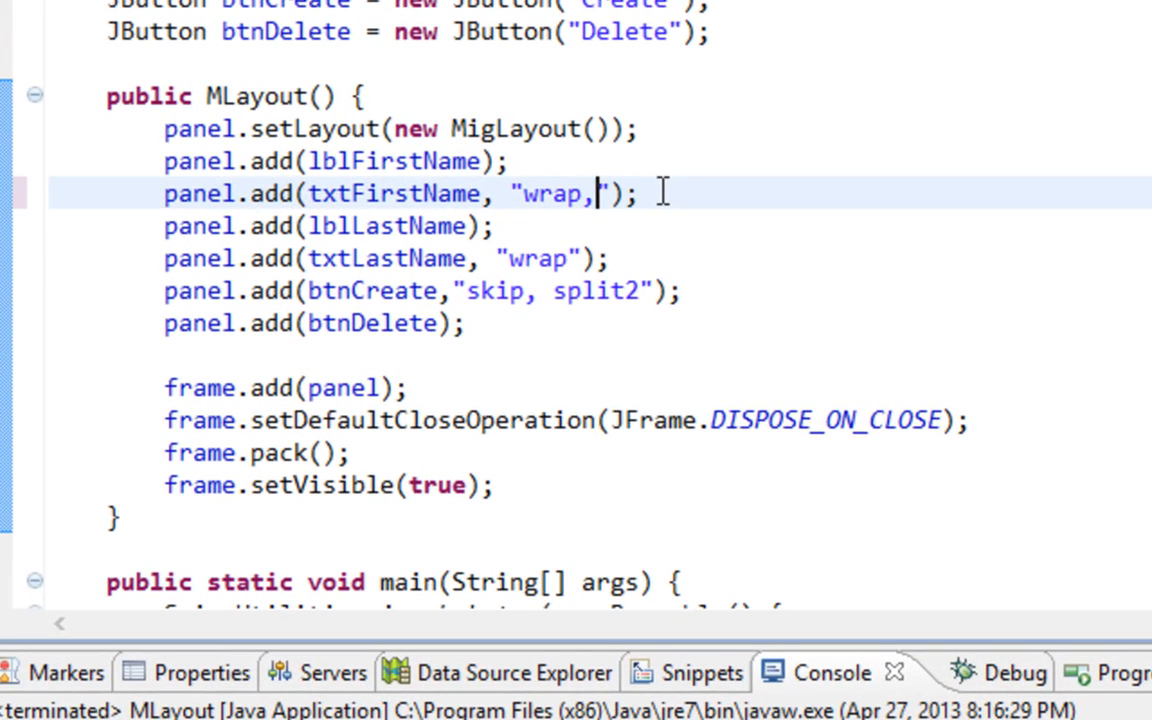
type("push")
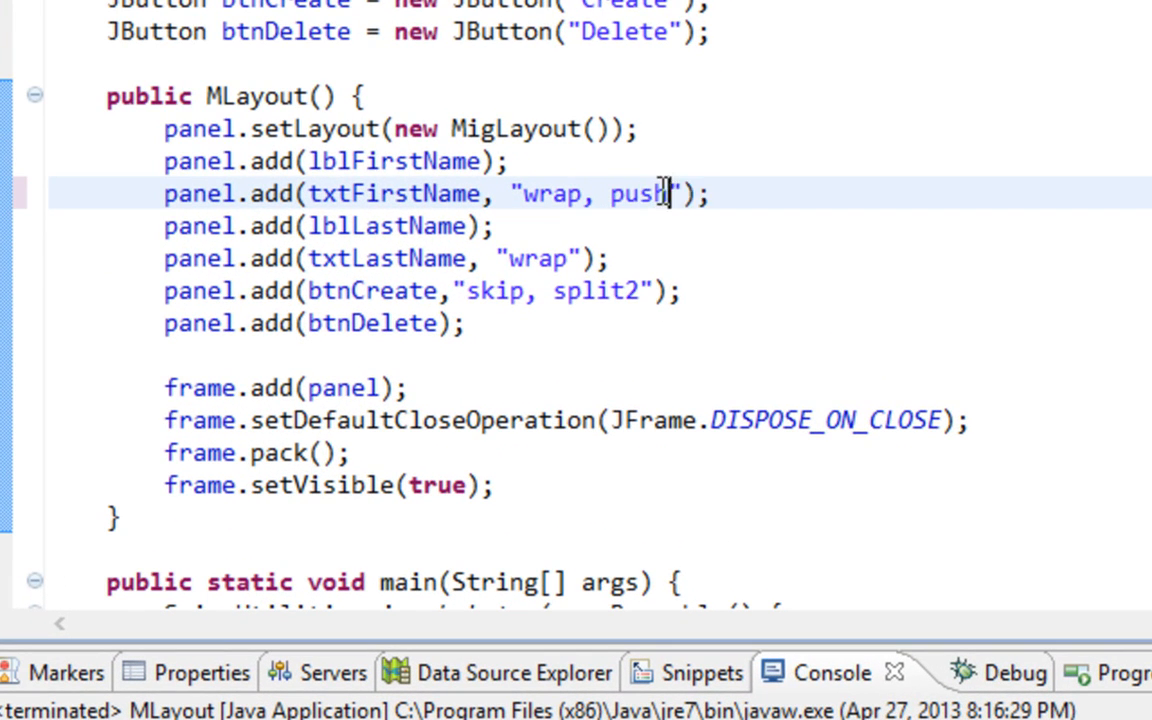
type("x")
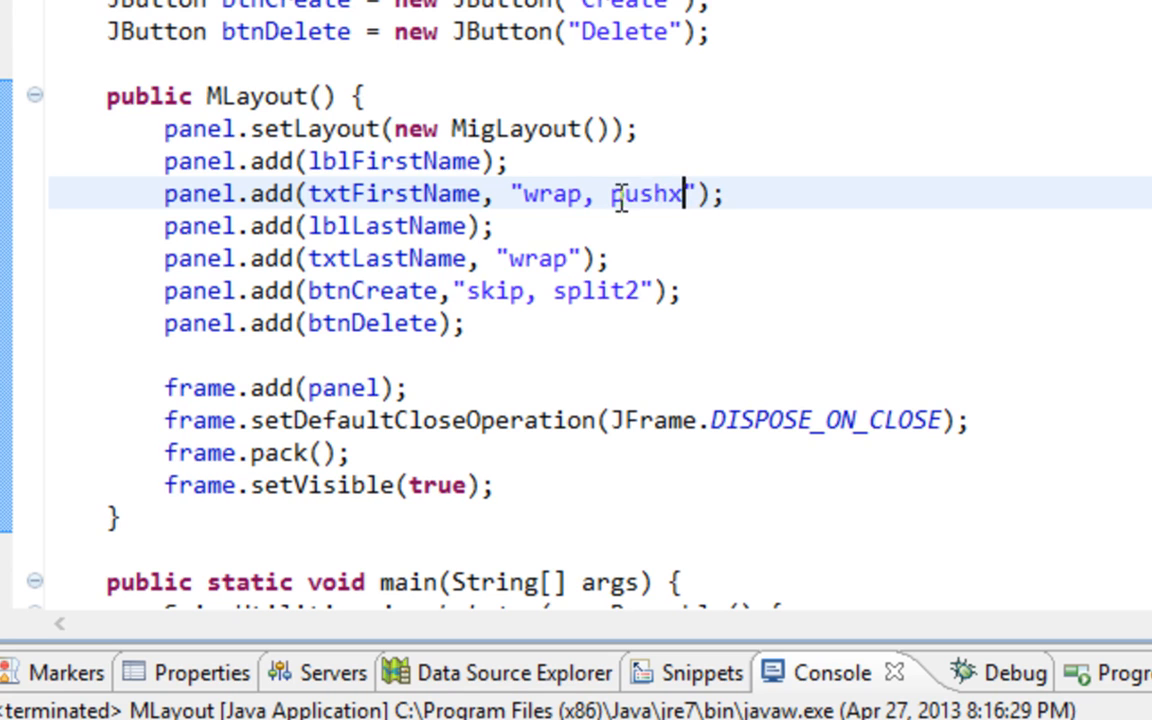
double_click(645, 194)
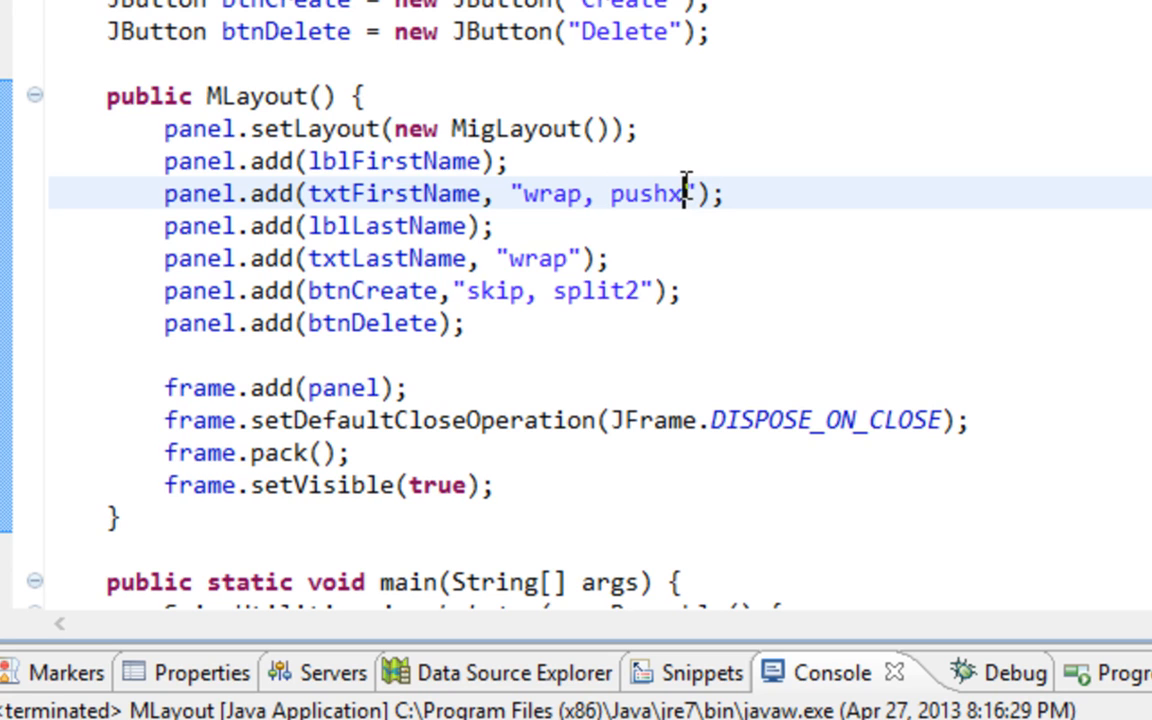
type(",")
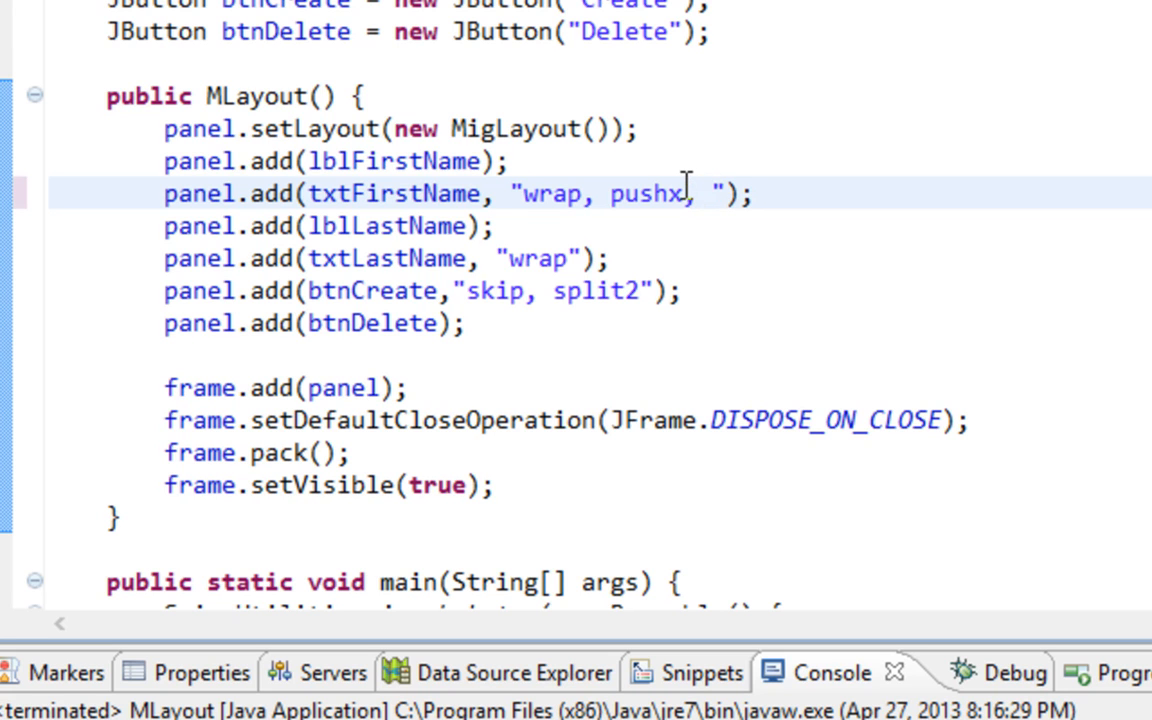
type("growx")
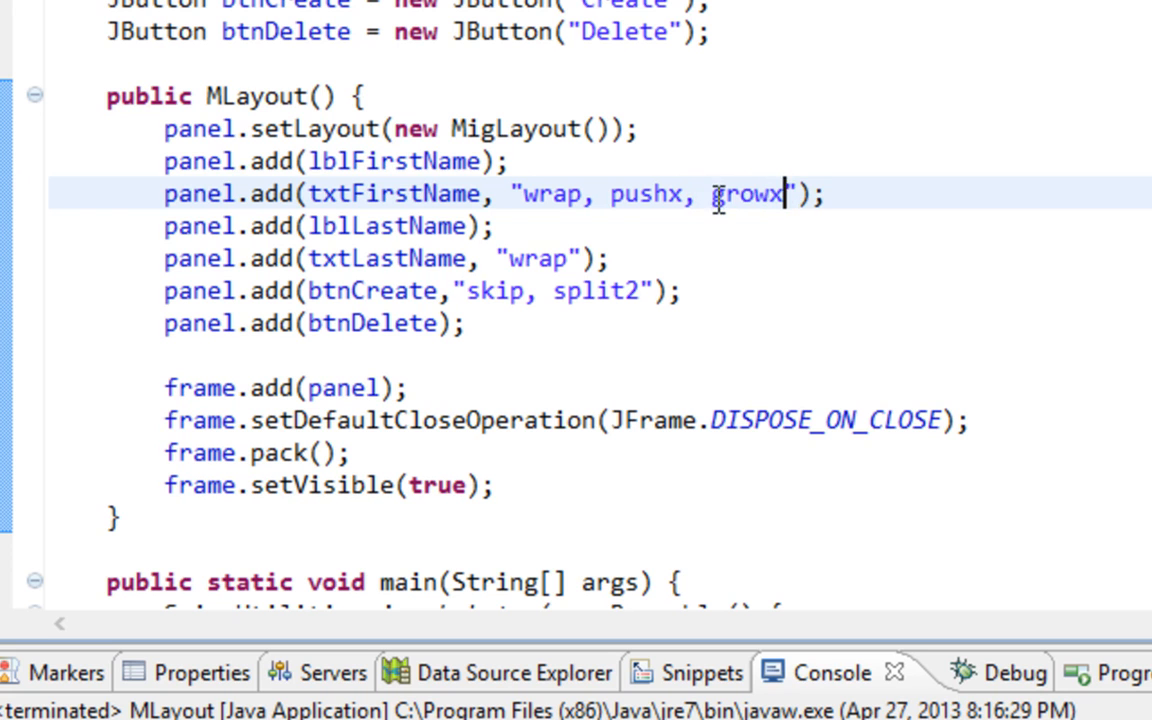
double_click(748, 193)
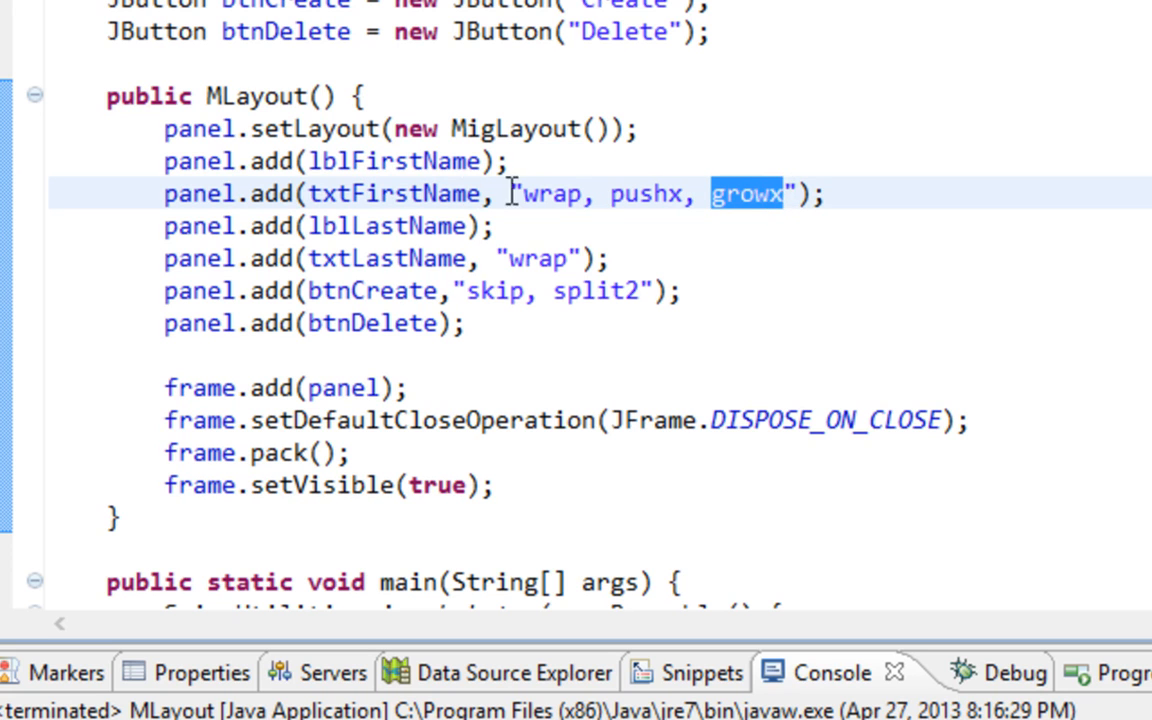
mouse_move(393, 200)
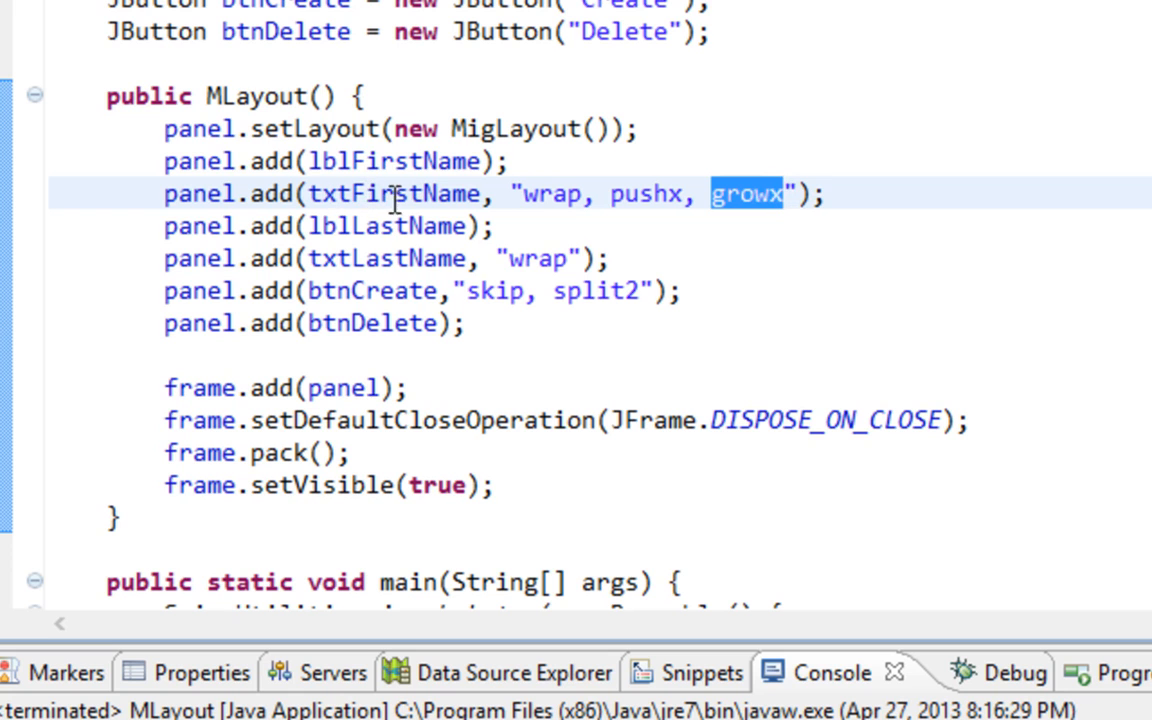
mouse_move(792, 194)
type(", pushx, growx")
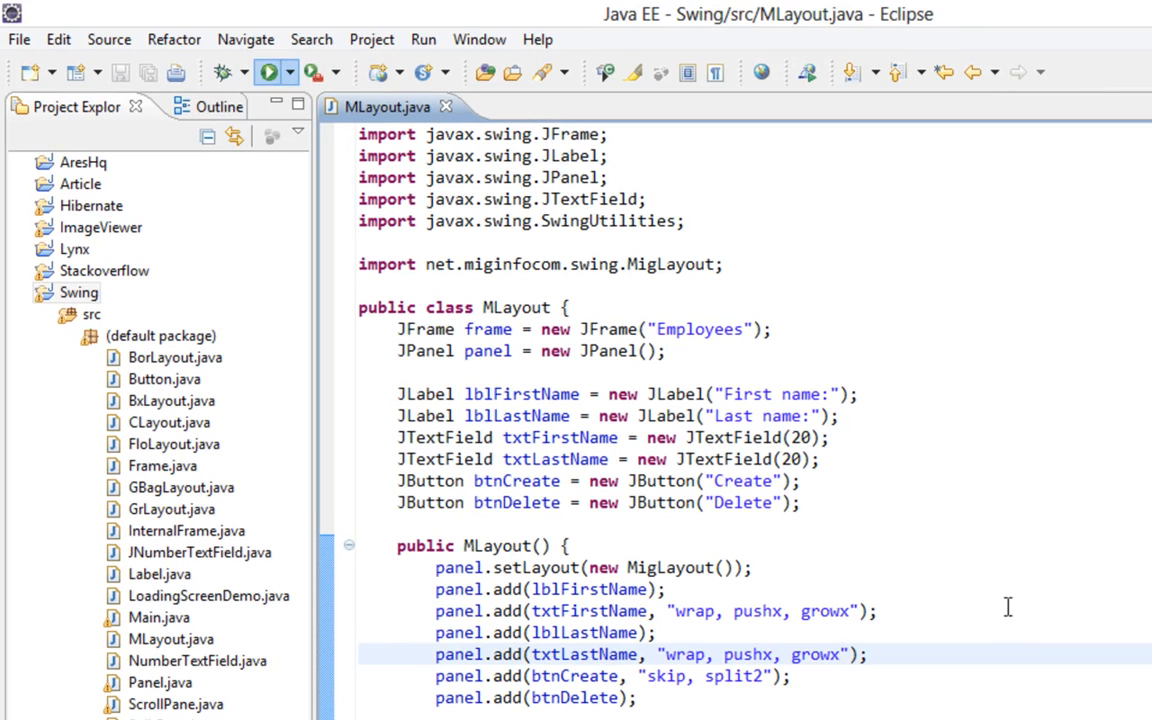
left_click(267, 71)
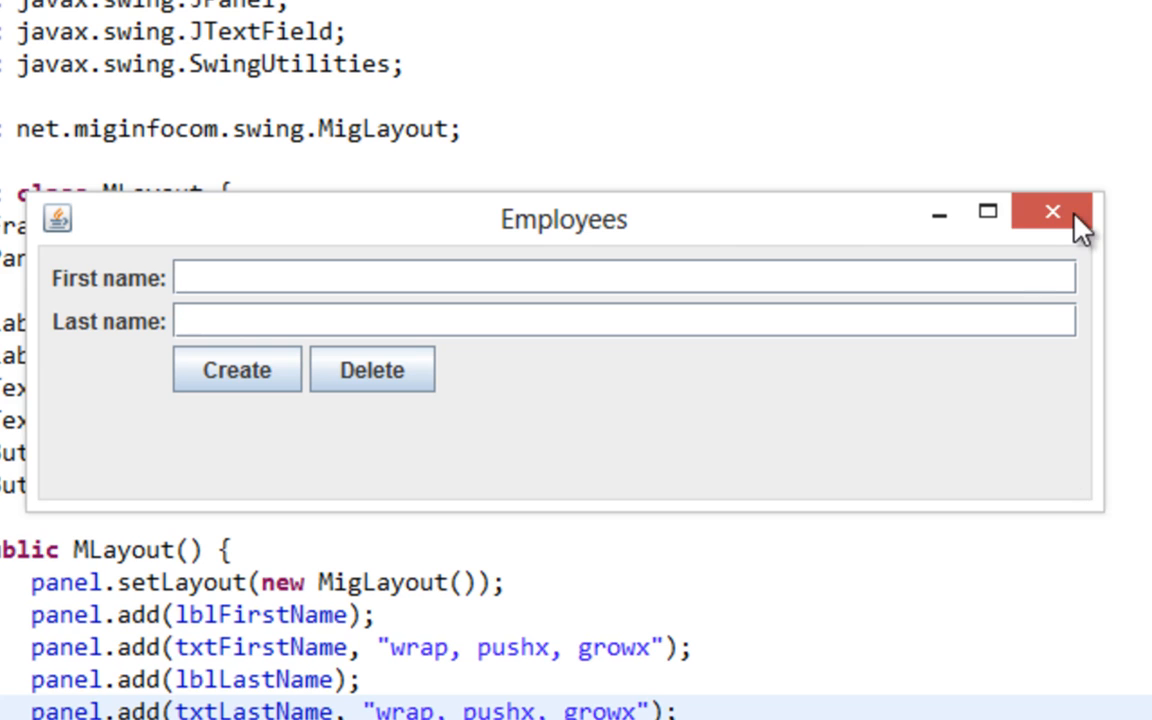
left_click(1052, 212)
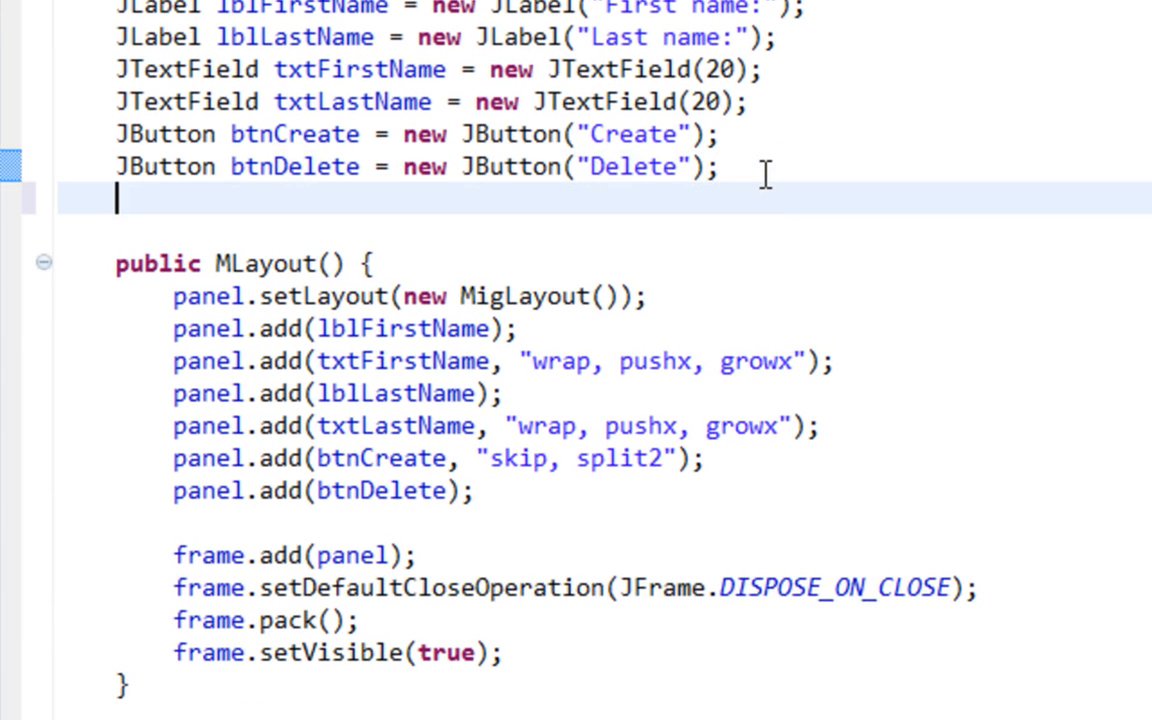
Step: Declare JLabel lblDsc = new JLabel("Description:")
type("JLabel lbl")
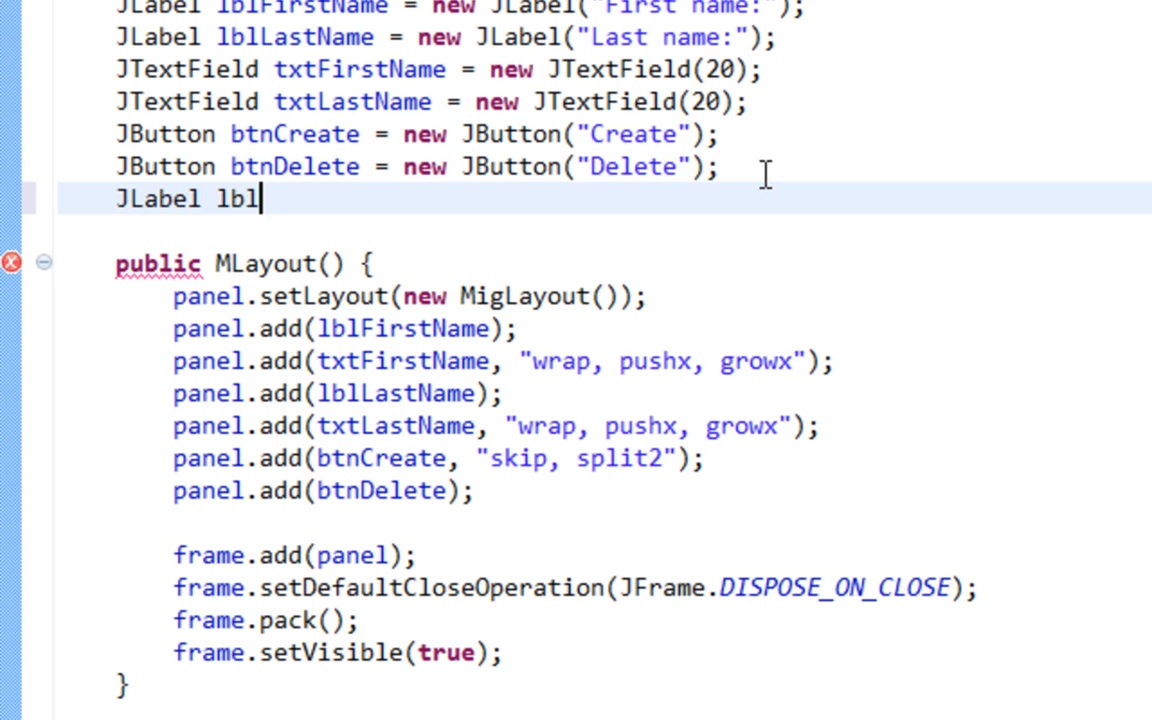
type("Dsc")
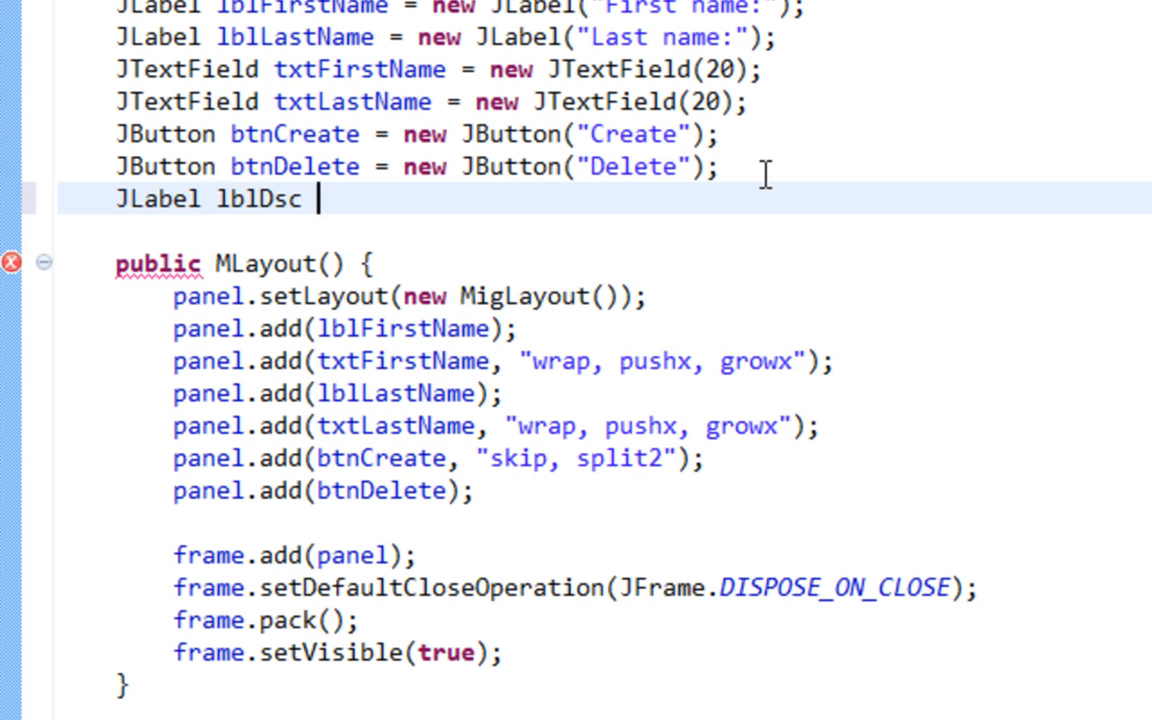
type("= new JLabel(")
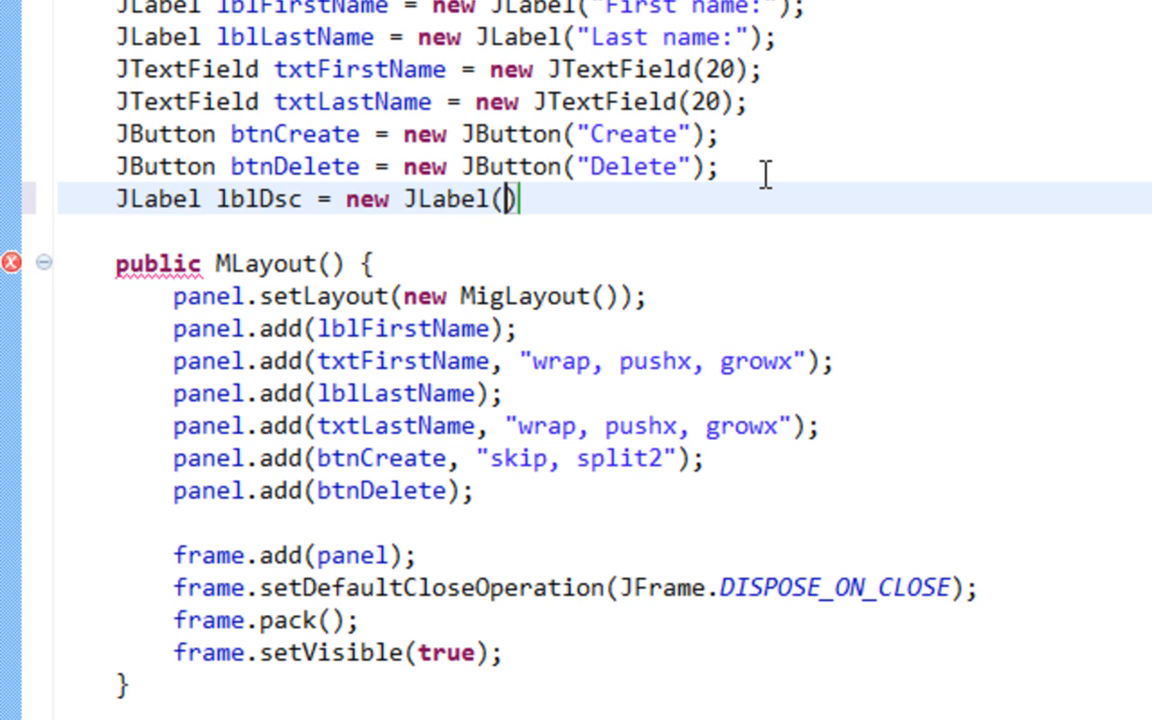
type(")")
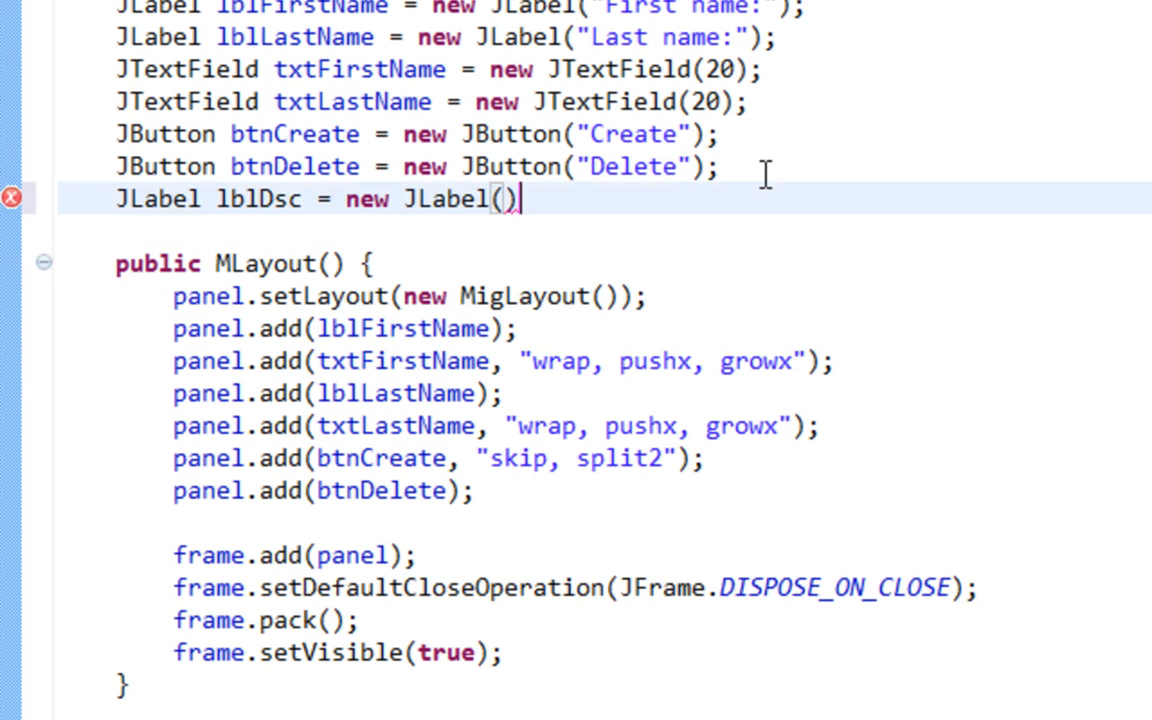
type(";")
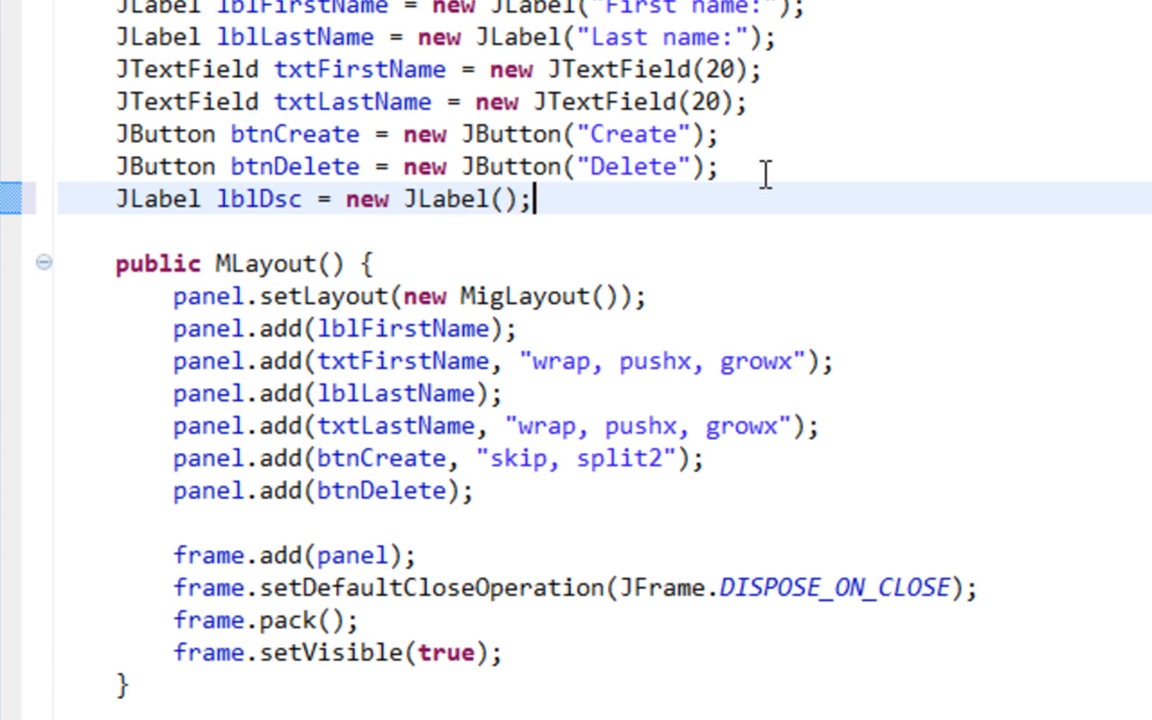
type("D\"")
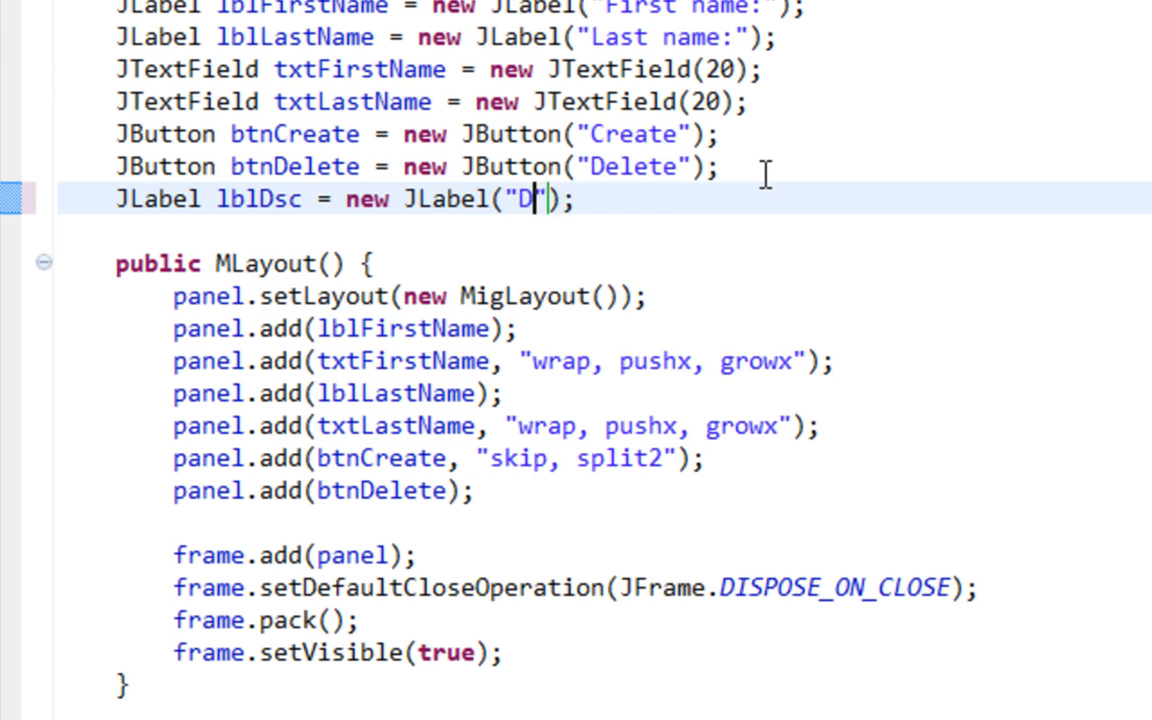
type("escription:")
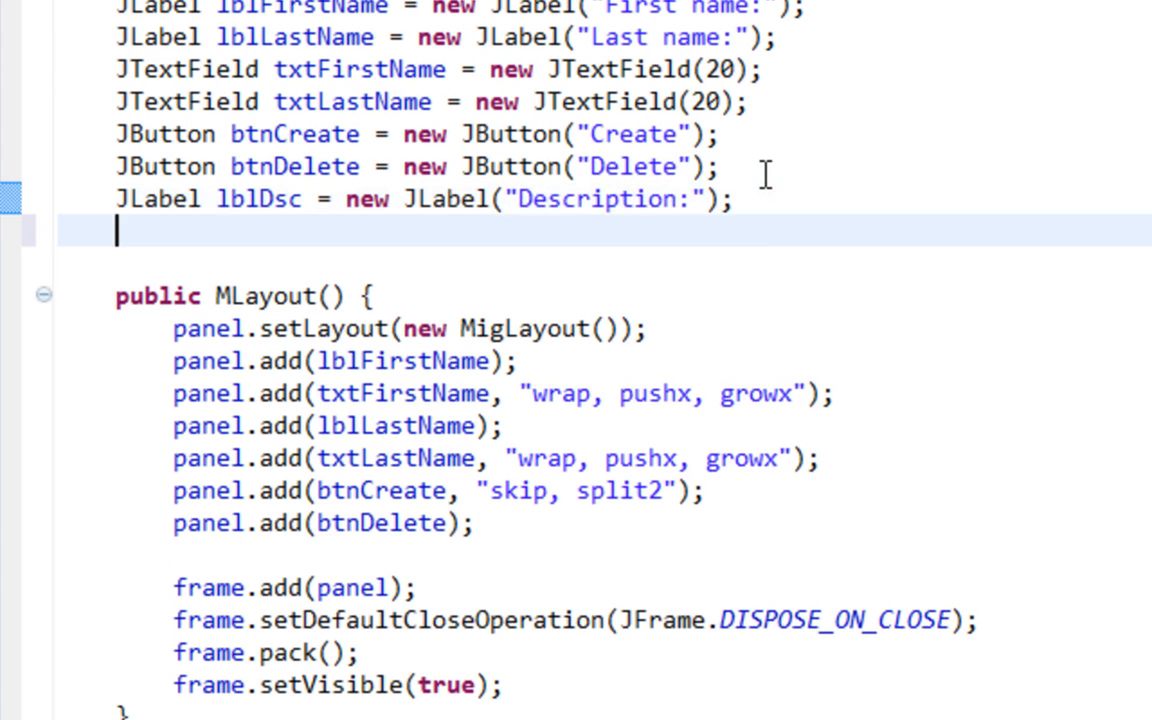
Step: Declare JTextArea txaDsc = new JTextArea(10,10)
type("JTextA")
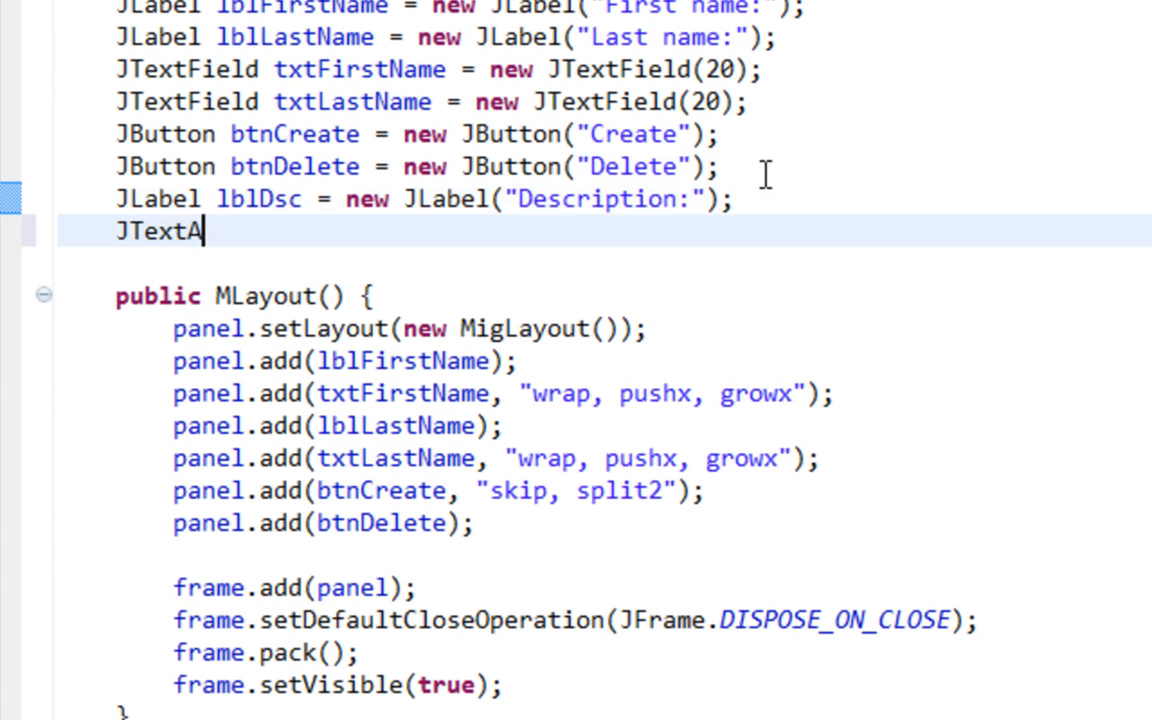
type("rea")
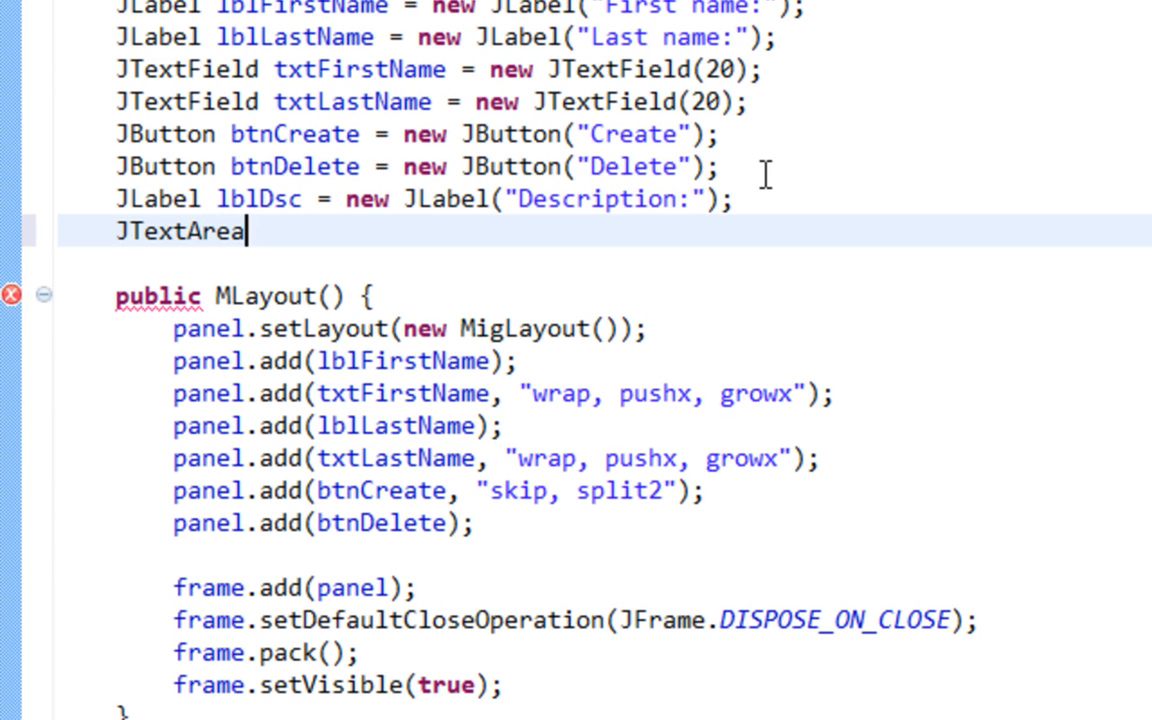
type("t")
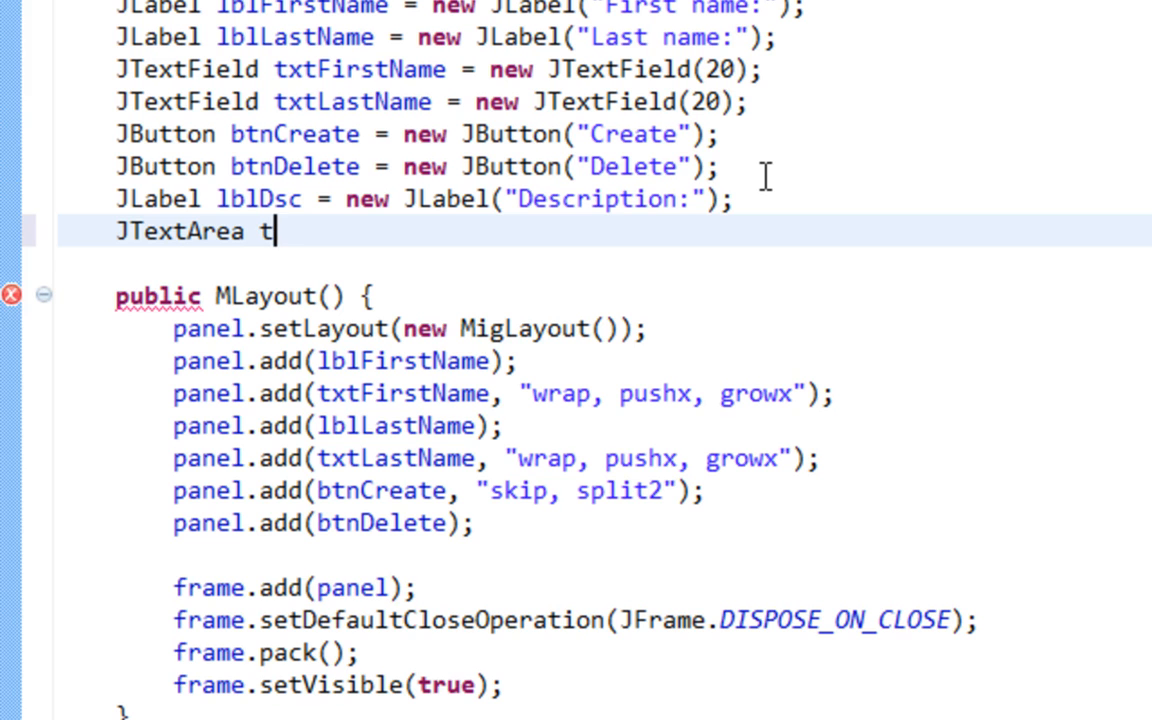
type("xaDsc")
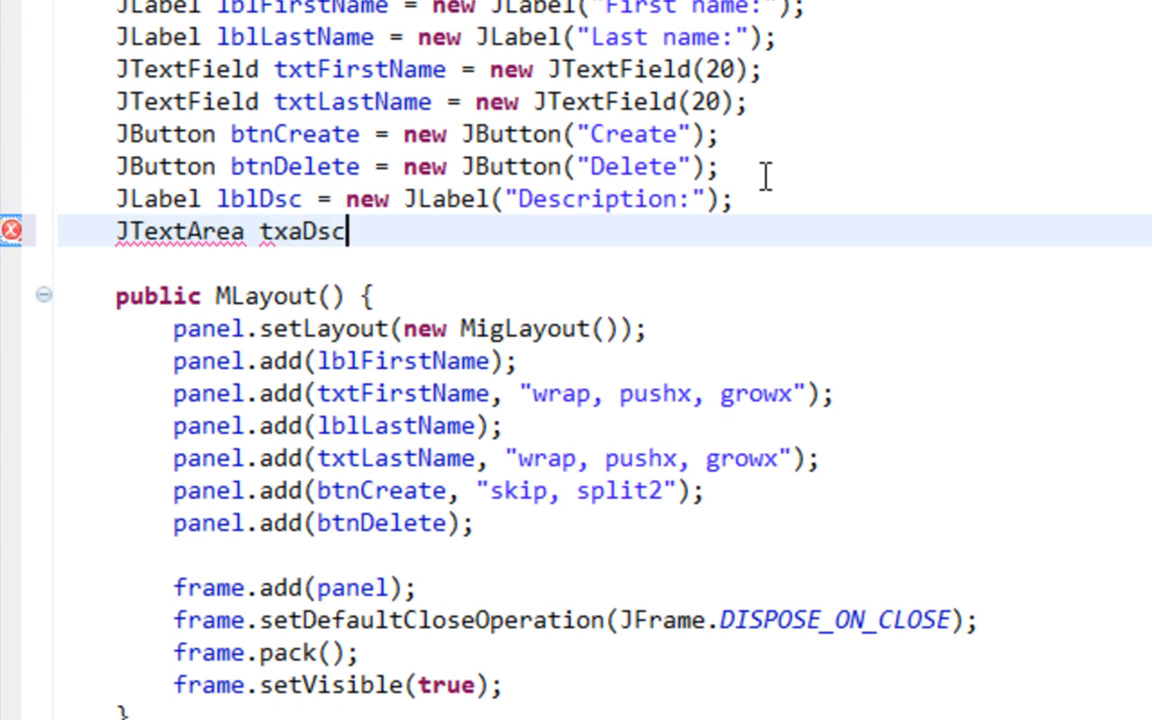
type("=")
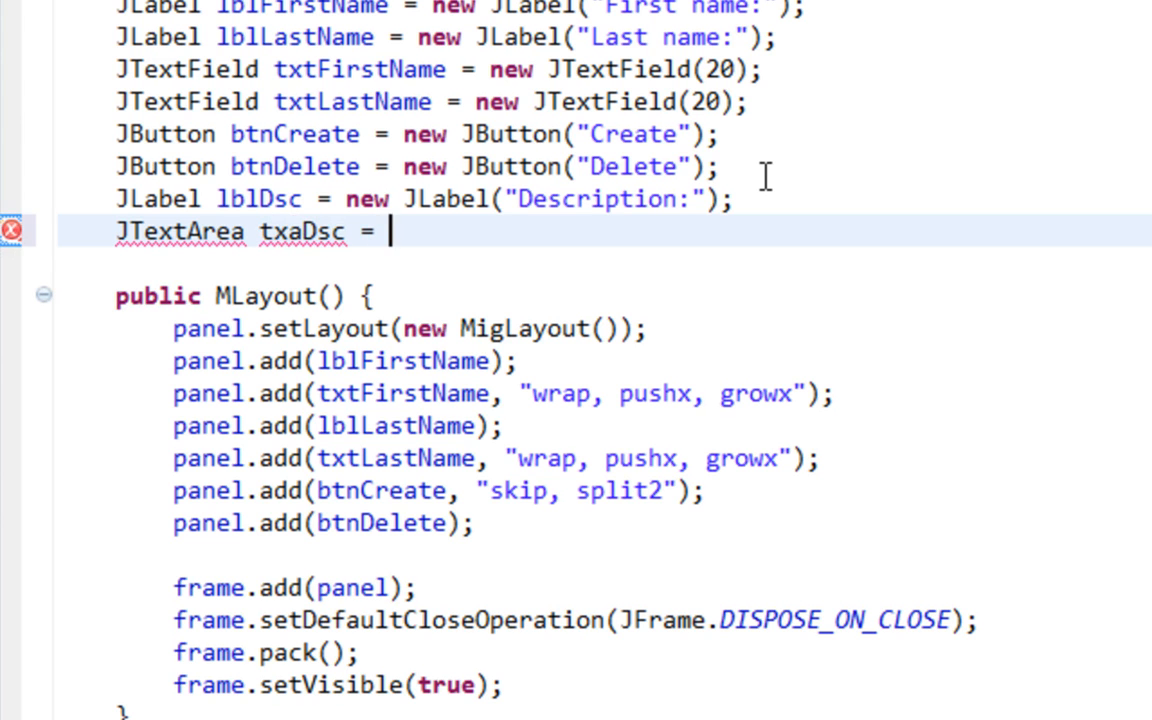
type("new JText")
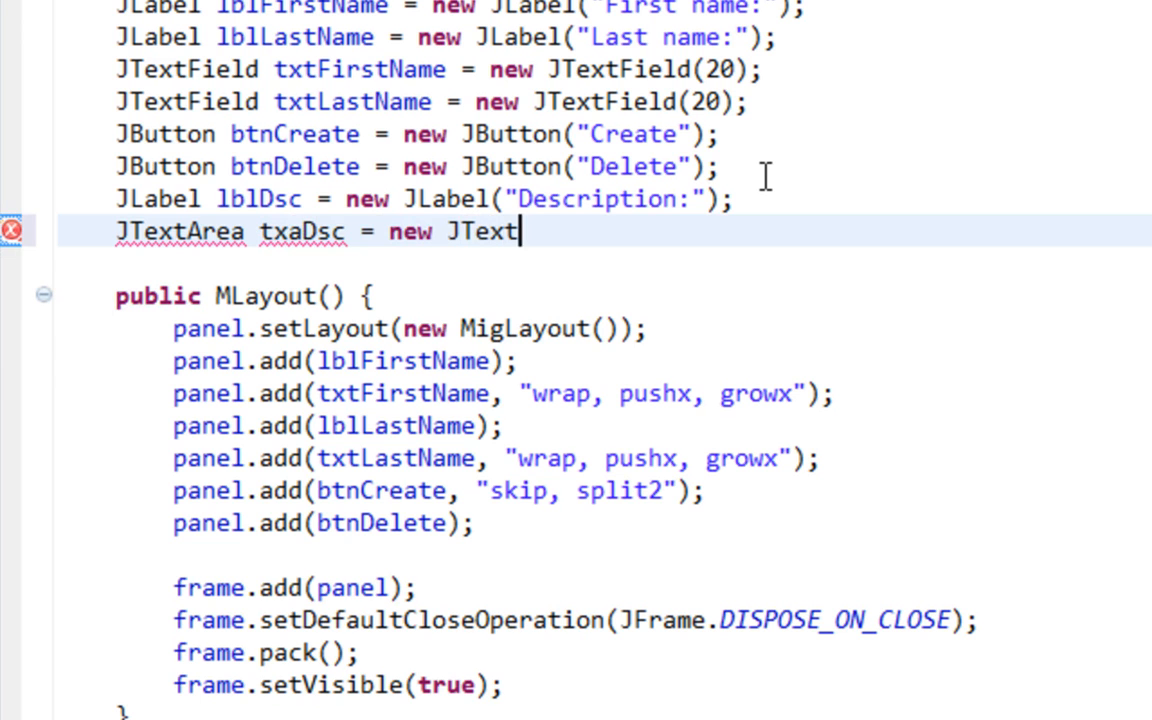
type("Area();")
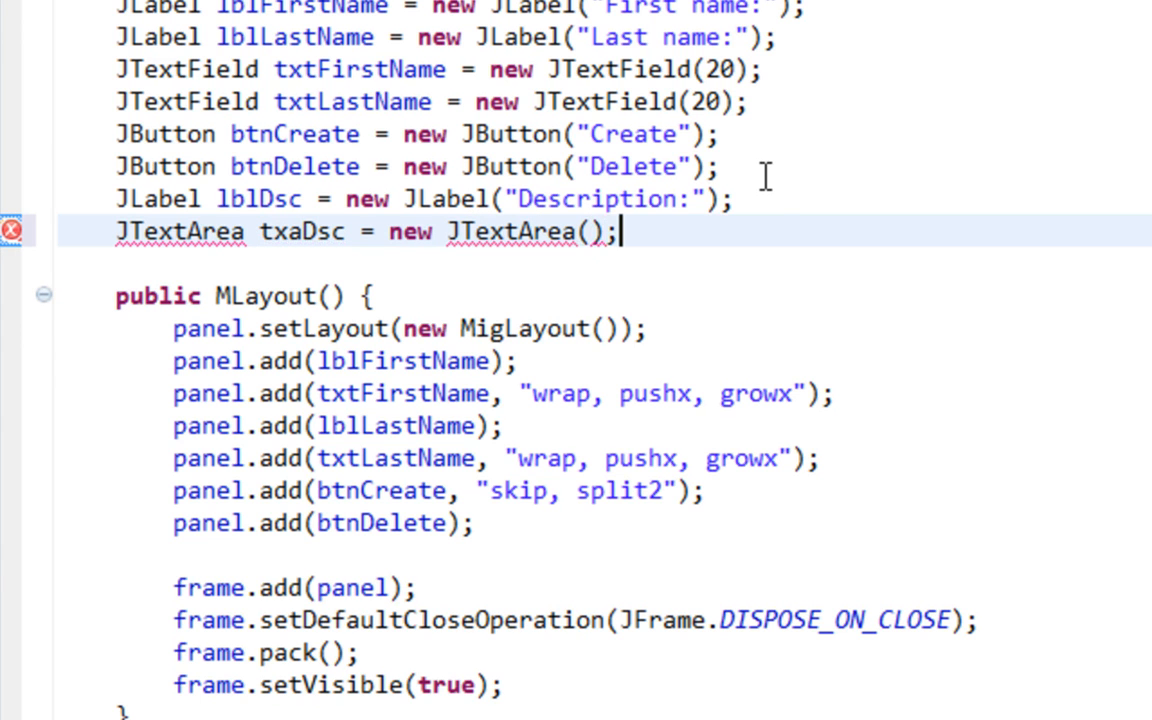
type("1")
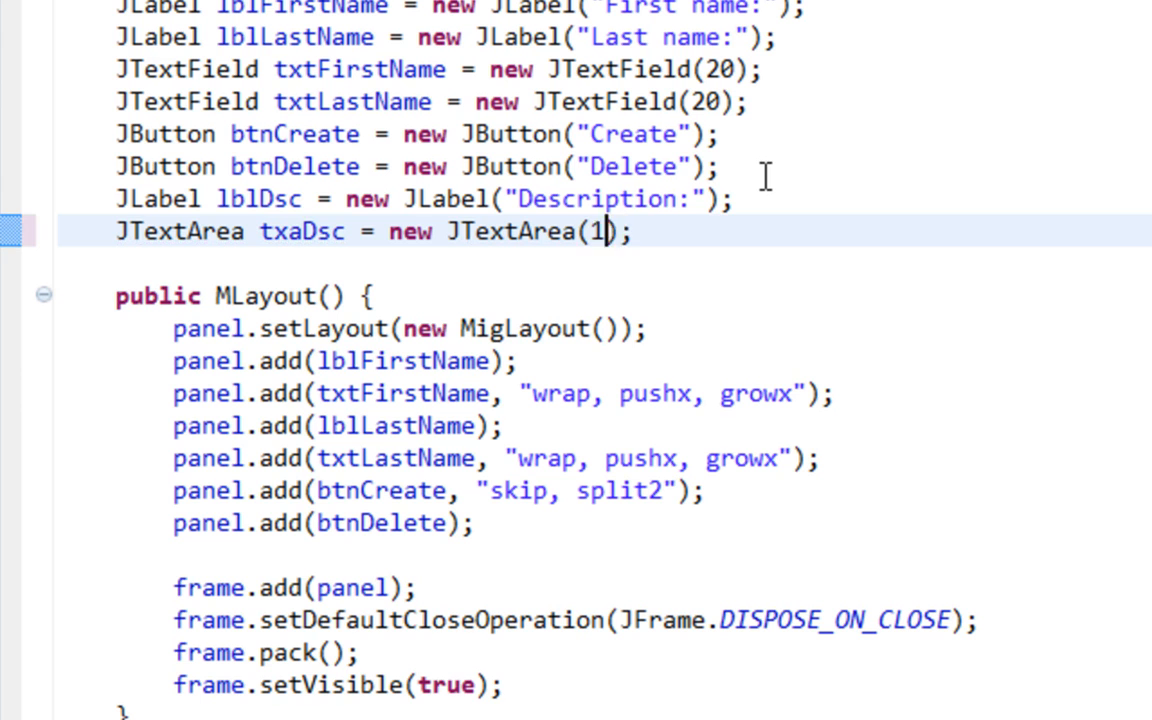
type("0,10")
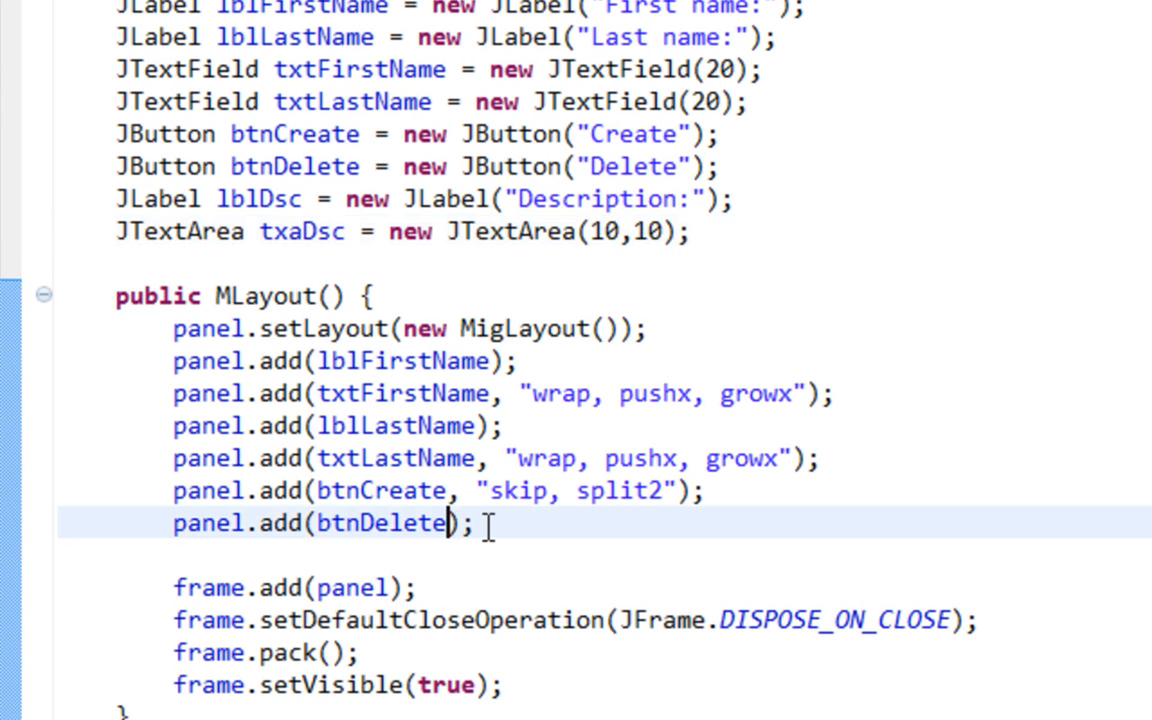
Step: Add the Description label and txaDsc wrapped in a new JScrollPane to the panel
type(",\"wrap\"")
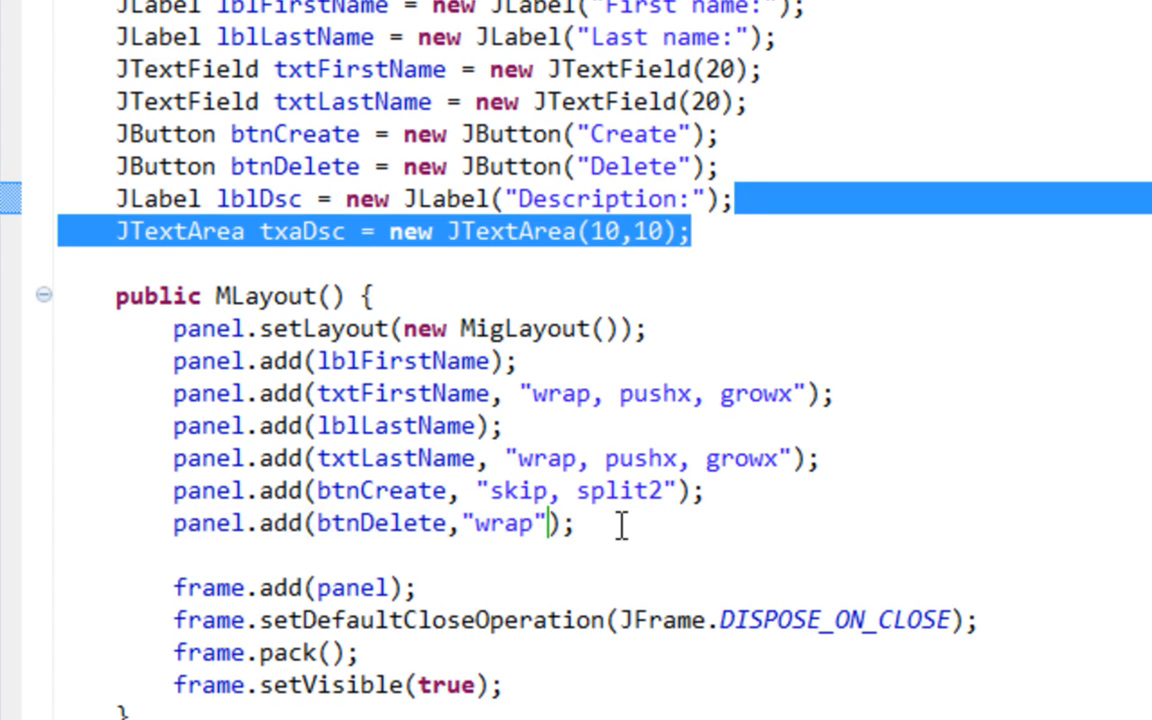
type("panel")
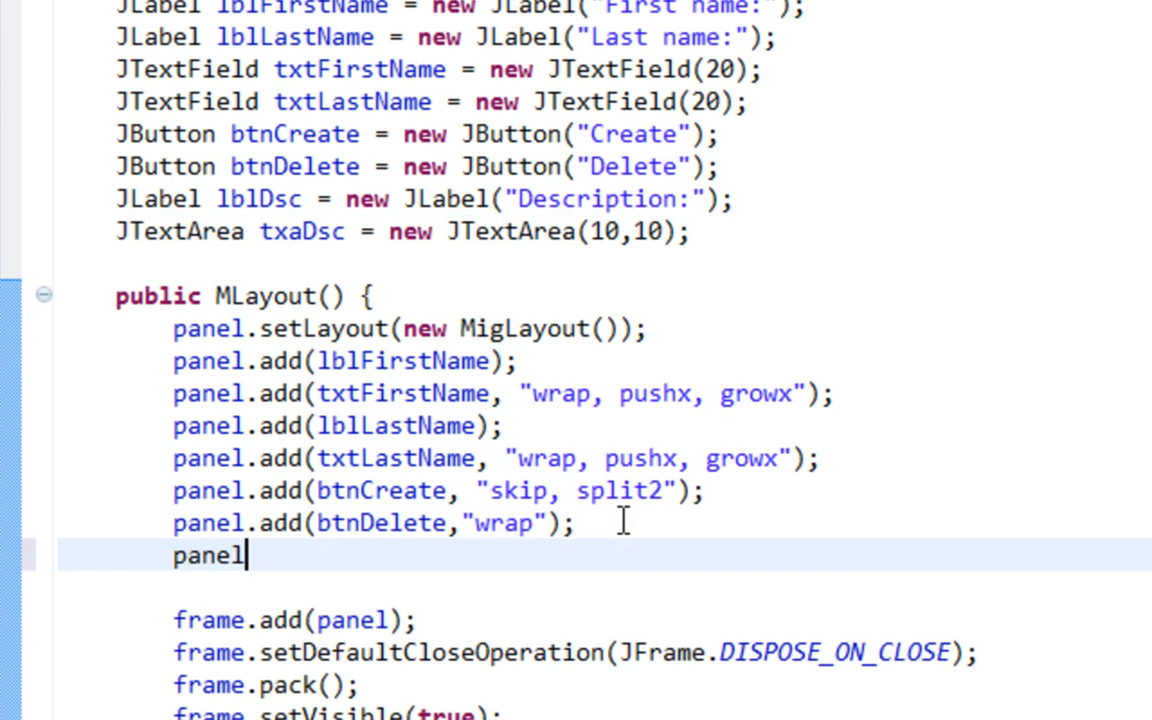
type(".add(lblDsc);")
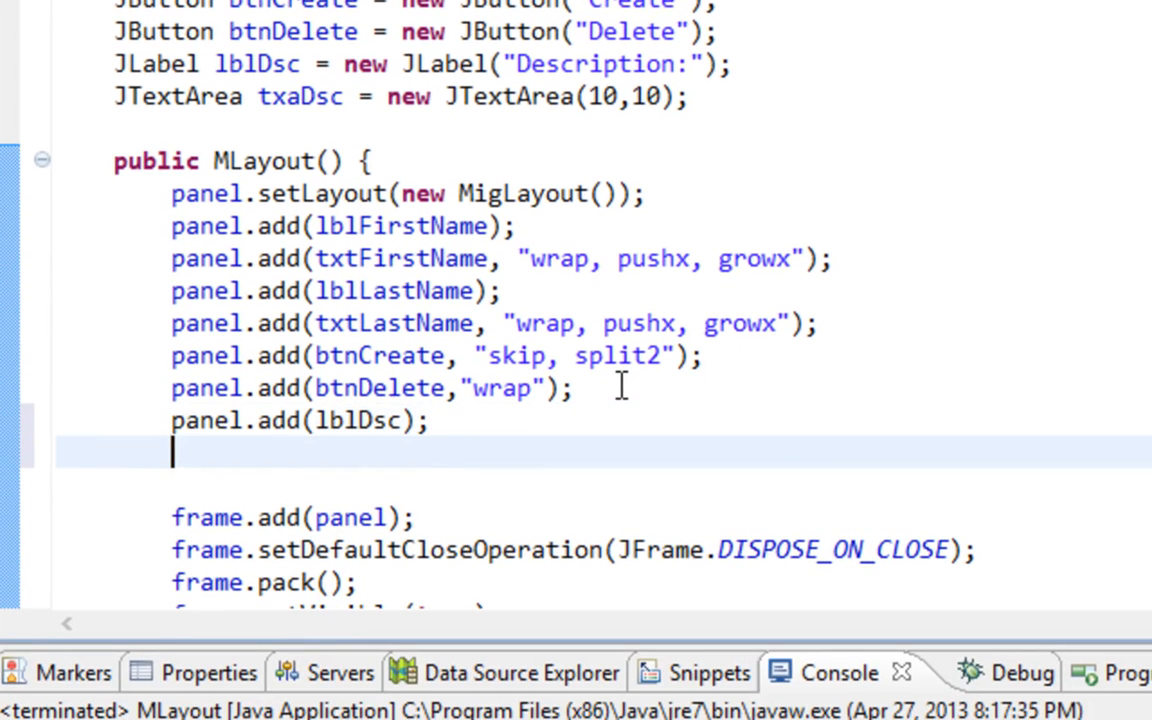
type("panel.add(comp")
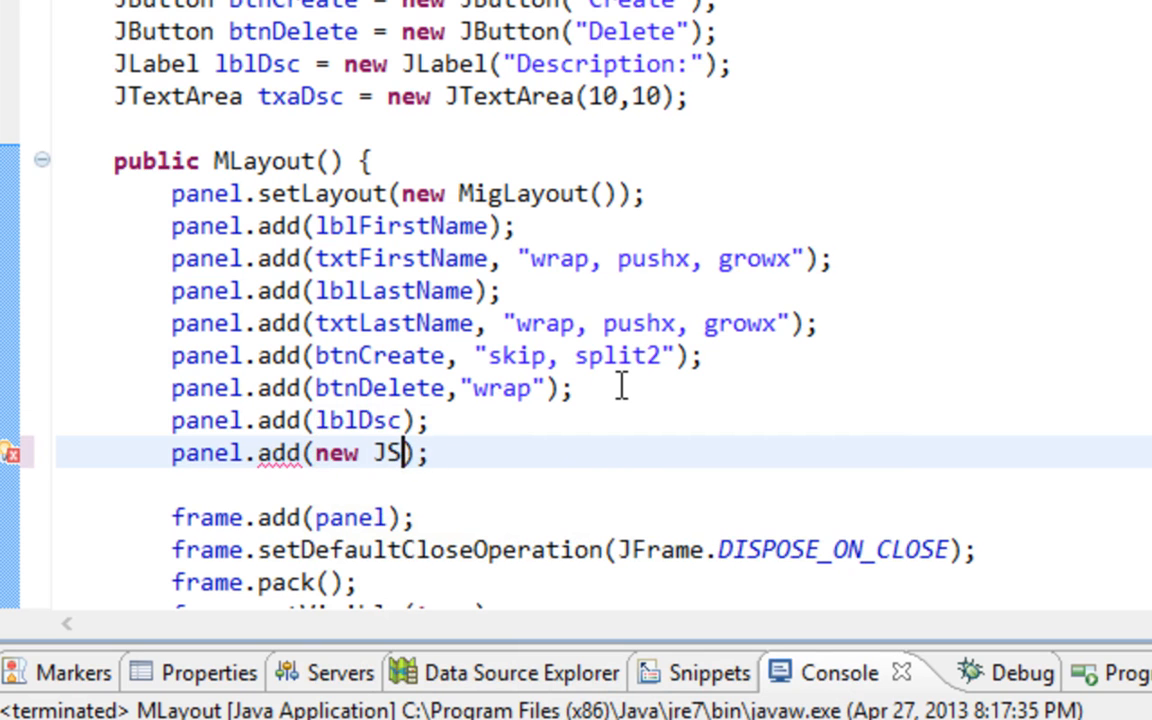
type("crollPane")
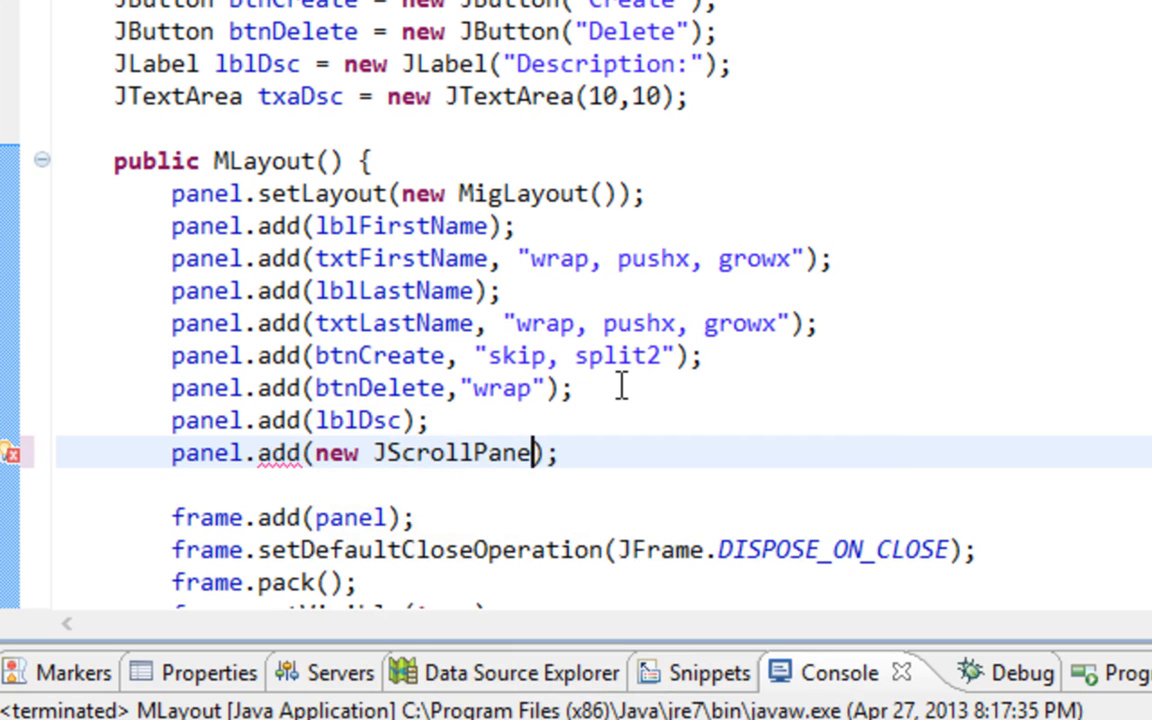
type("(")
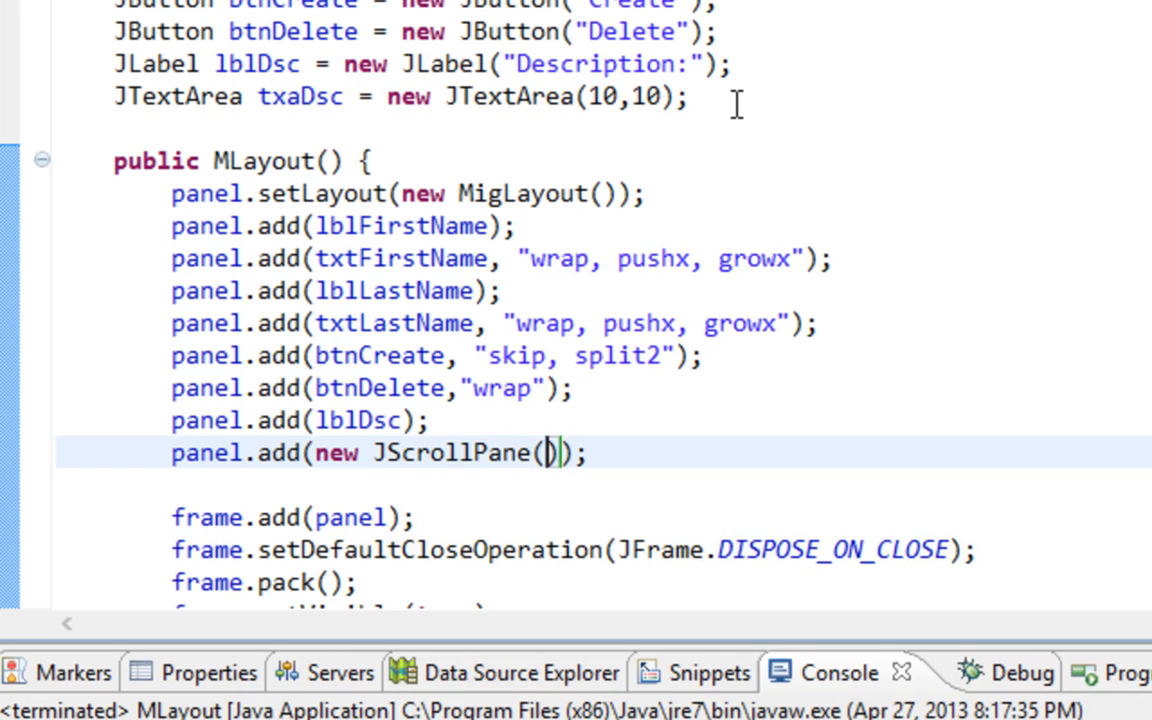
mouse_move(560, 453)
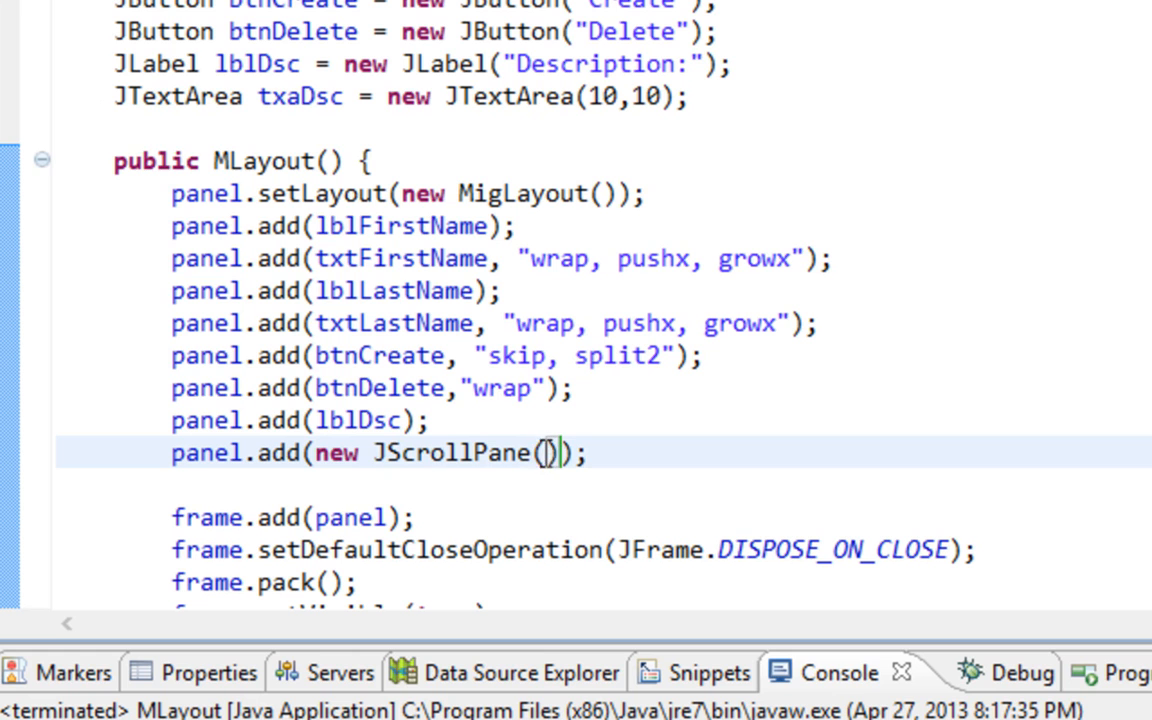
mouse_move(588, 440)
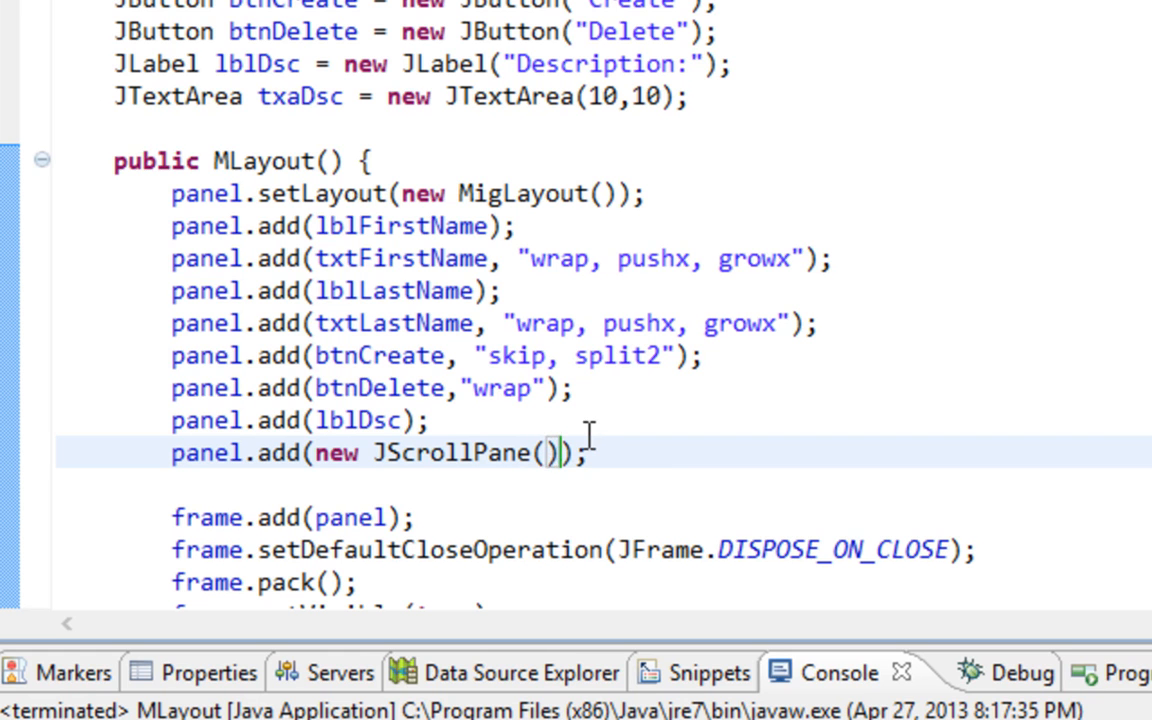
type("t")
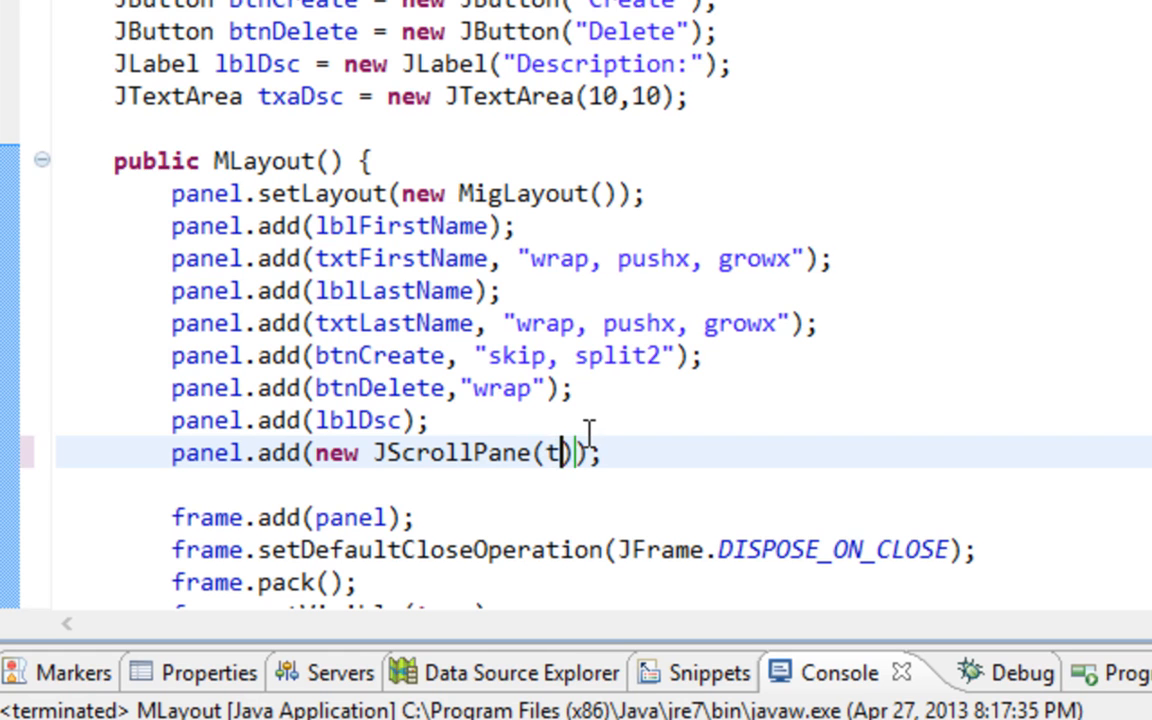
type("xaD")
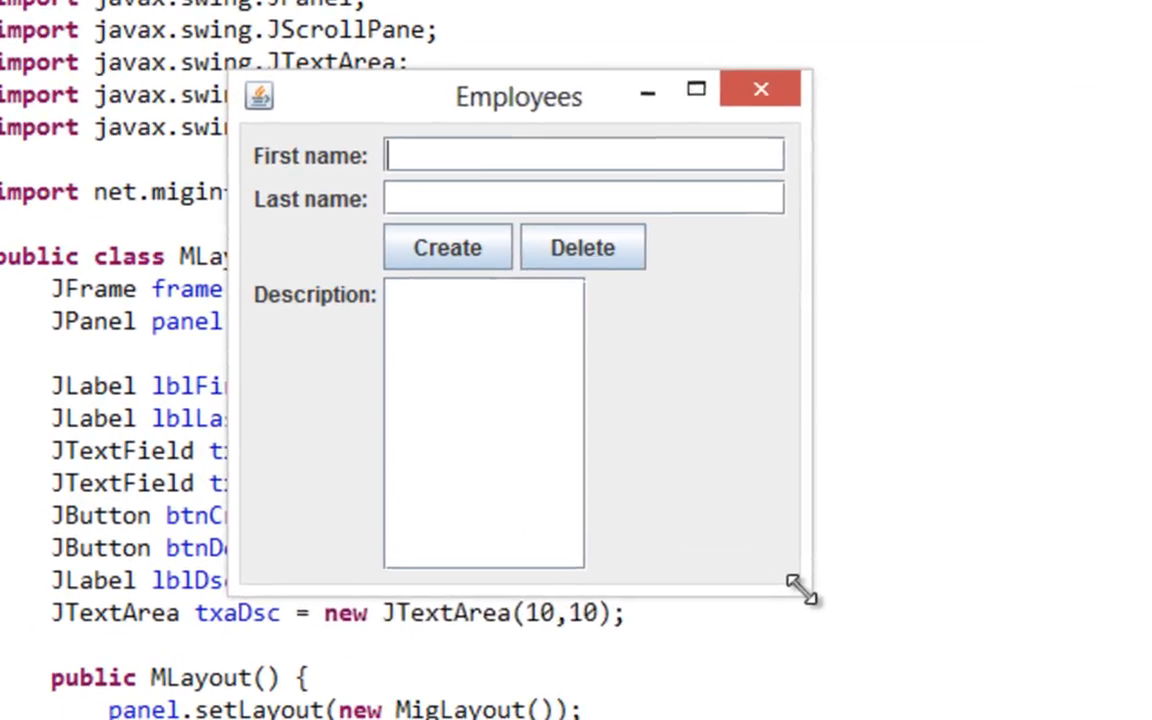
Step: Drag the Employees window corner to widen the form
left_click_drag(805, 590, 910, 635)
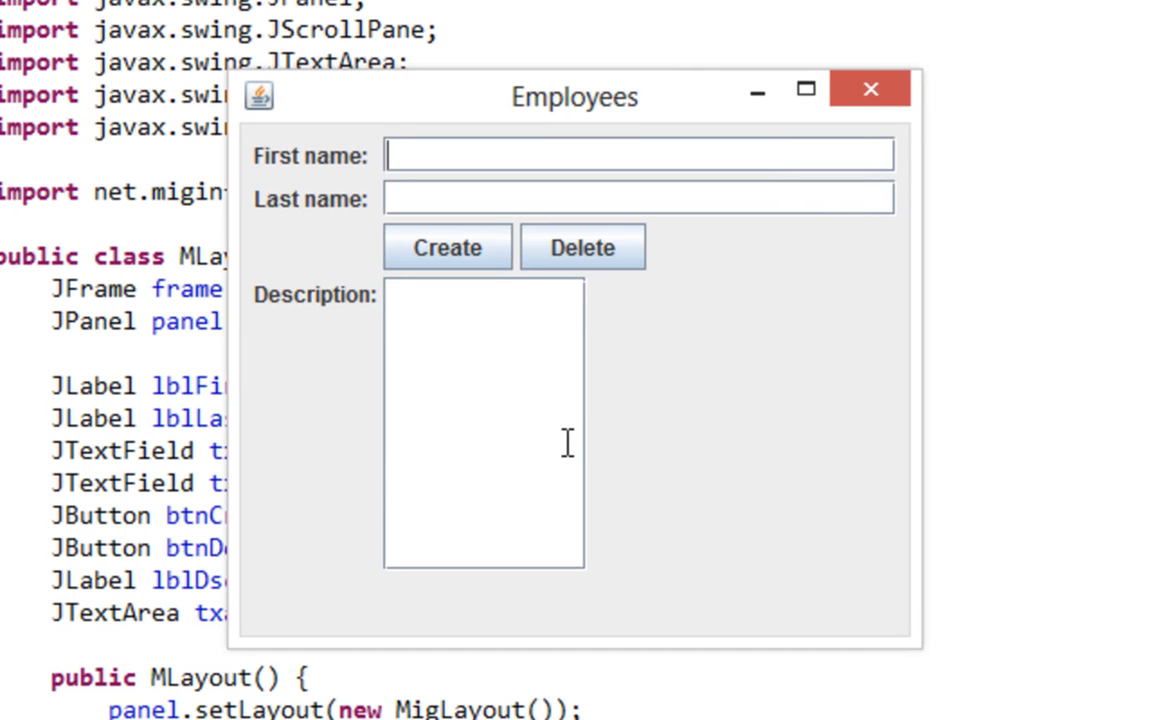
mouse_move(474, 322)
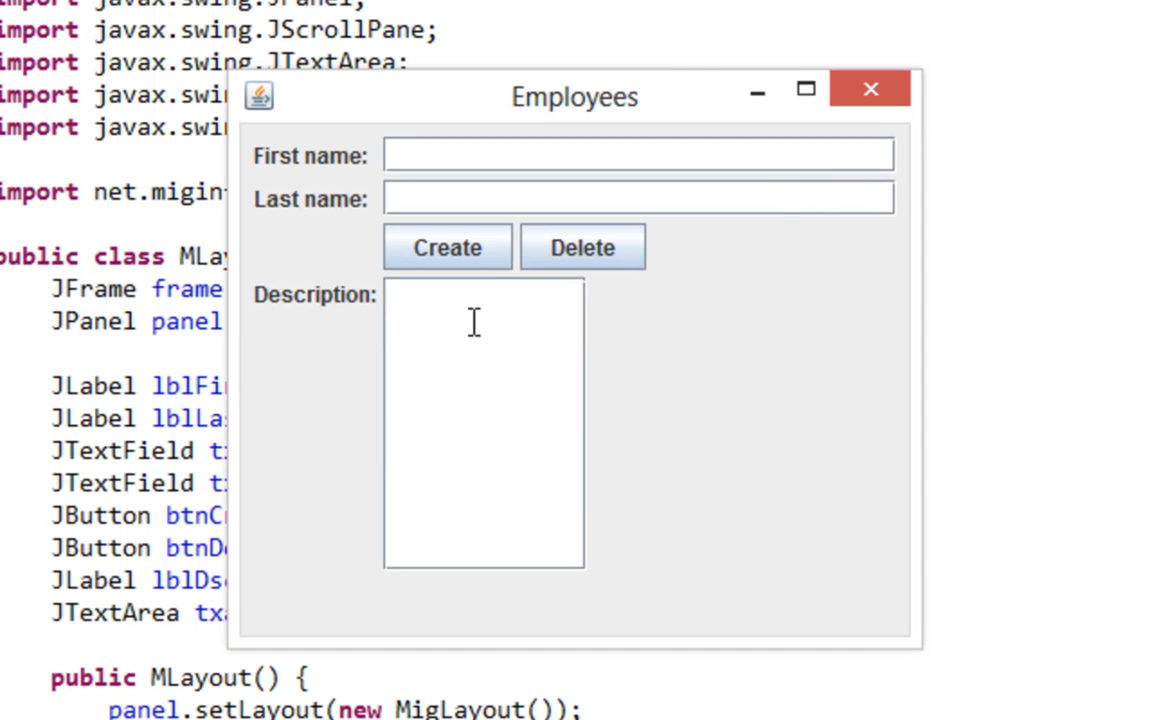
mouse_move(637, 357)
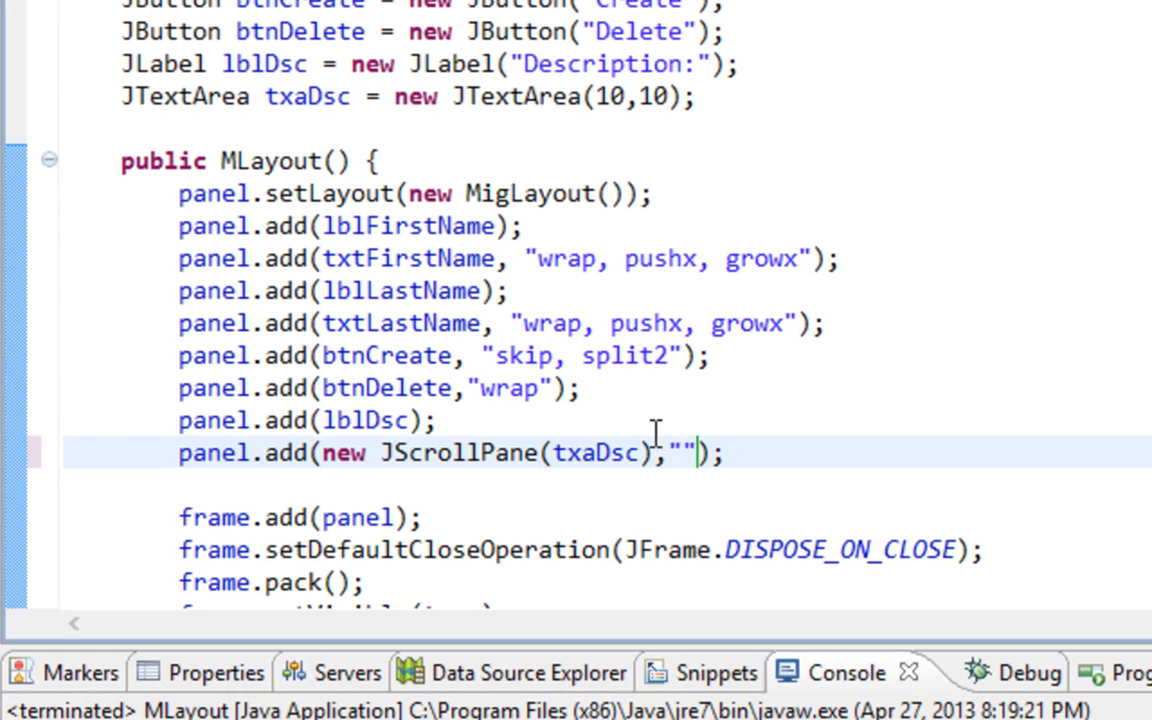
Step: Pass "push, grow" as the constraint when adding the txaDsc scroll pane
type("push,")
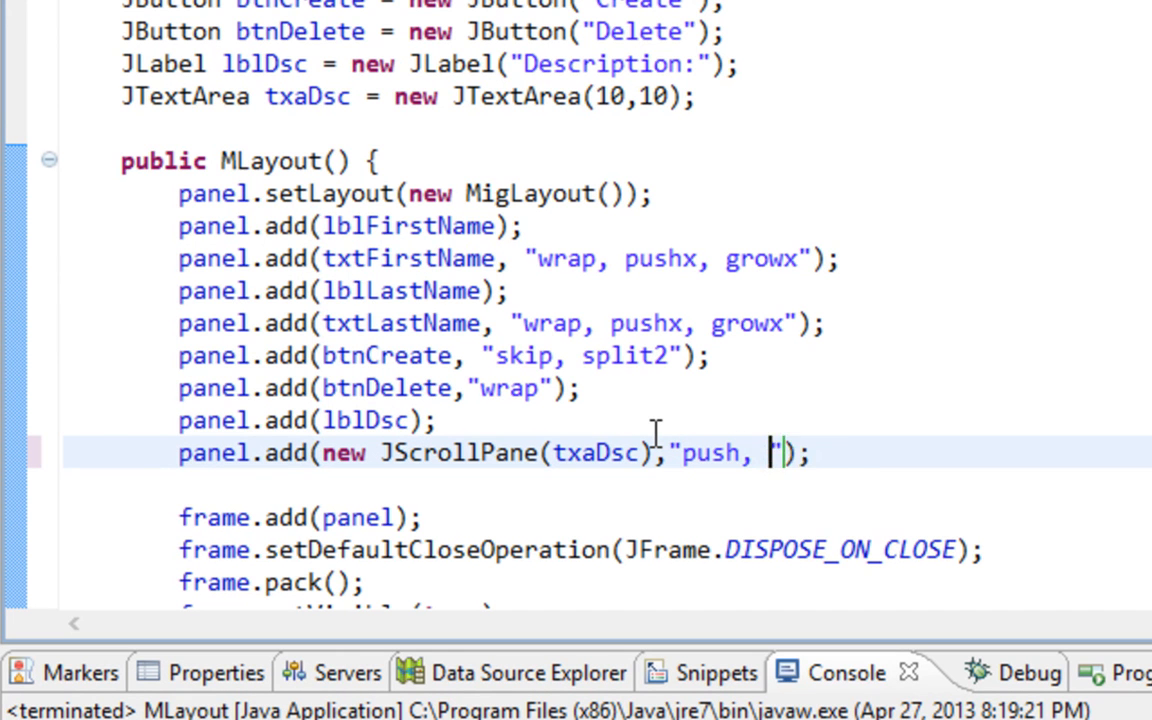
type("grow")
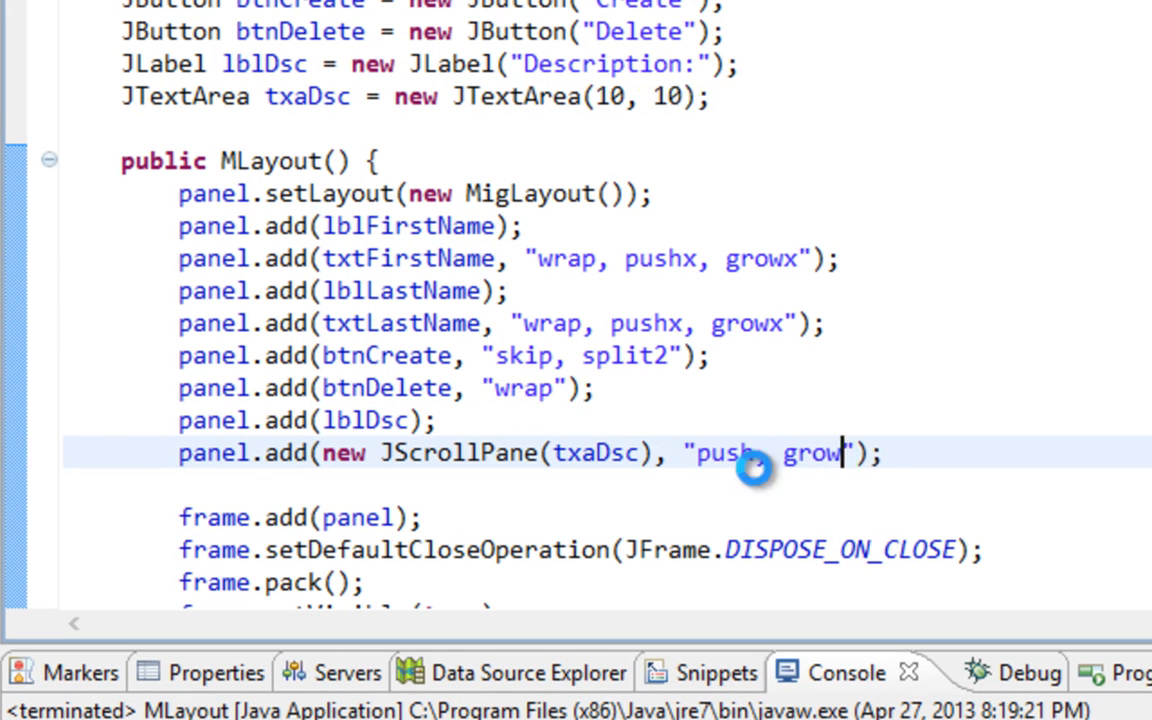
double_click(723, 453)
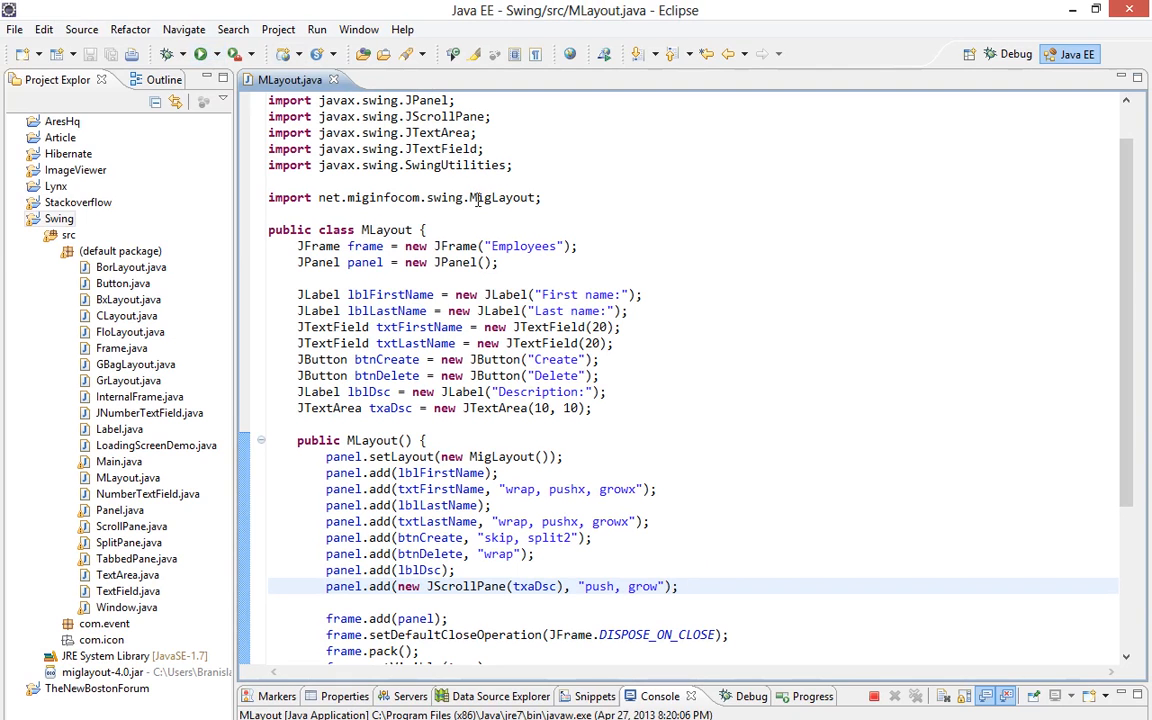
Step: Run the Employees form, enlarge its window twice, and return to the editor
left_click(199, 54)
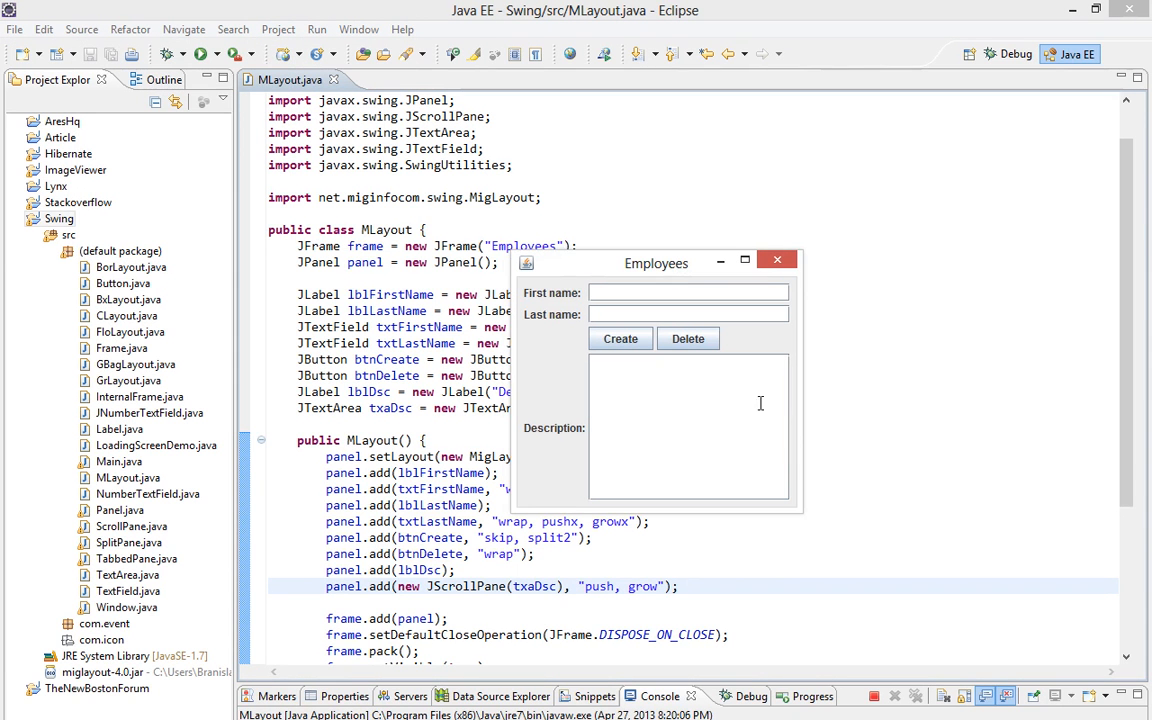
left_click_drag(795, 510, 968, 623)
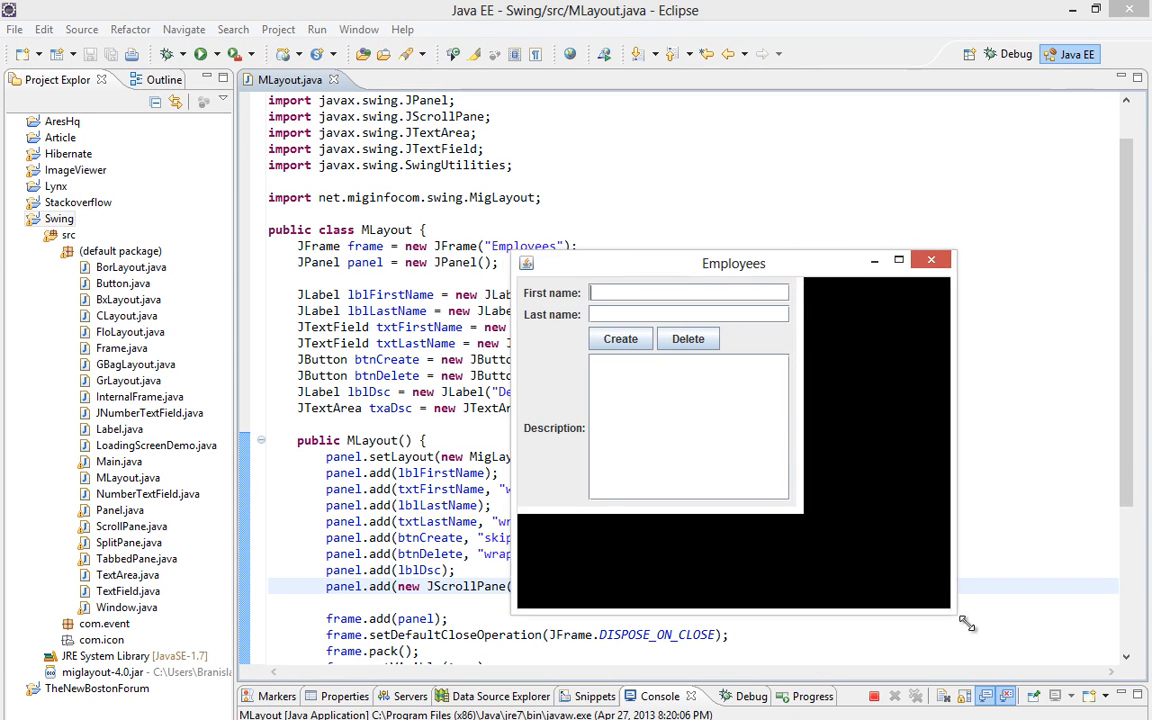
left_click_drag(965, 624, 990, 634)
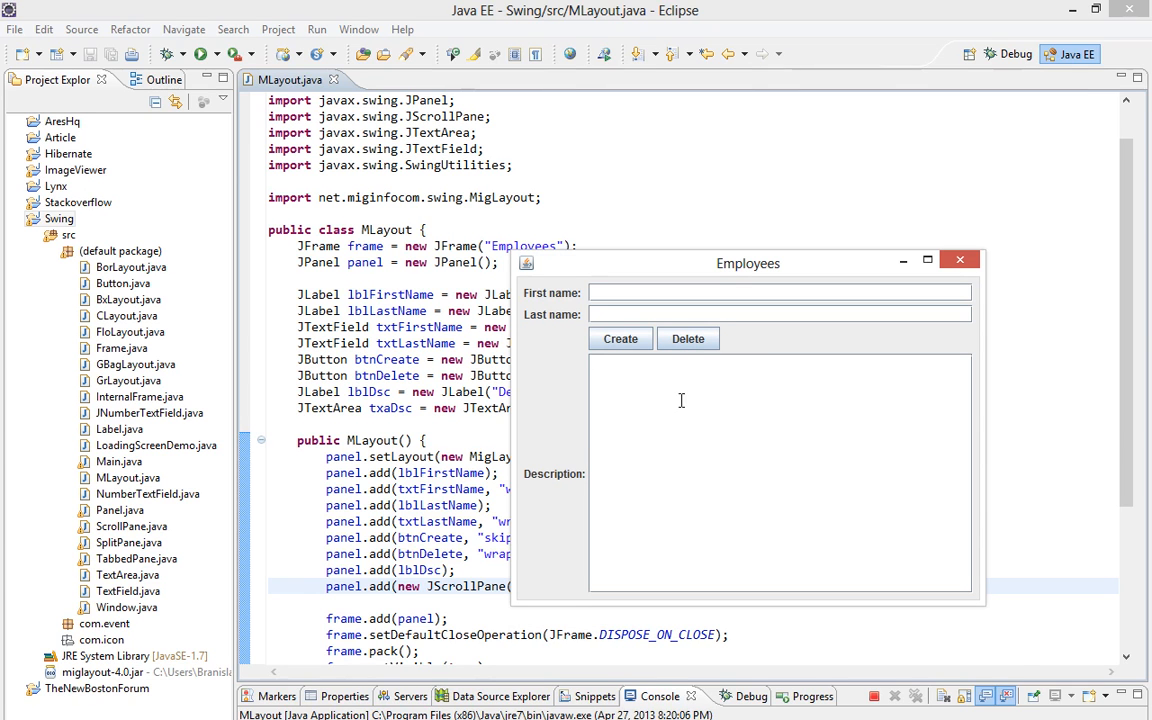
mouse_move(583, 476)
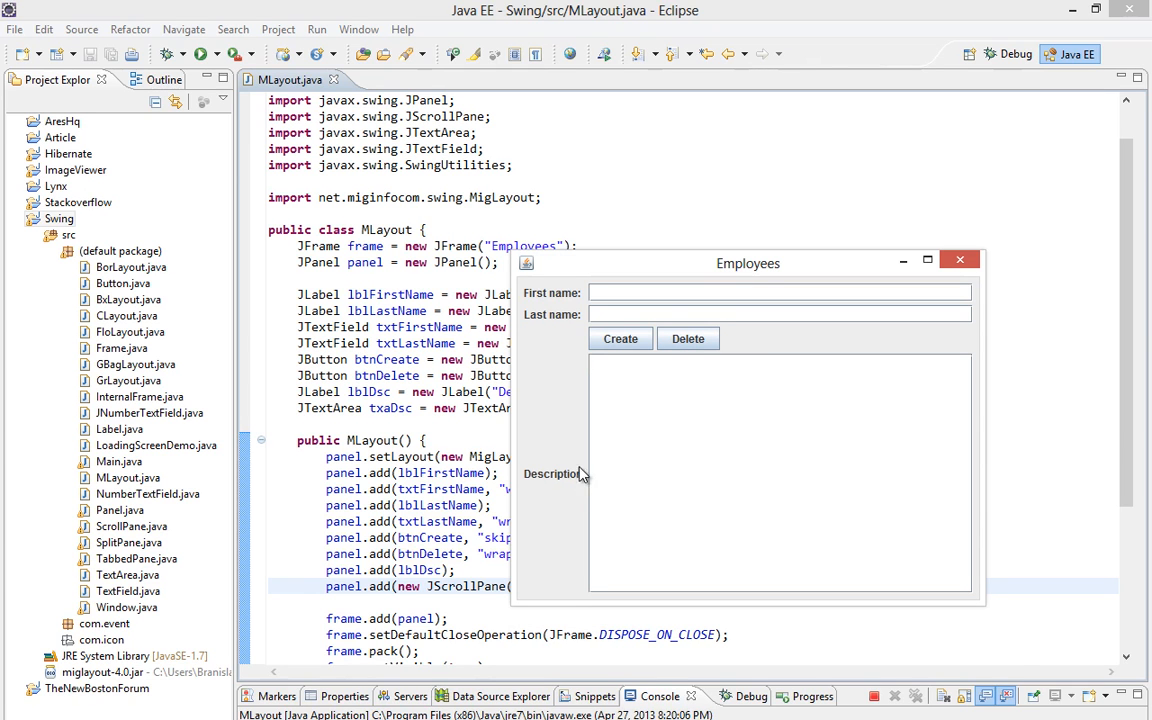
mouse_move(567, 487)
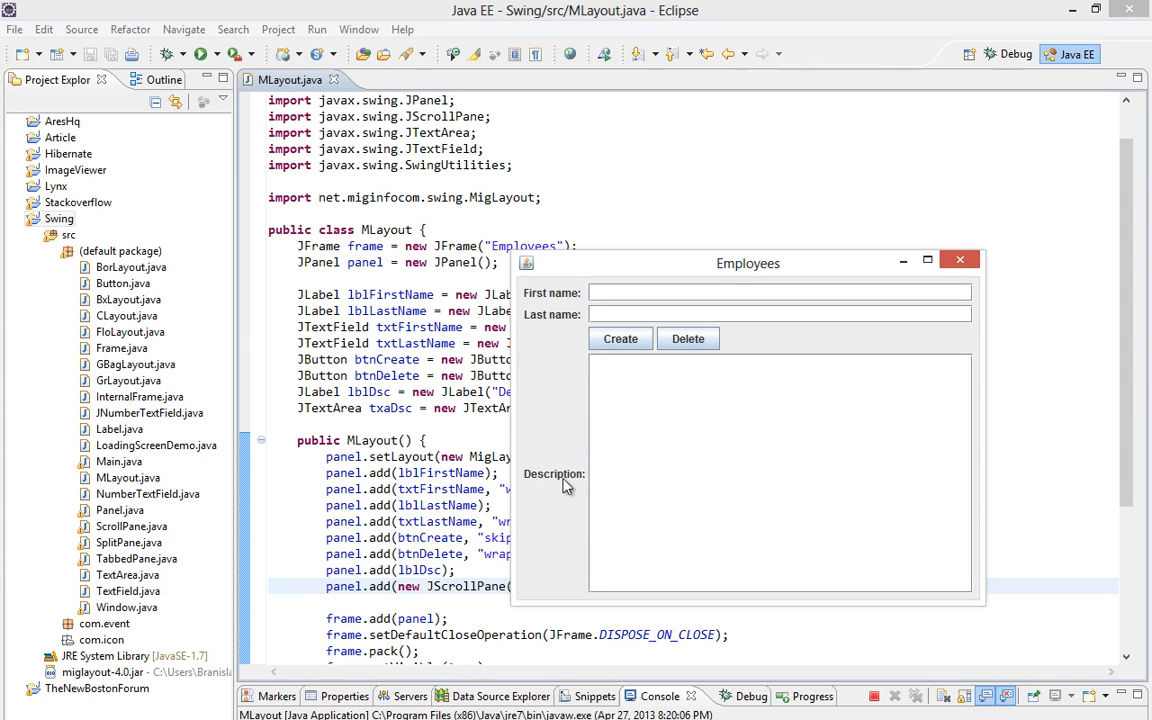
mouse_move(575, 485)
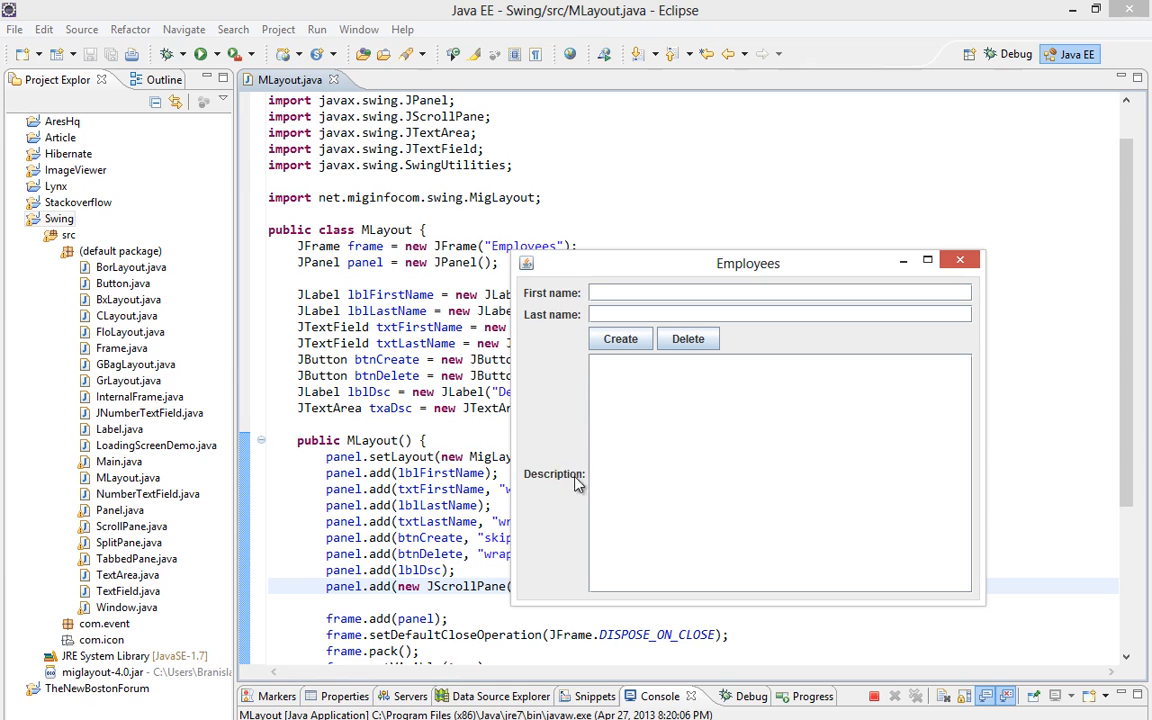
mouse_move(543, 370)
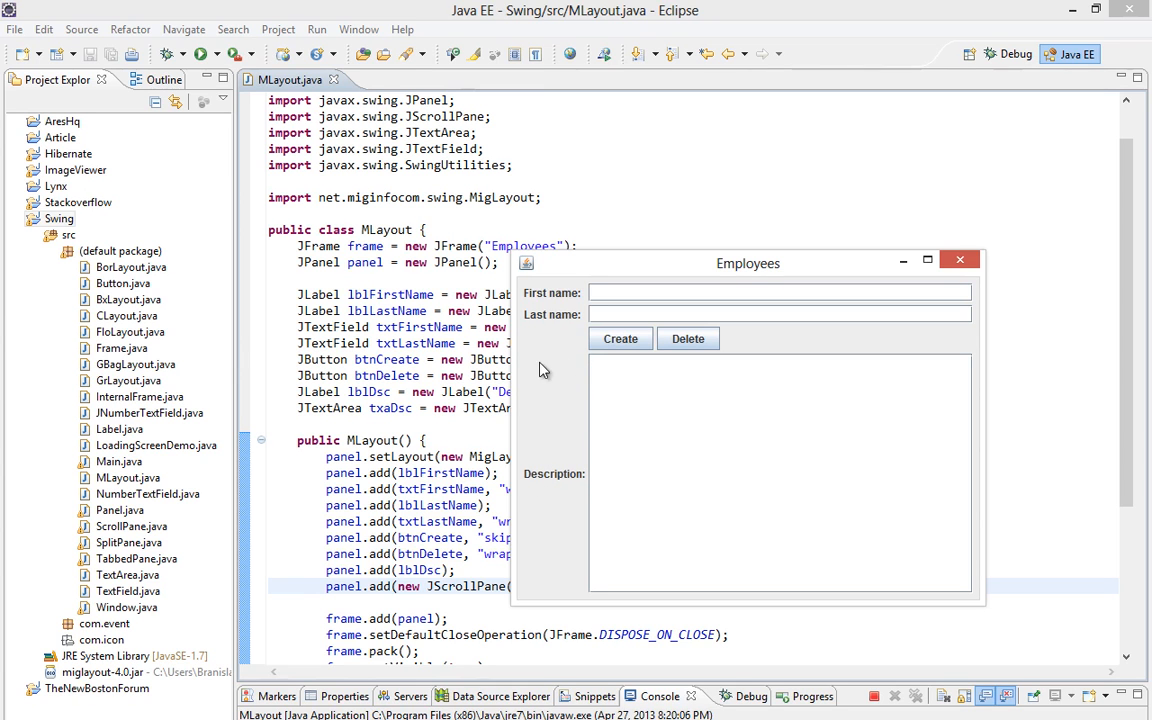
mouse_move(1017, 352)
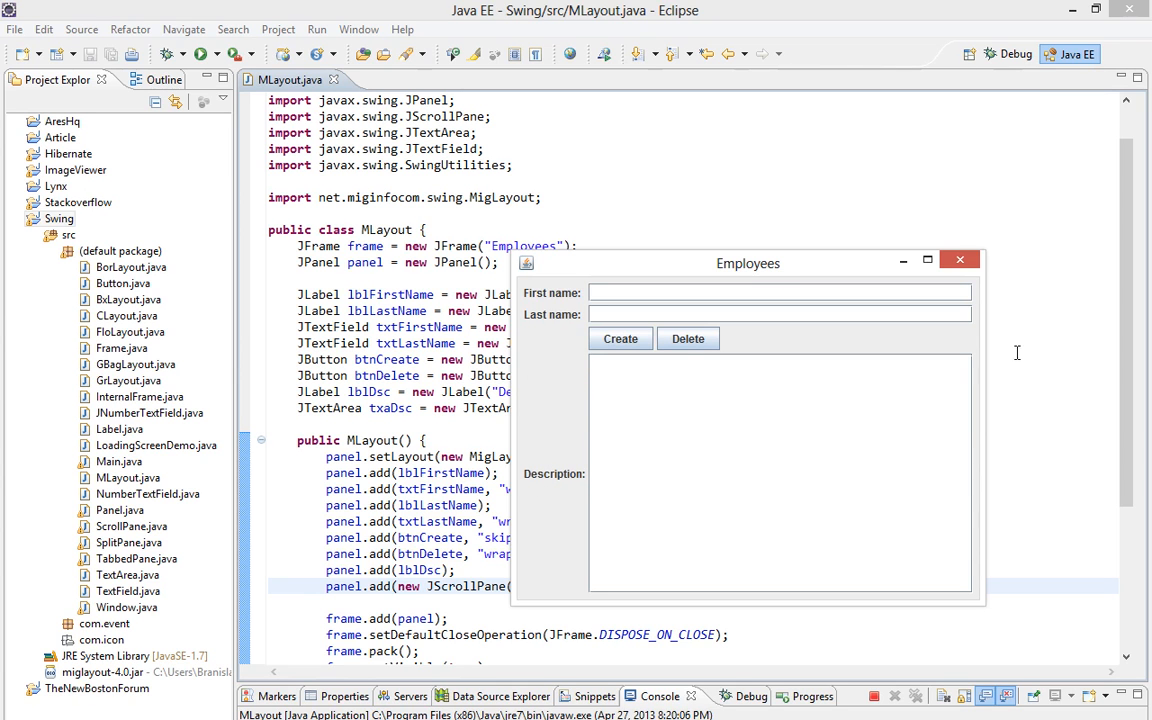
left_click(959, 260)
type(",")
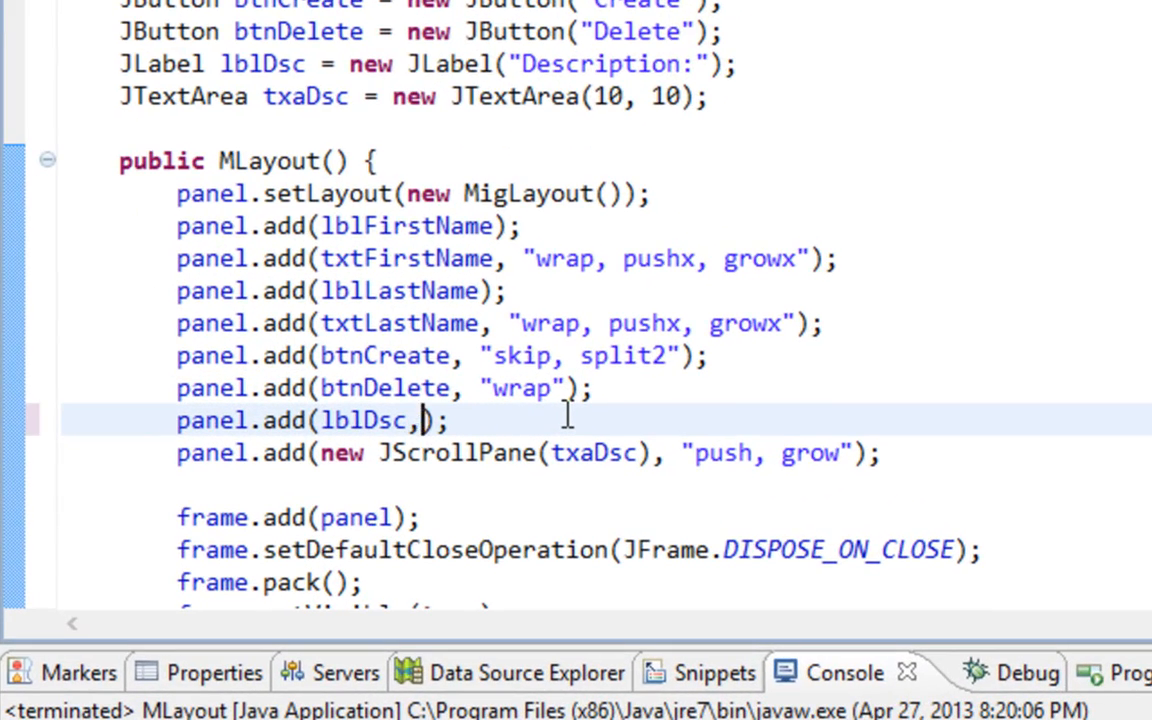
Step: Add the "top" constraint to the panel.add(lblDsc) call
type("\"top\"")
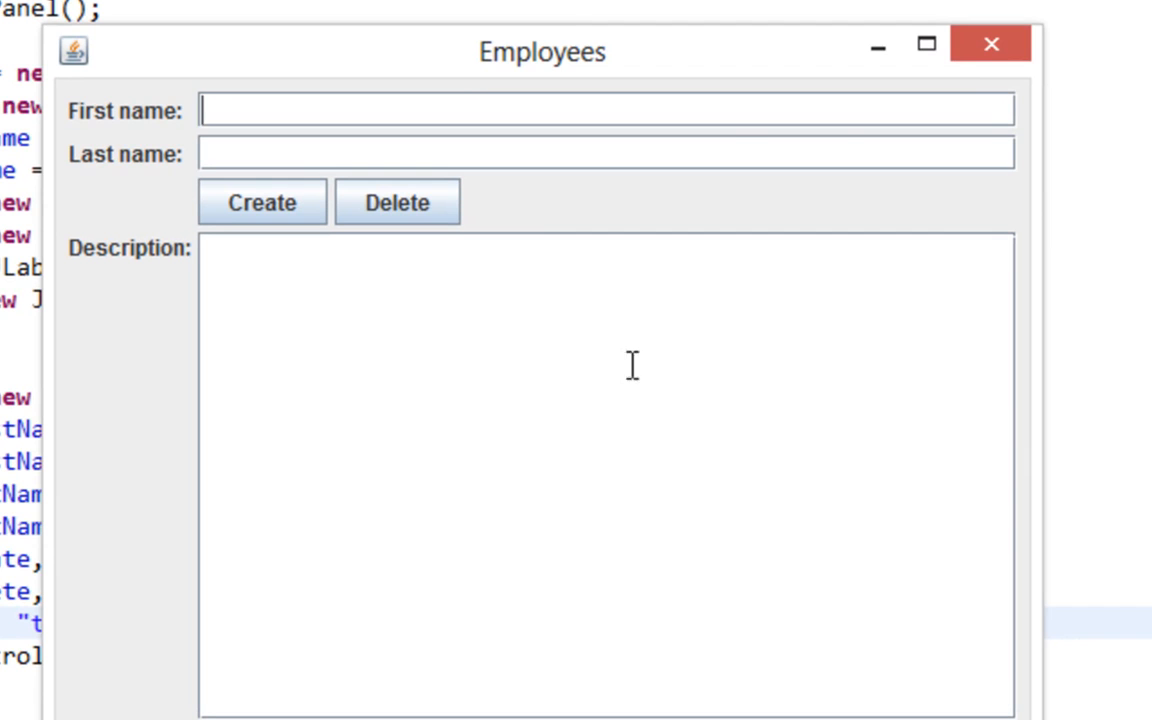
mouse_move(128, 260)
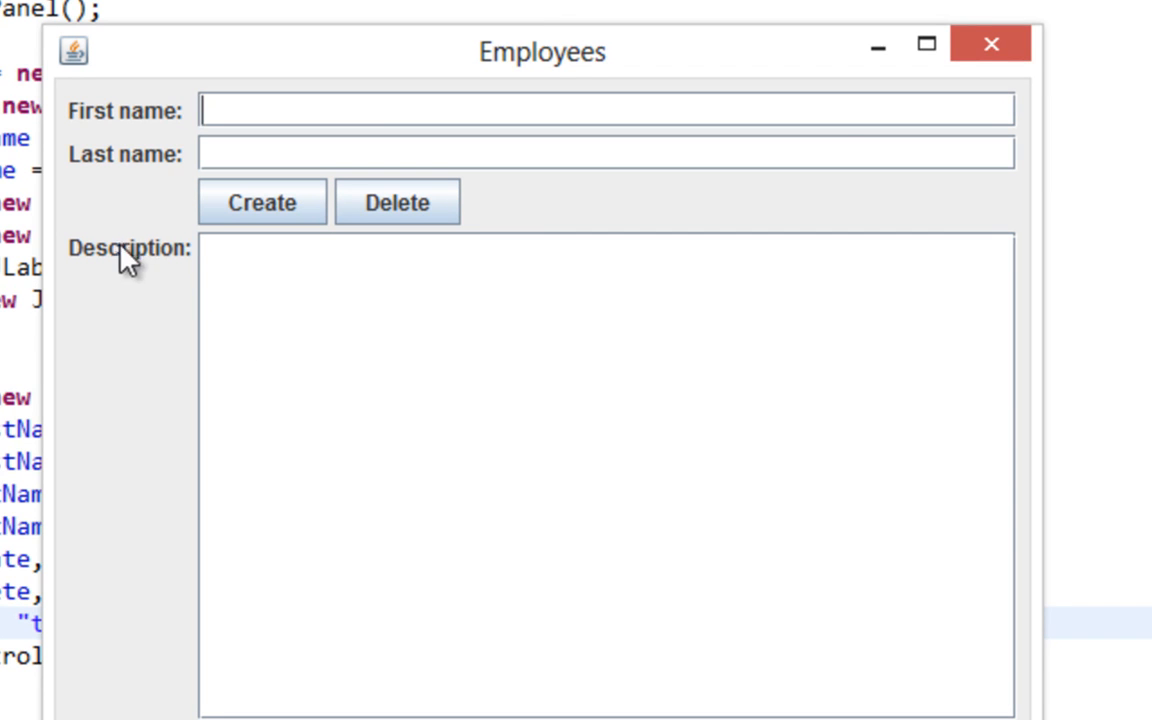
mouse_move(192, 288)
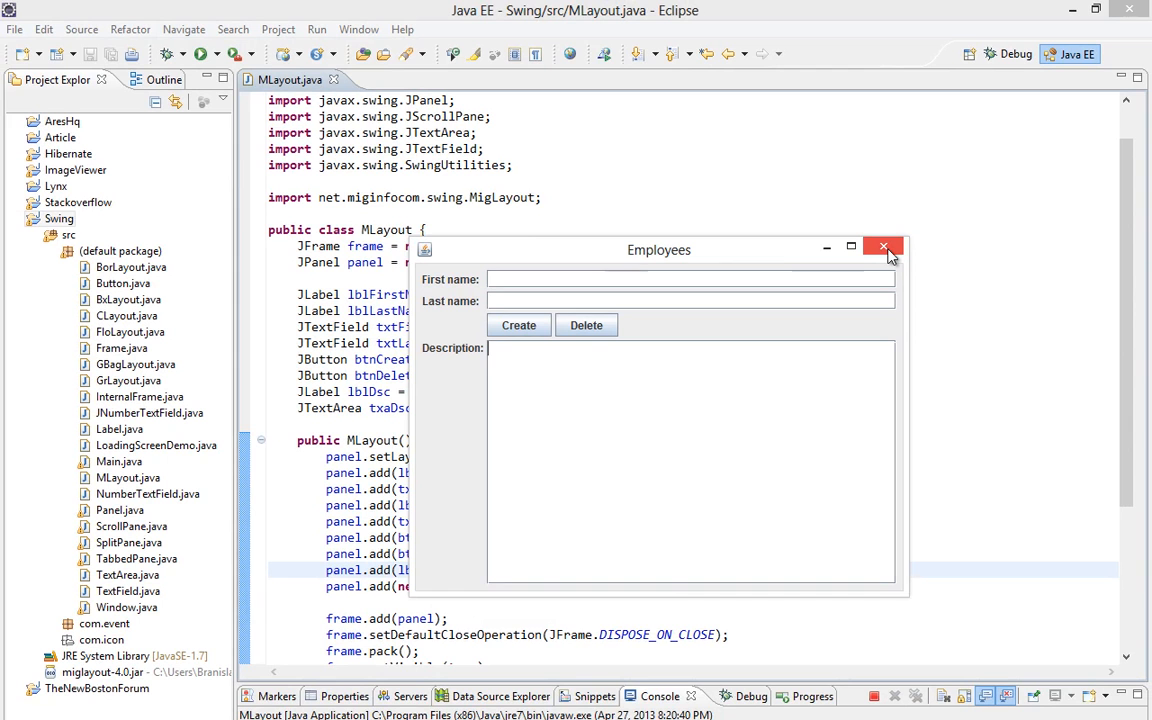
mouse_move(884, 248)
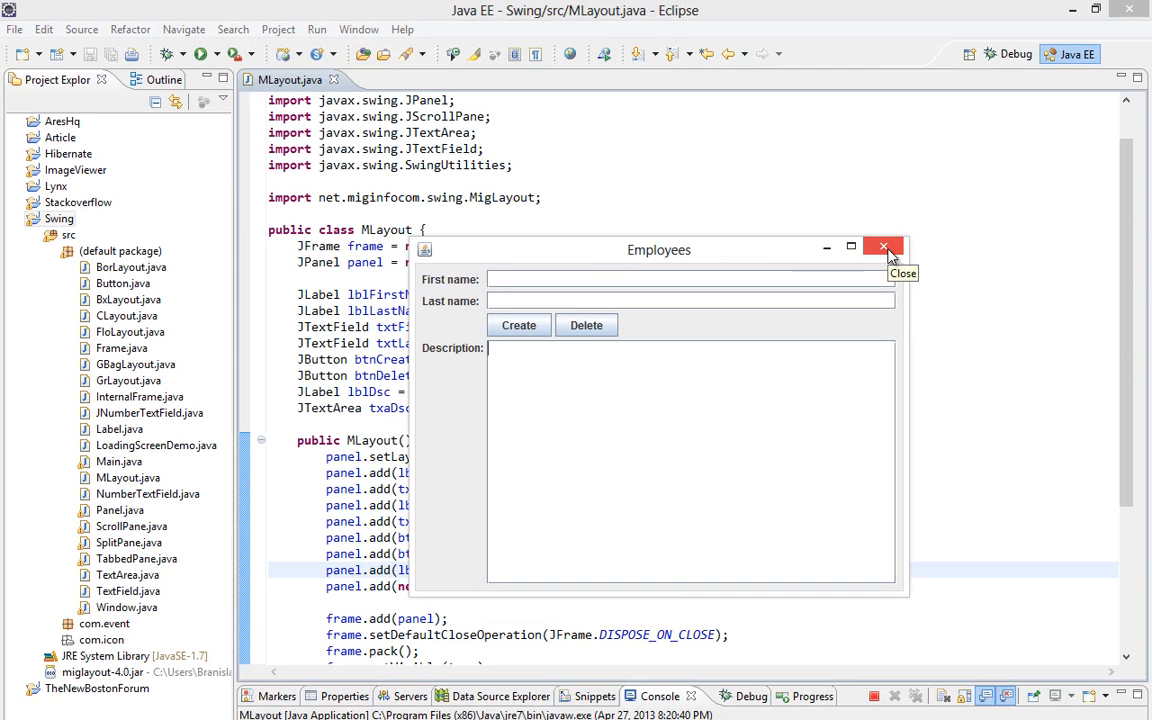
Step: Close the Employees form window after checking the label alignment
left_click(884, 247)
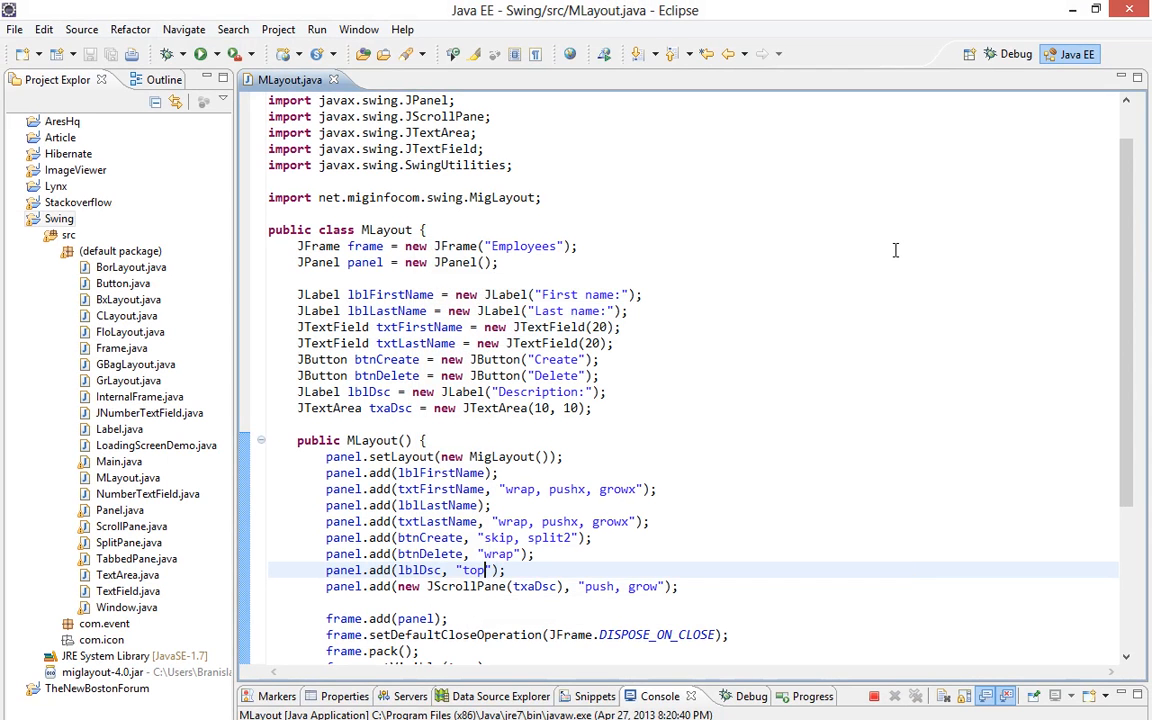